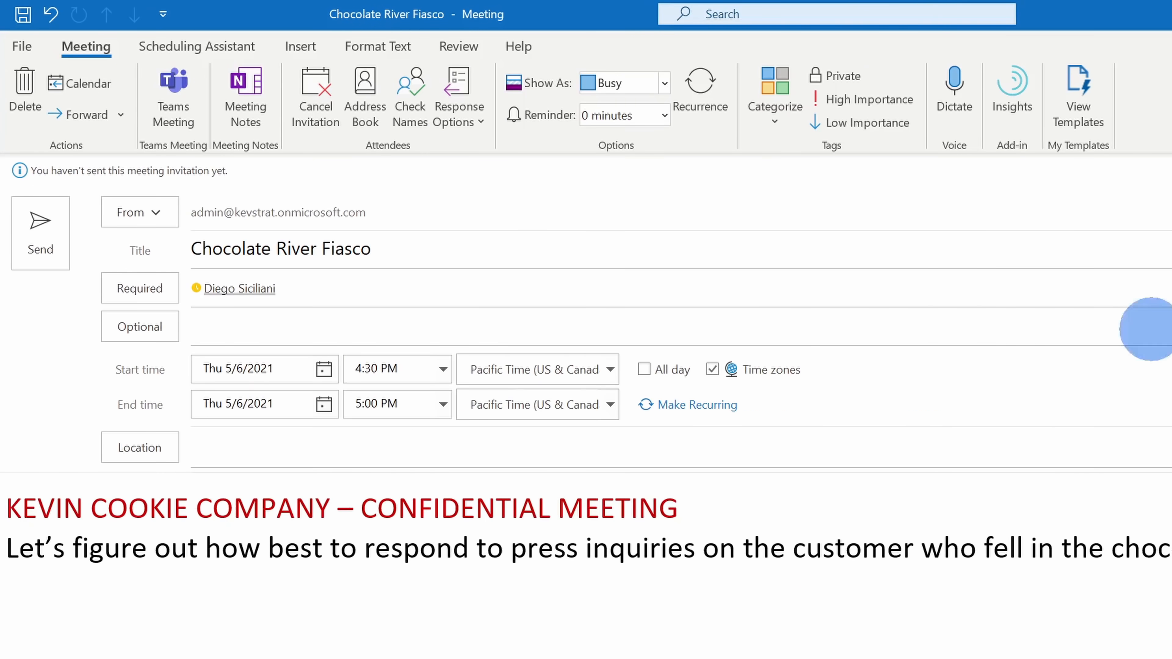
# Step: Adjust and confirm the calendar options for the channel calendar
pyautogui.click(239, 289)
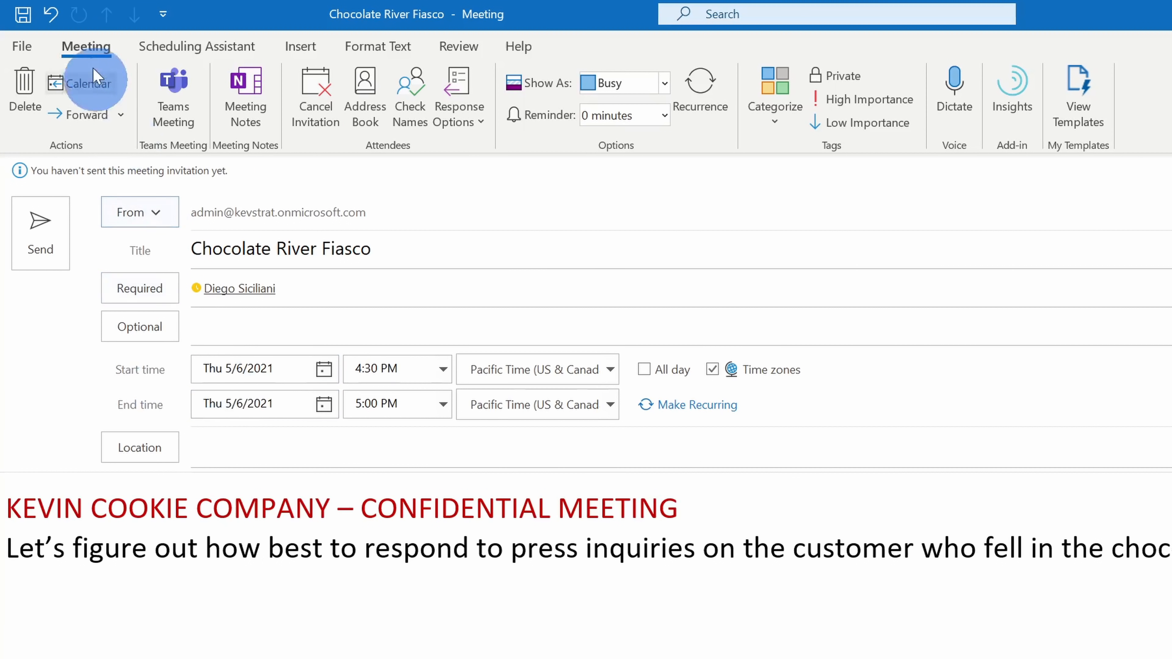
pyautogui.moveTo(129, 101)
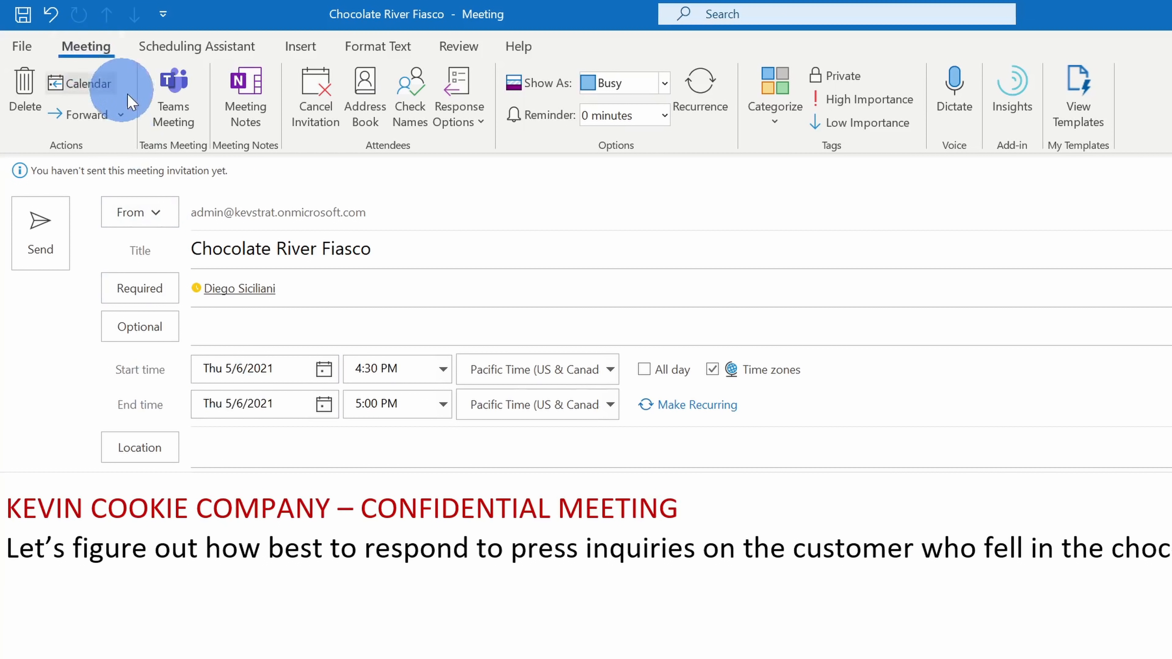
pyautogui.click(174, 96)
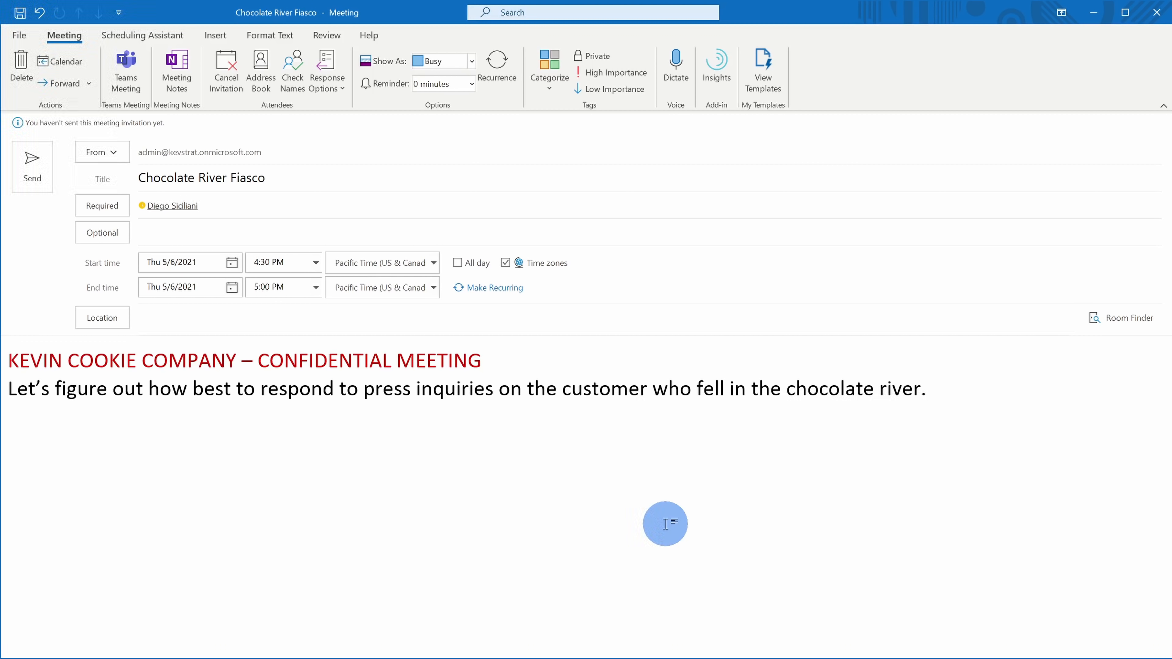
pyautogui.click(925, 388)
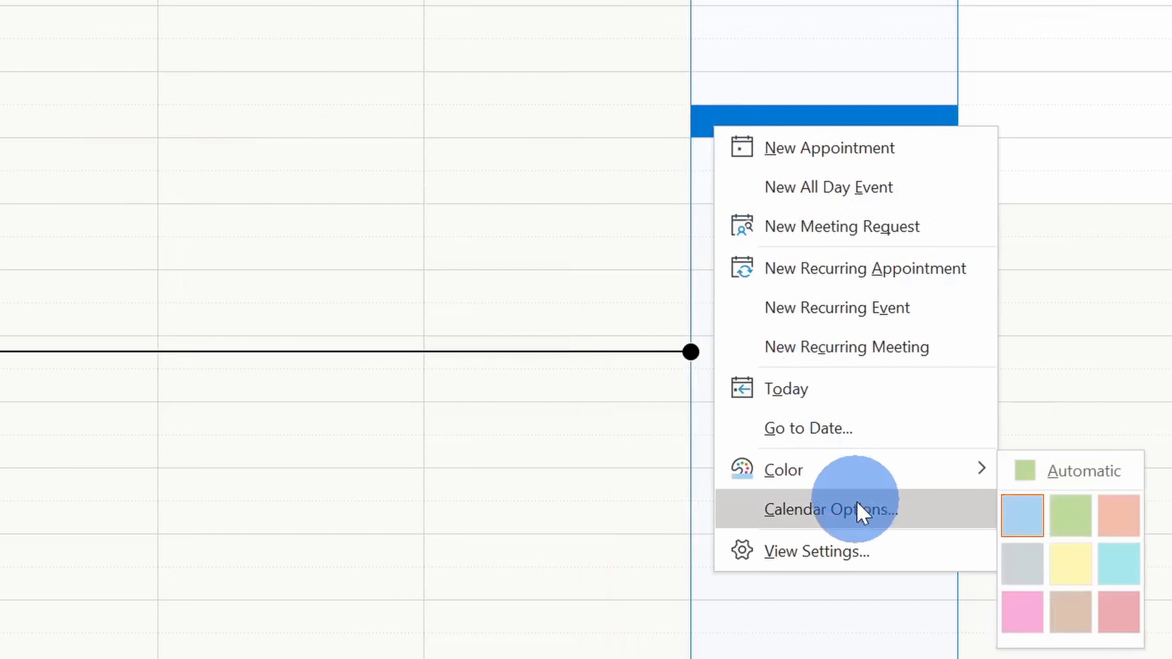
pyautogui.click(830, 509)
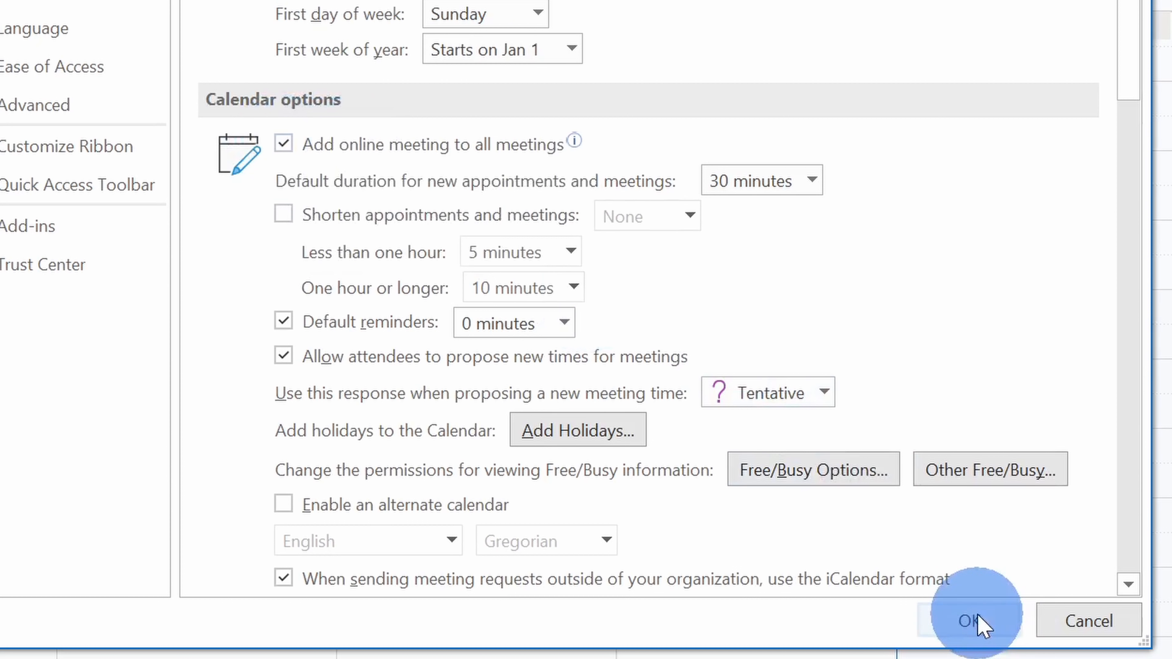
pyautogui.click(972, 620)
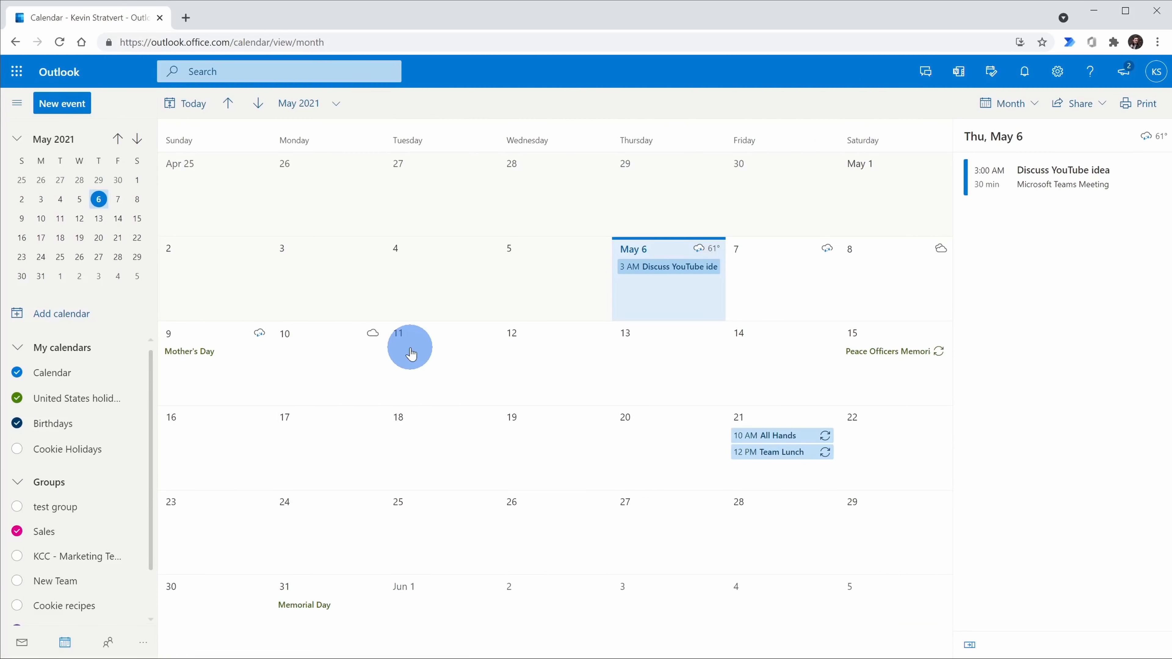
pyautogui.moveTo(400, 350)
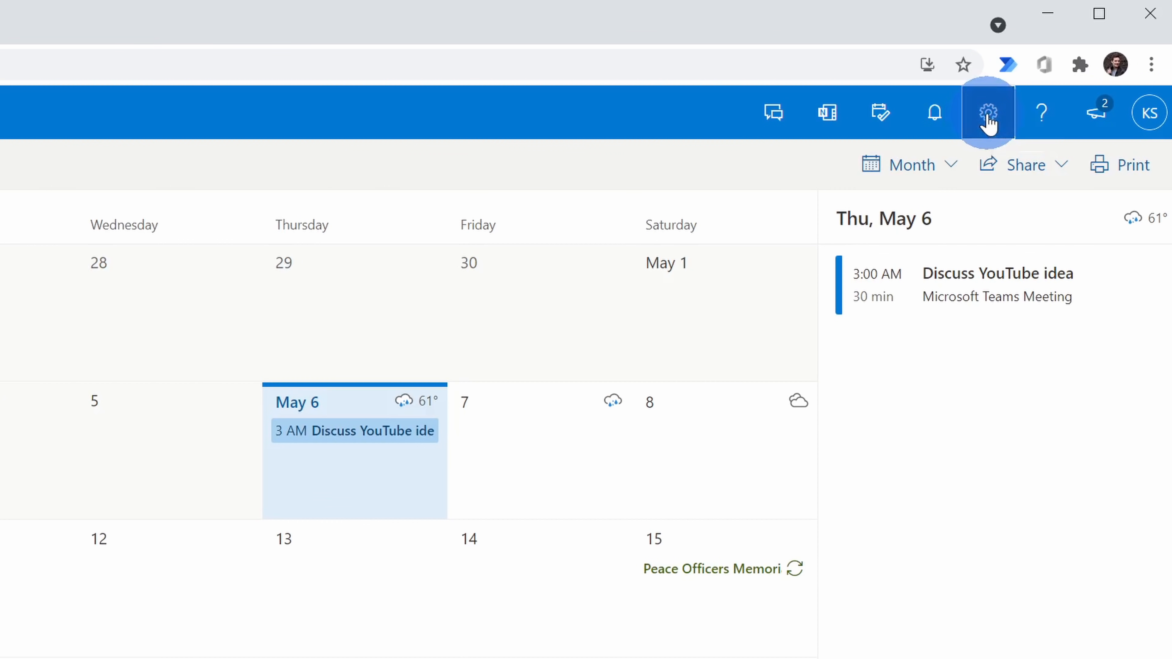
# Step: Review the calendar section of the full Outlook settings
pyautogui.click(988, 112)
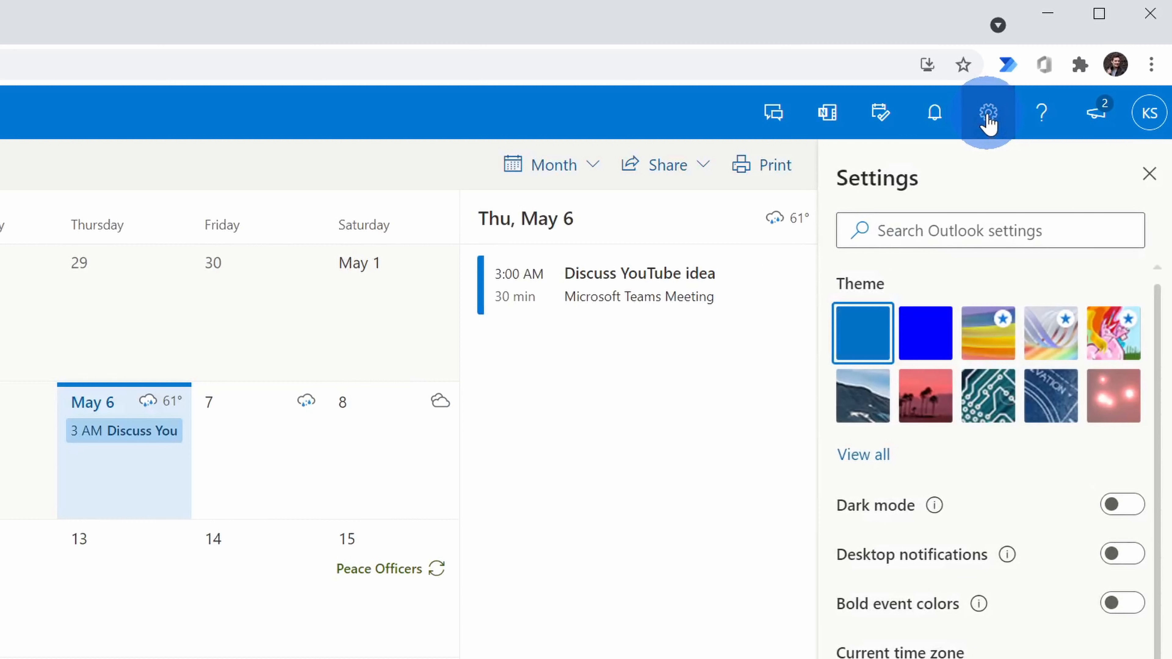
pyautogui.scroll(-3)
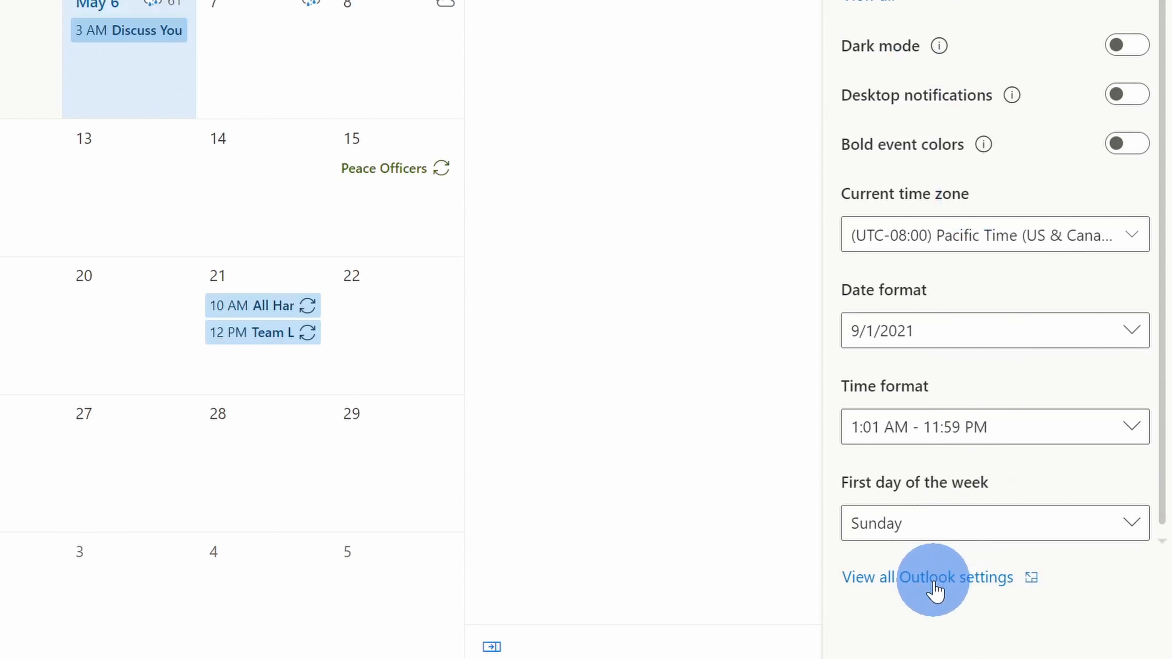
pyautogui.click(926, 577)
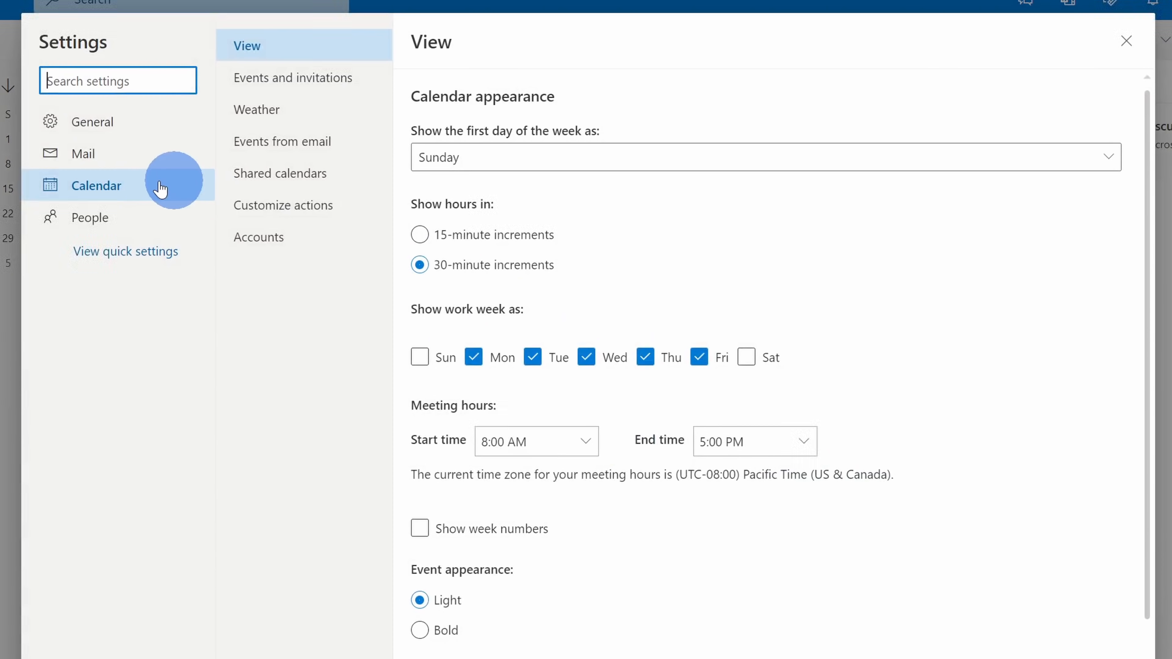
pyautogui.click(293, 76)
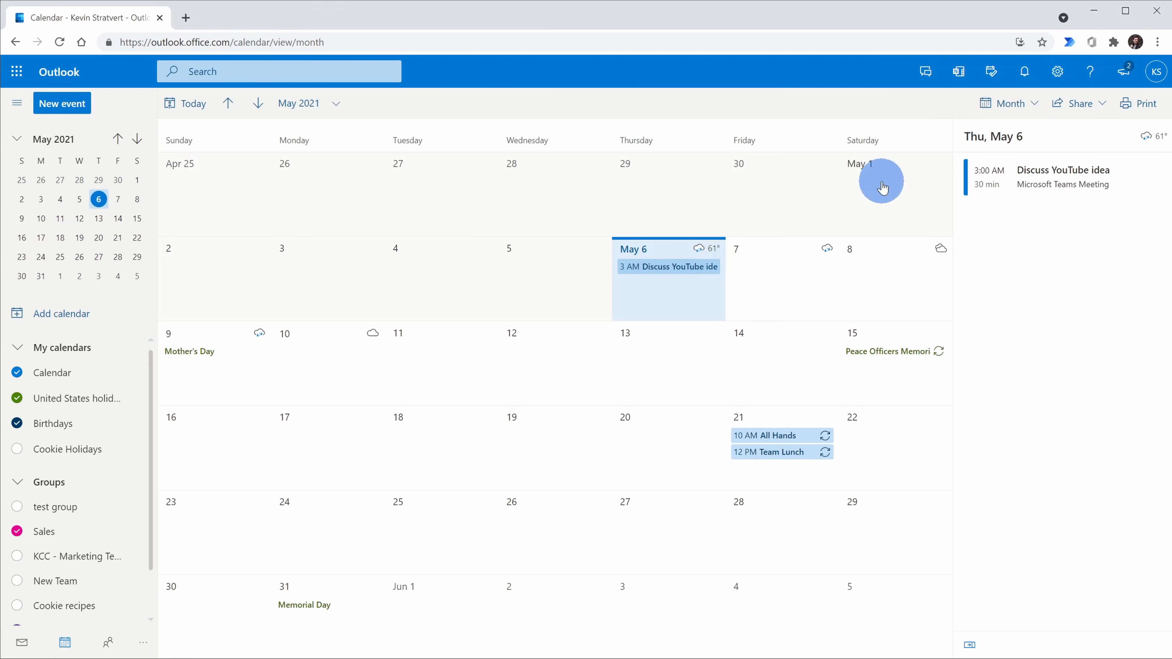
pyautogui.click(61, 103)
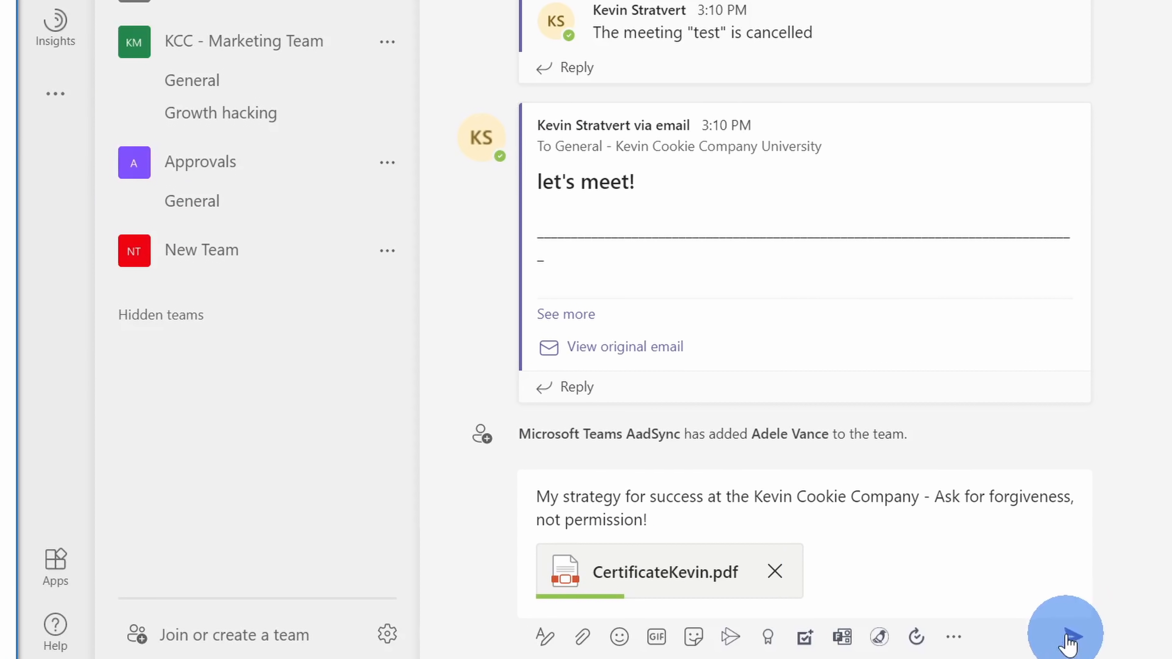
# Step: Send the strategy-for-success message with the certificate PDF to the channel
pyautogui.click(1064, 628)
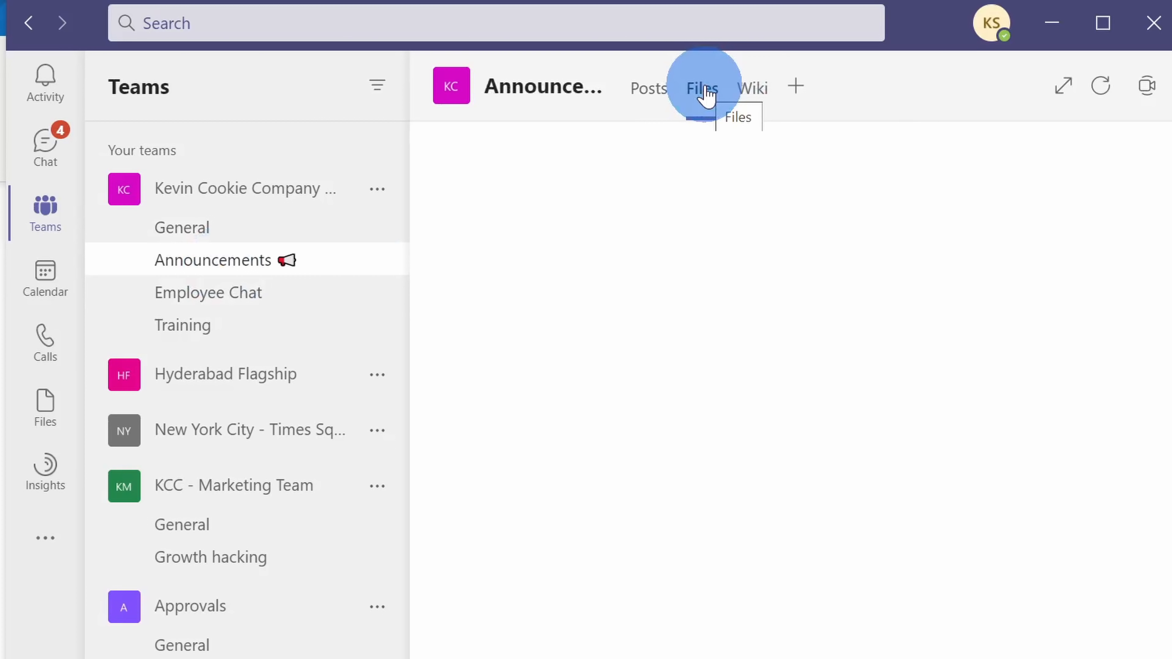
# Step: Show the Announcements channel's files and the actions for CertificateKevin.pdf
pyautogui.click(700, 88)
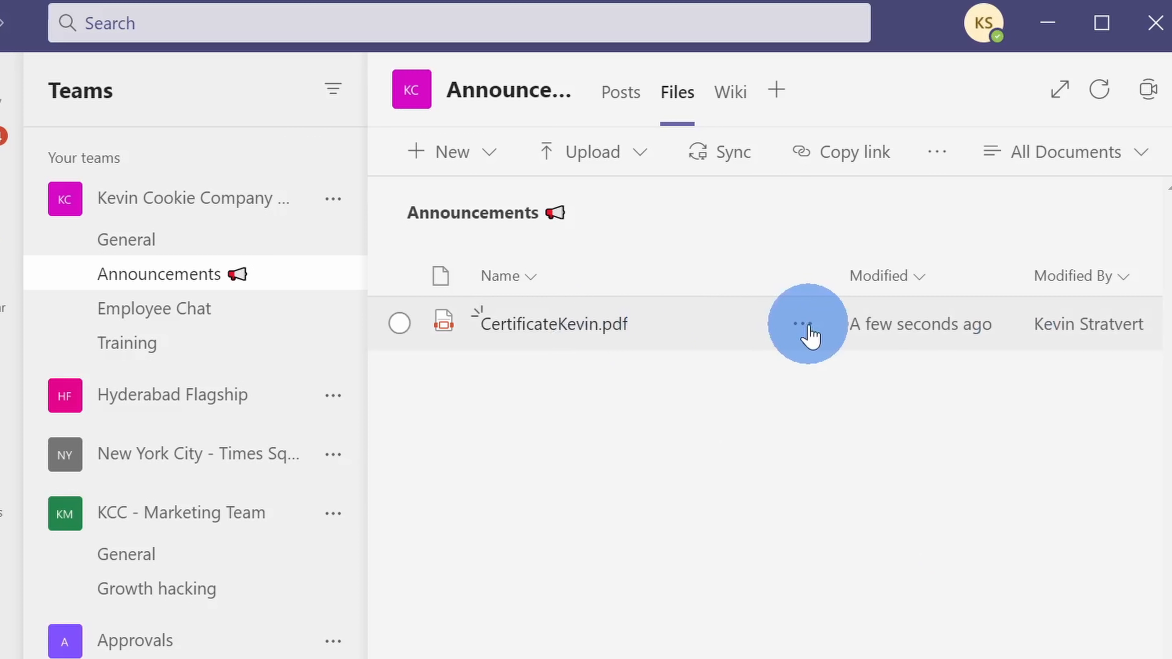
pyautogui.click(399, 322)
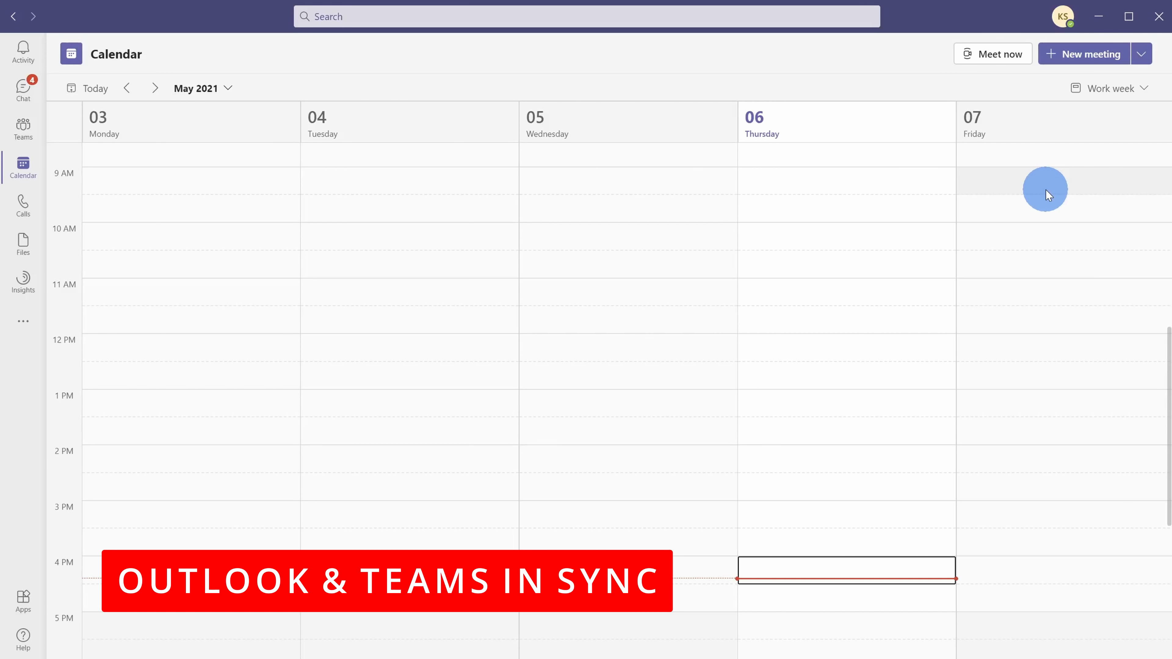
pyautogui.moveTo(981, 189)
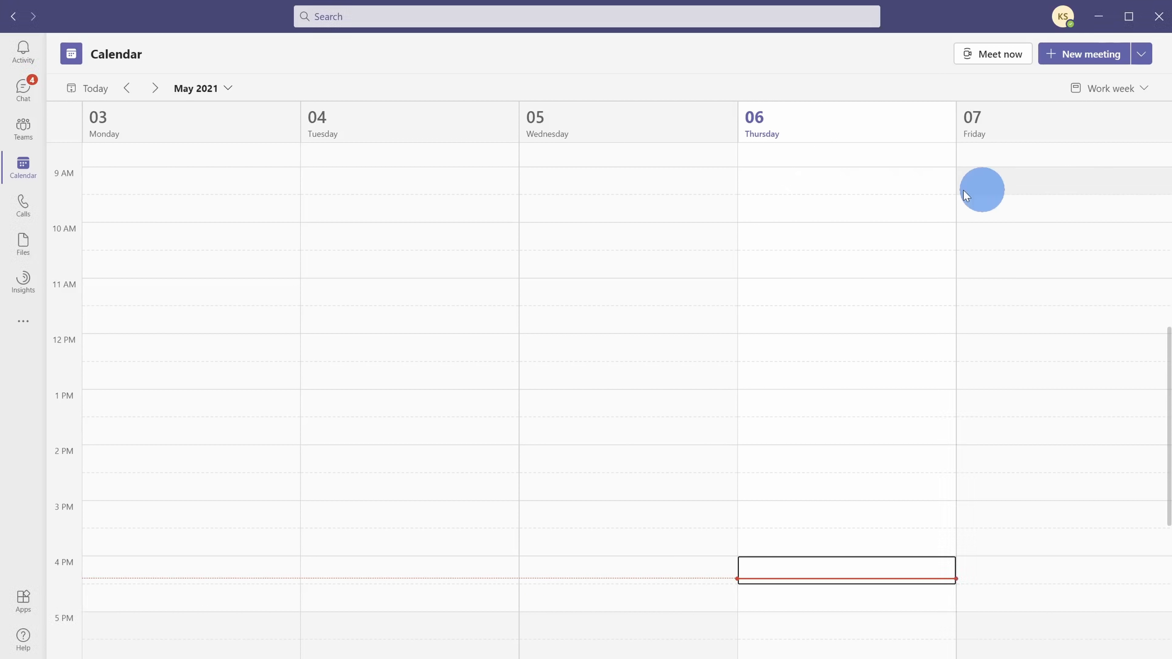
pyautogui.moveTo(916, 492)
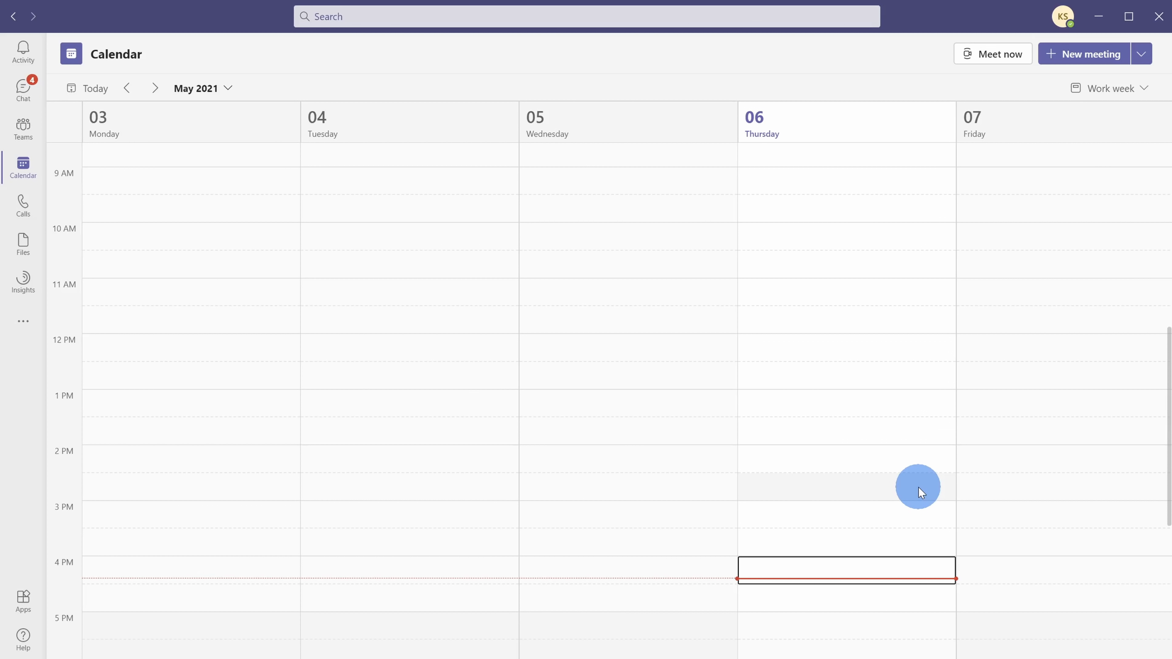
pyautogui.moveTo(1030, 187)
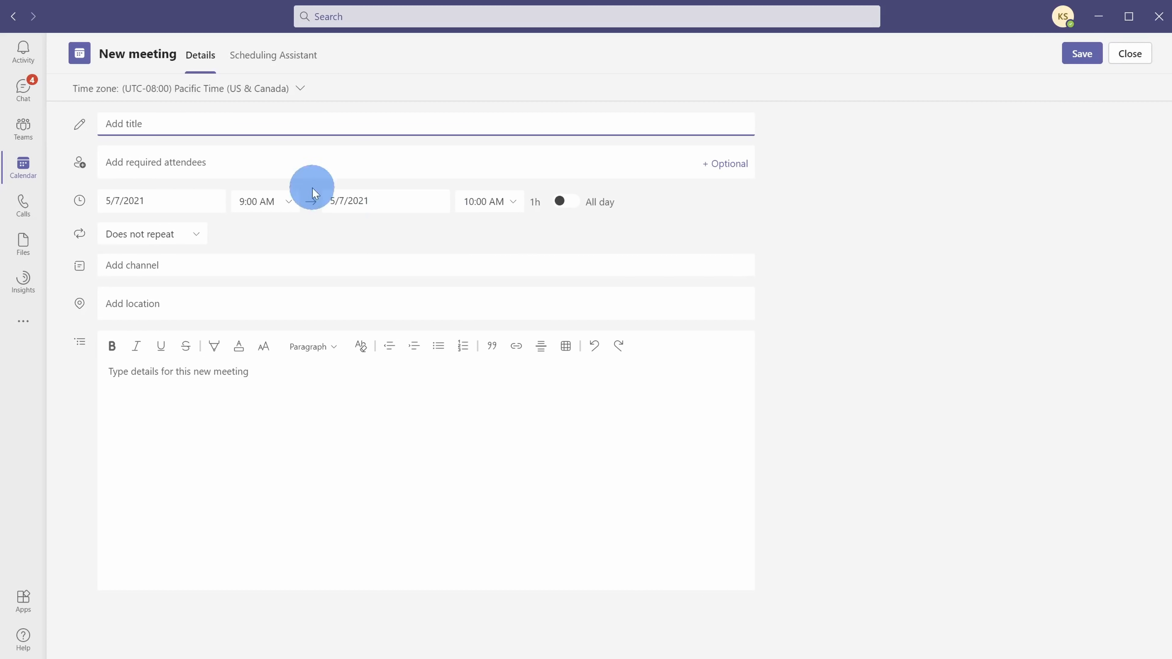
# Step: Save a Friday 5/7/2021 9–10 AM meeting titled "Pigeon delivery doesn't work... all pigeons eat the cookies."
pyautogui.write("Pigeon delivery doesn't work... all pigeons eat the cookies.")
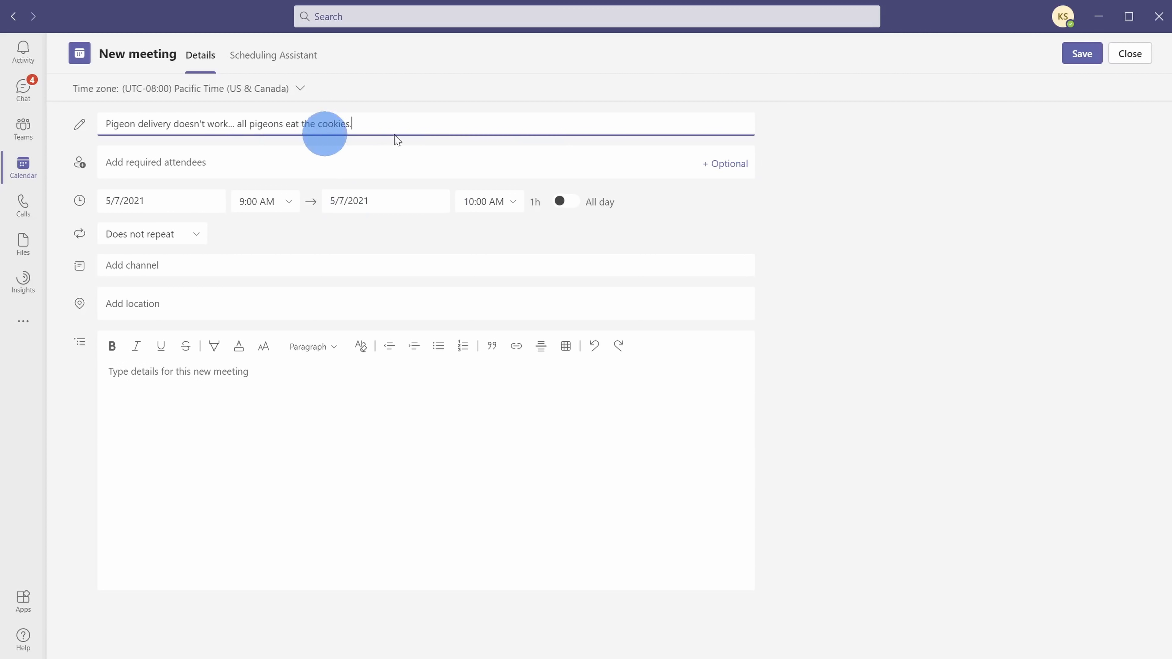
pyautogui.click(1081, 53)
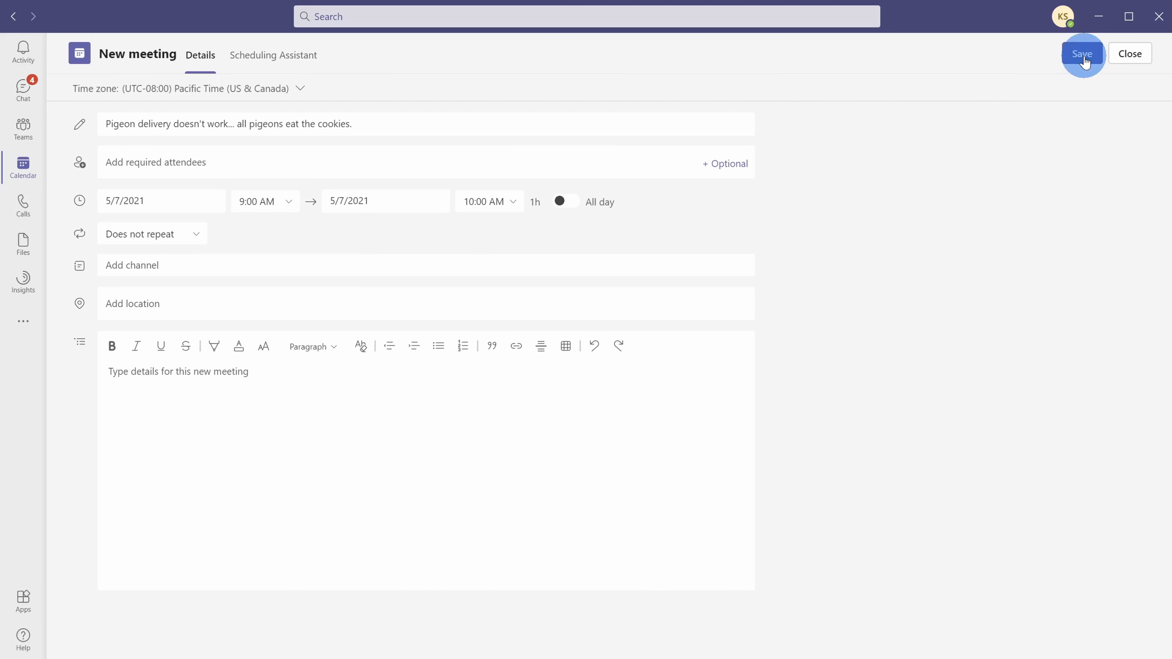
pyautogui.click(1081, 54)
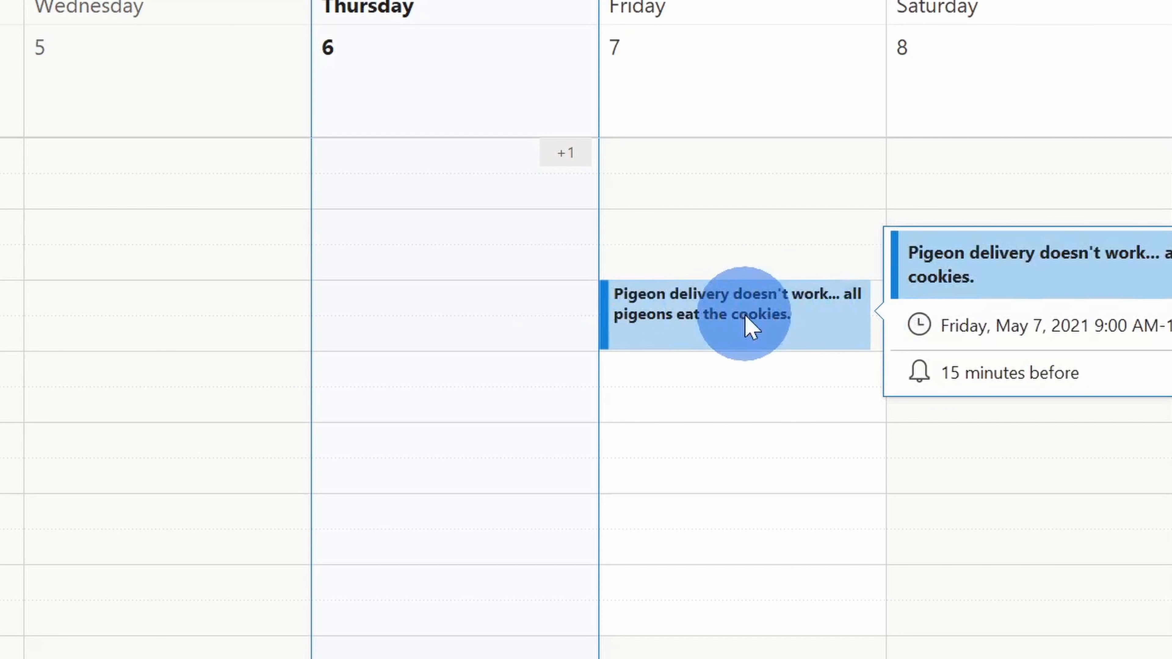
pyautogui.moveTo(747, 344)
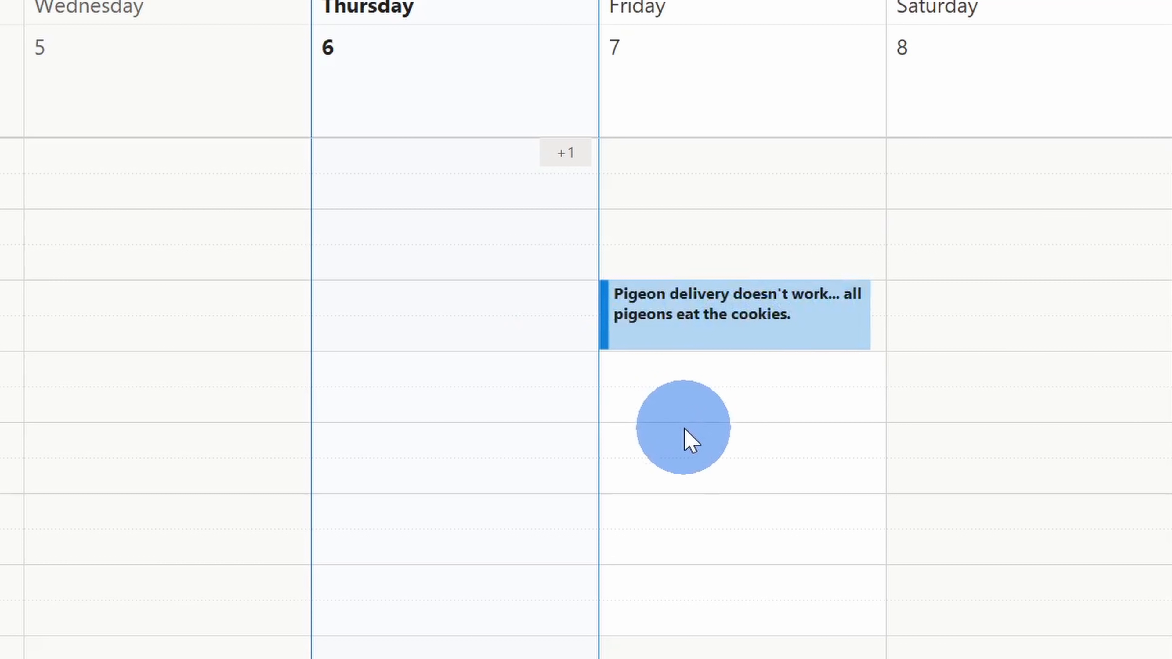
pyautogui.moveTo(712, 436)
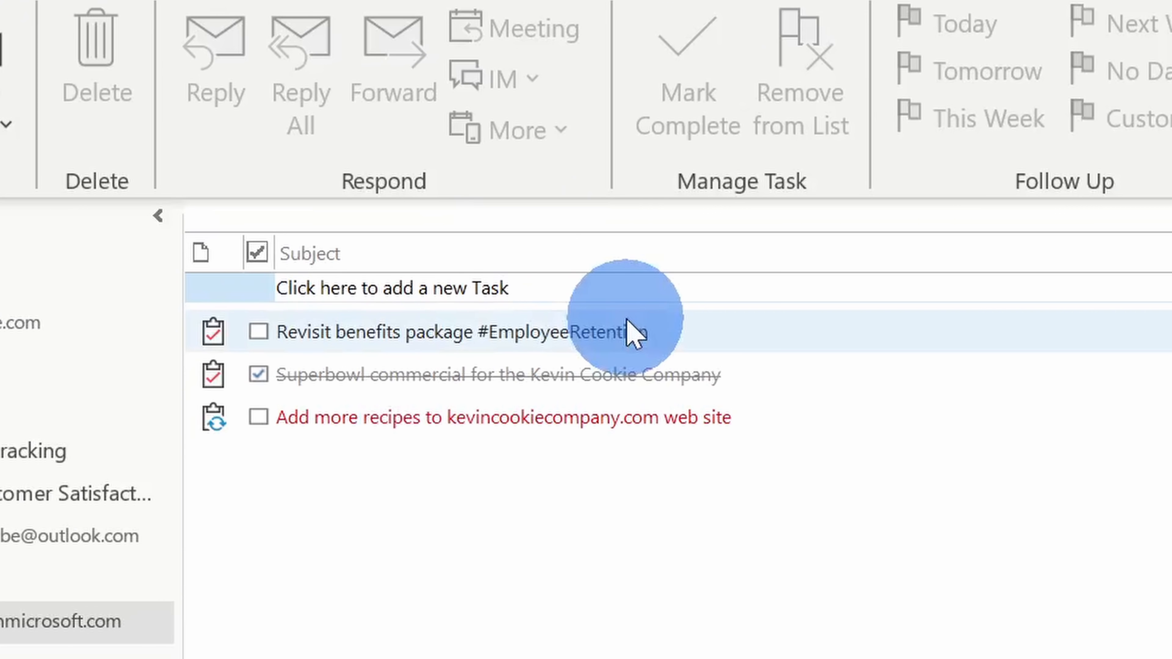
# Step: Select the Revisit benefits package task in the task list
pyautogui.click(493, 417)
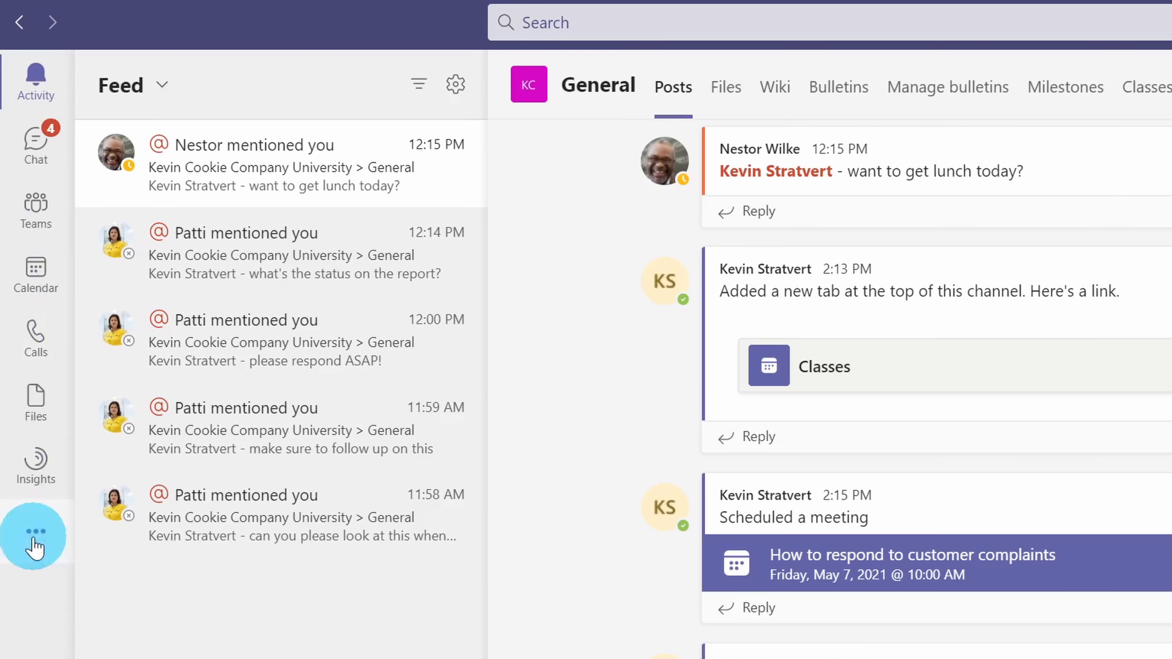
# Step: Show My tasks in Tasks by Planner and To Do from the app rail
pyautogui.click(34, 534)
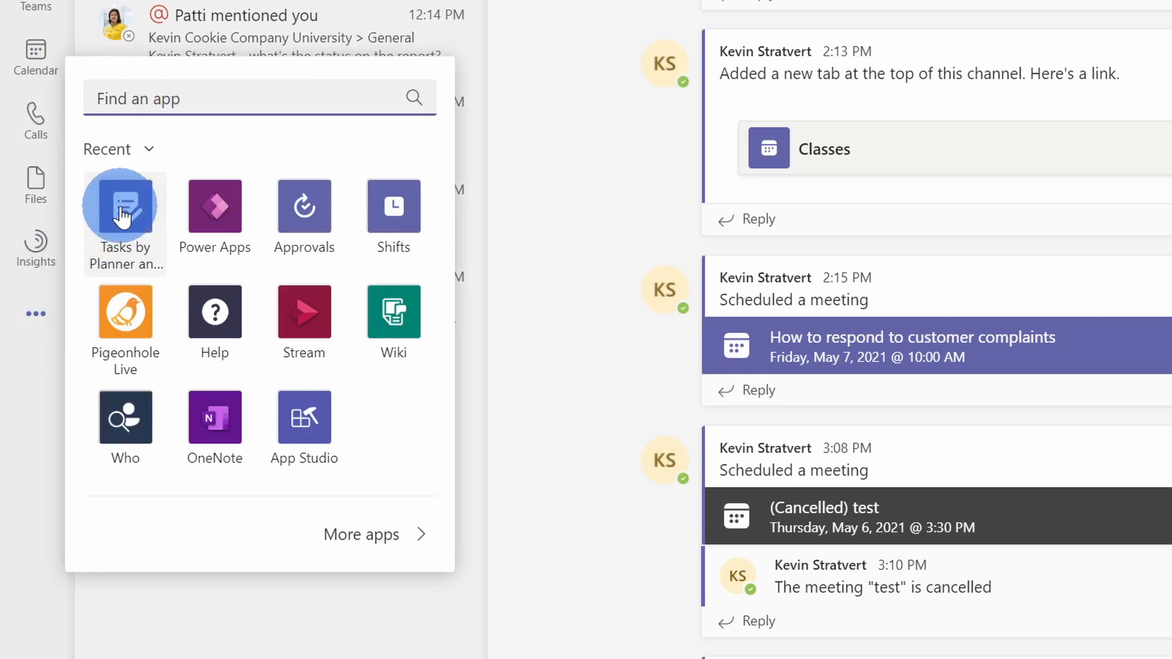
pyautogui.click(124, 206)
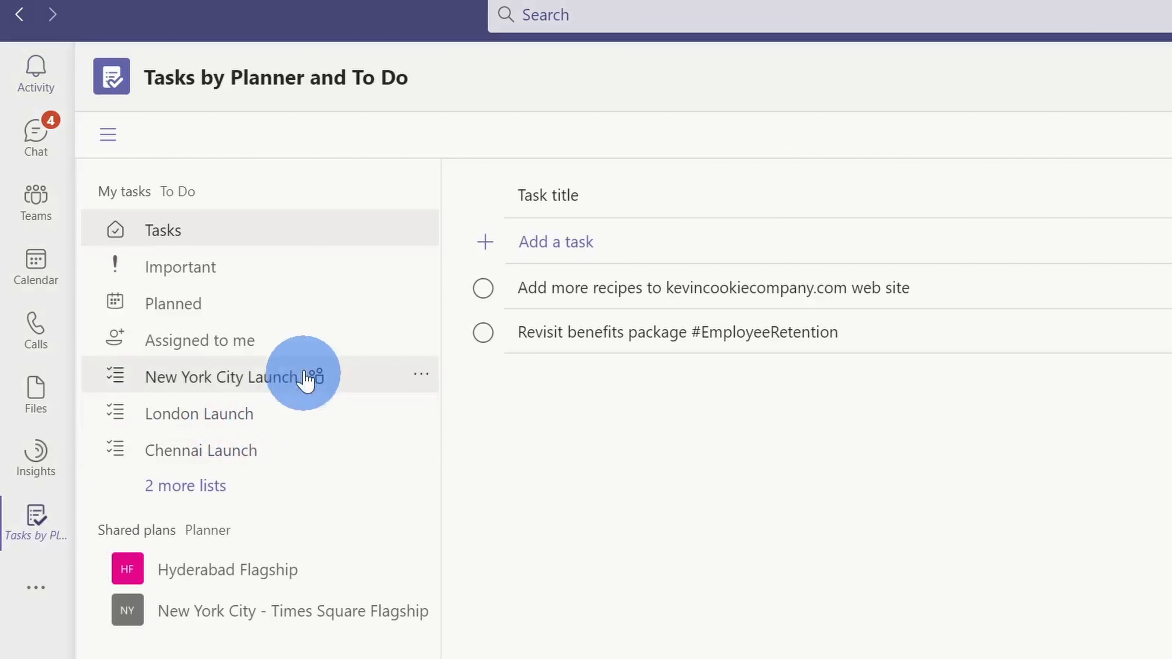
pyautogui.moveTo(251, 246)
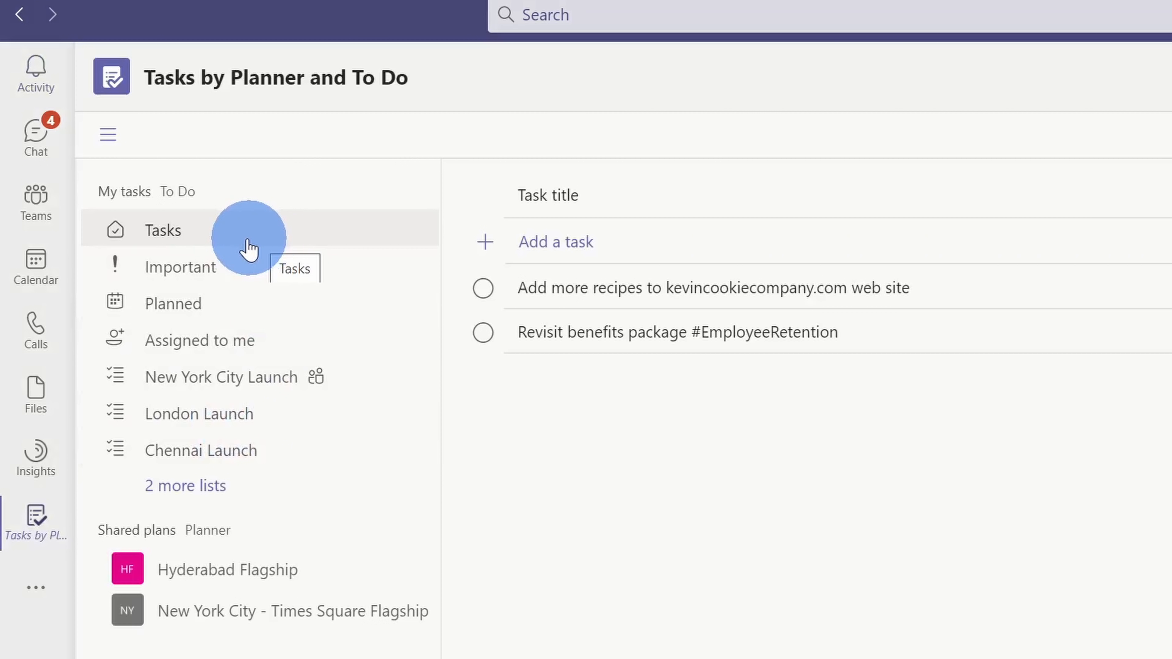
pyautogui.moveTo(221, 232)
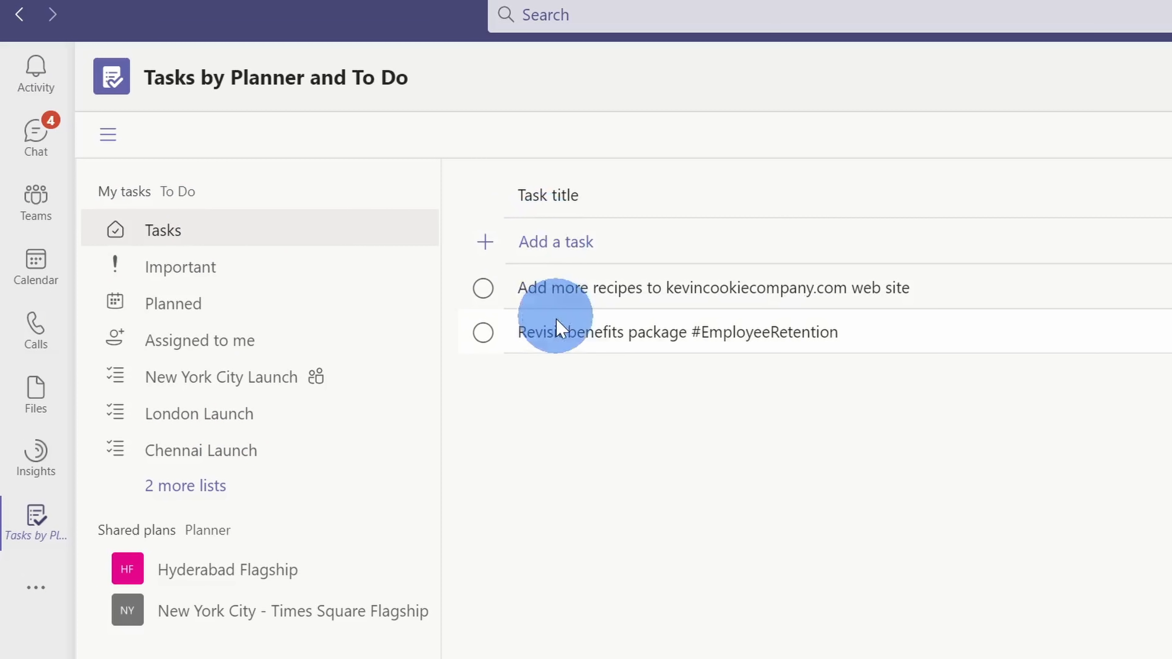
pyautogui.moveTo(811, 351)
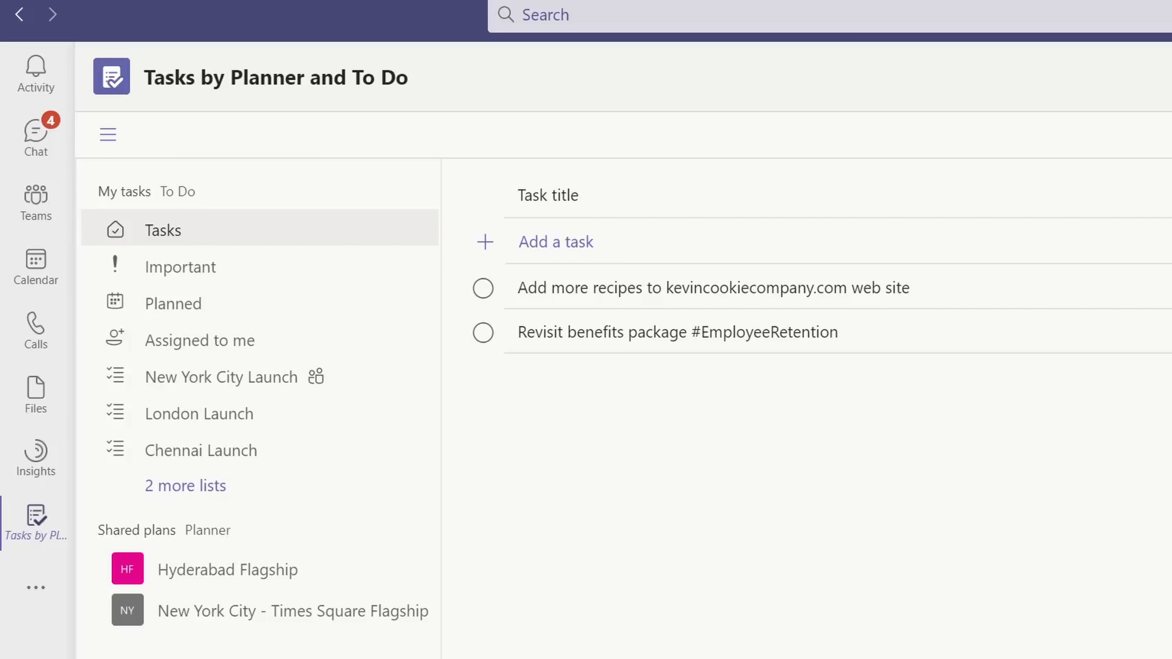
pyautogui.click(36, 515)
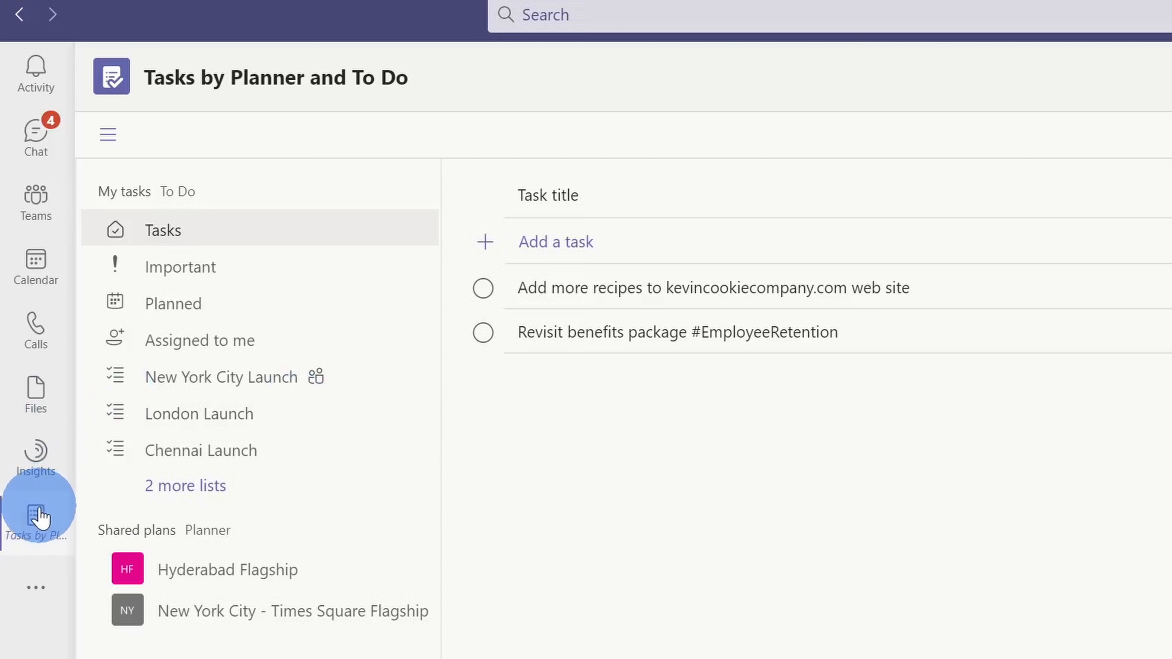
pyautogui.rightClick(36, 516)
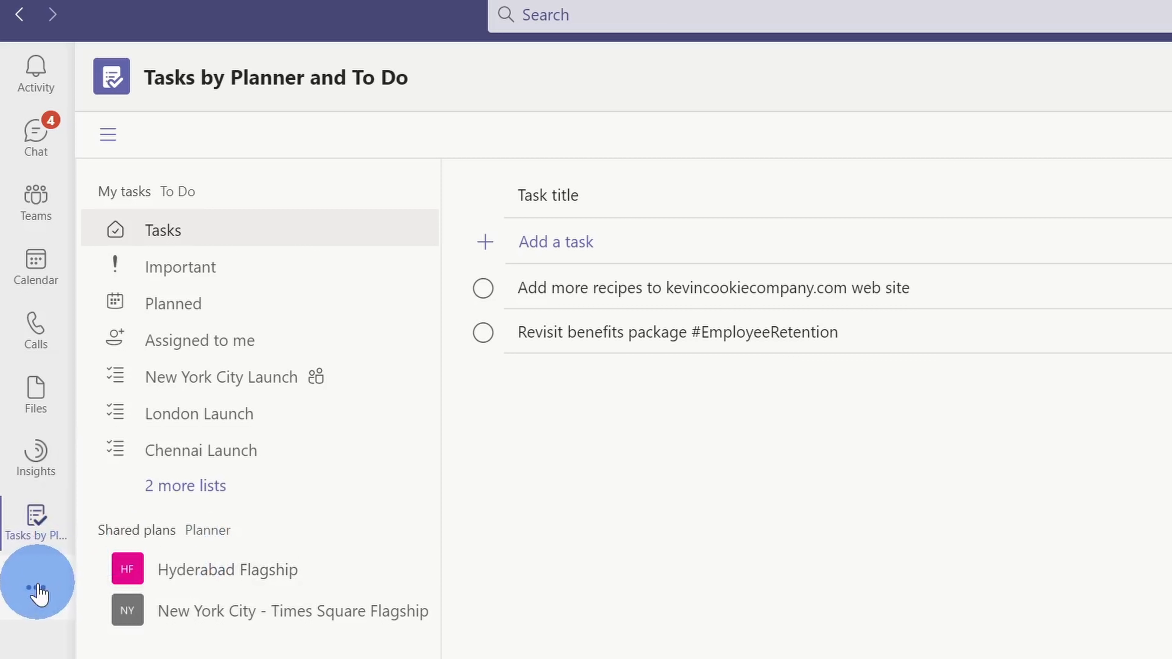
pyautogui.moveTo(37, 583)
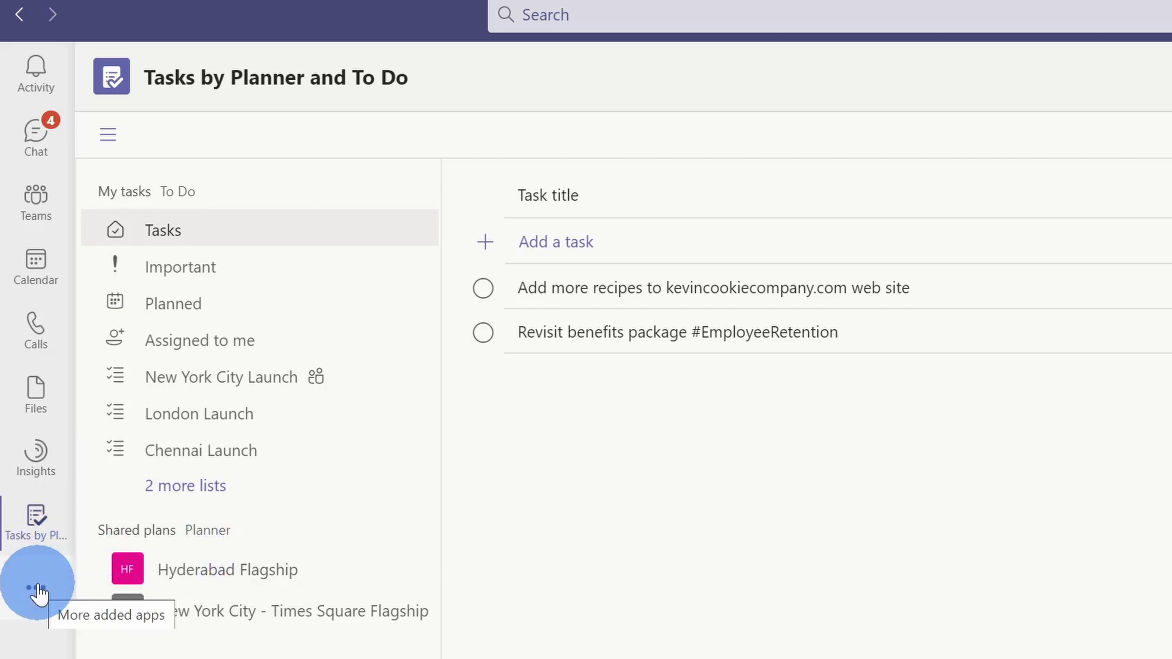
pyautogui.moveTo(36, 523)
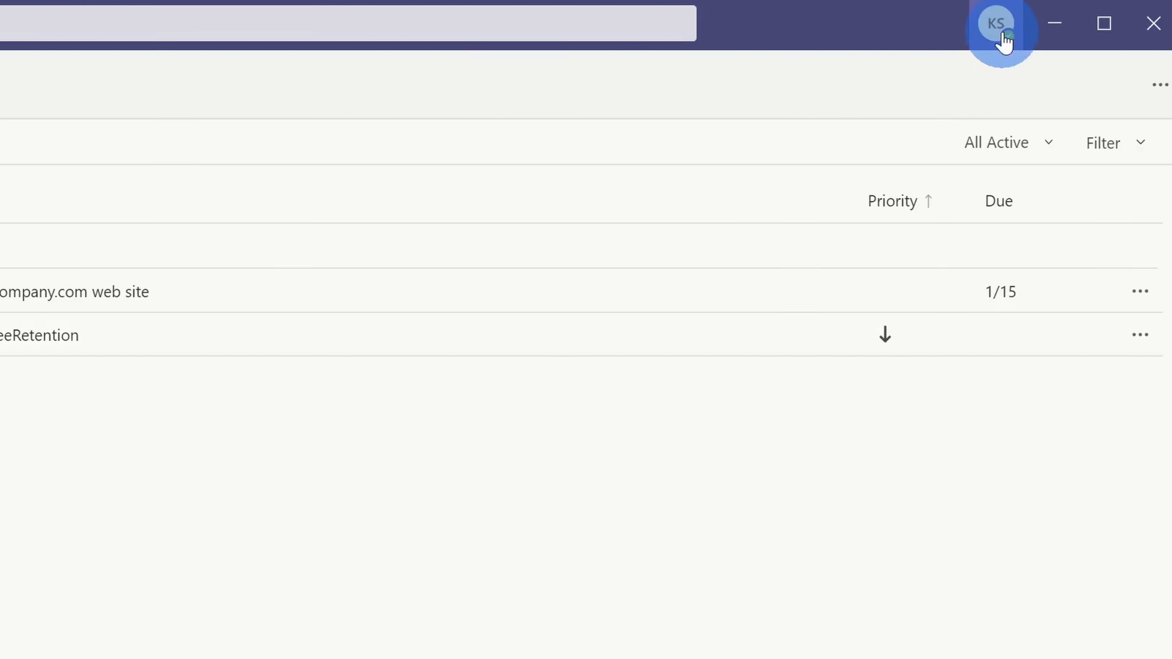
# Step: Switch on automatic out-of-office replies in Teams' General settings
pyautogui.click(996, 23)
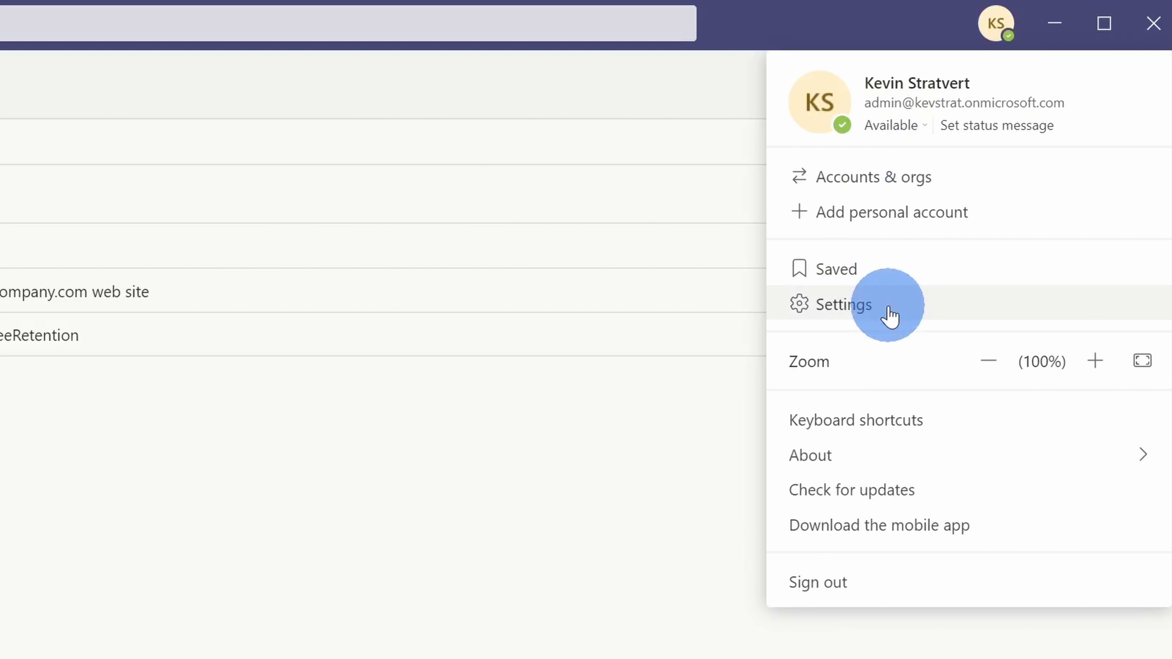
pyautogui.click(843, 303)
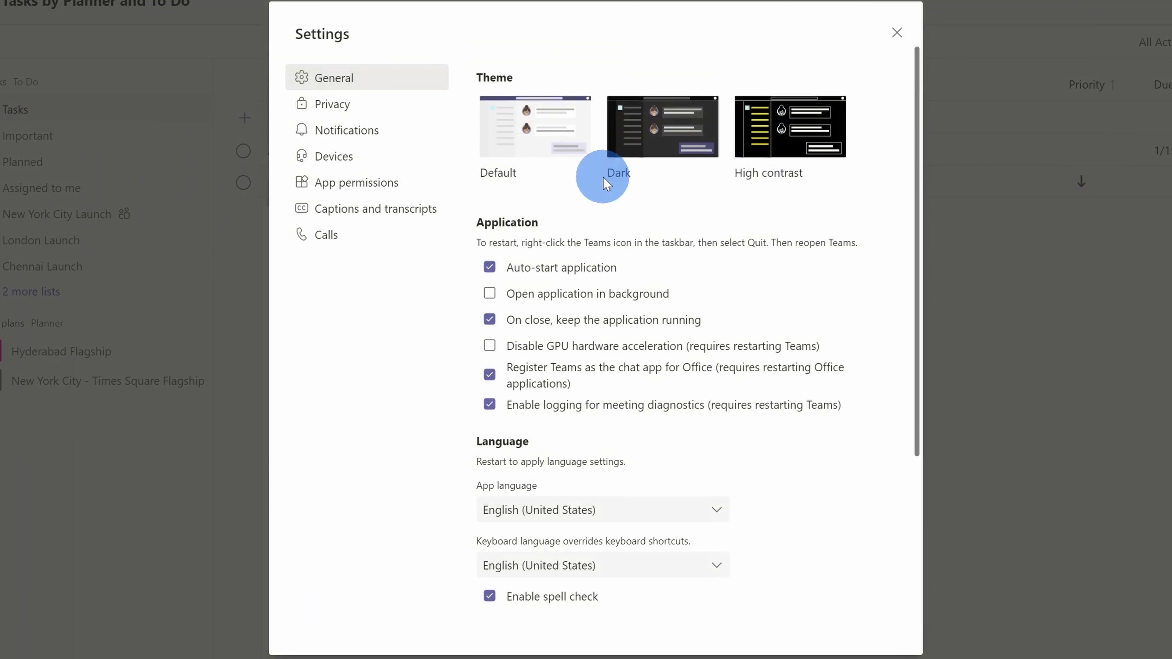
pyautogui.moveTo(726, 277)
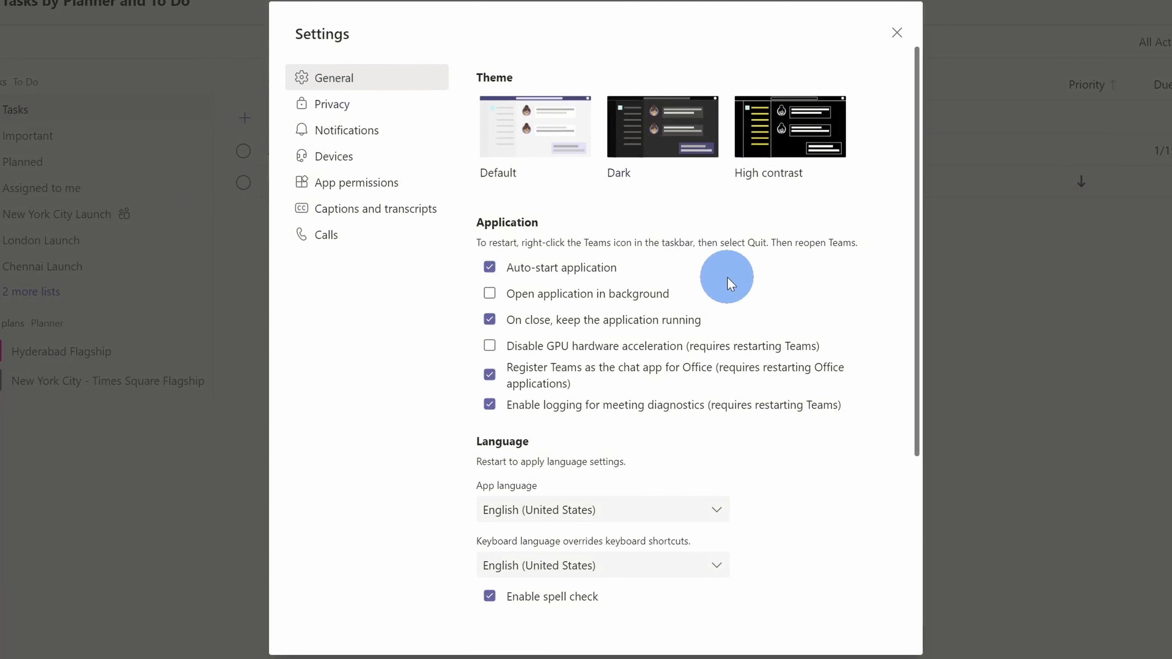
pyautogui.scroll(-3)
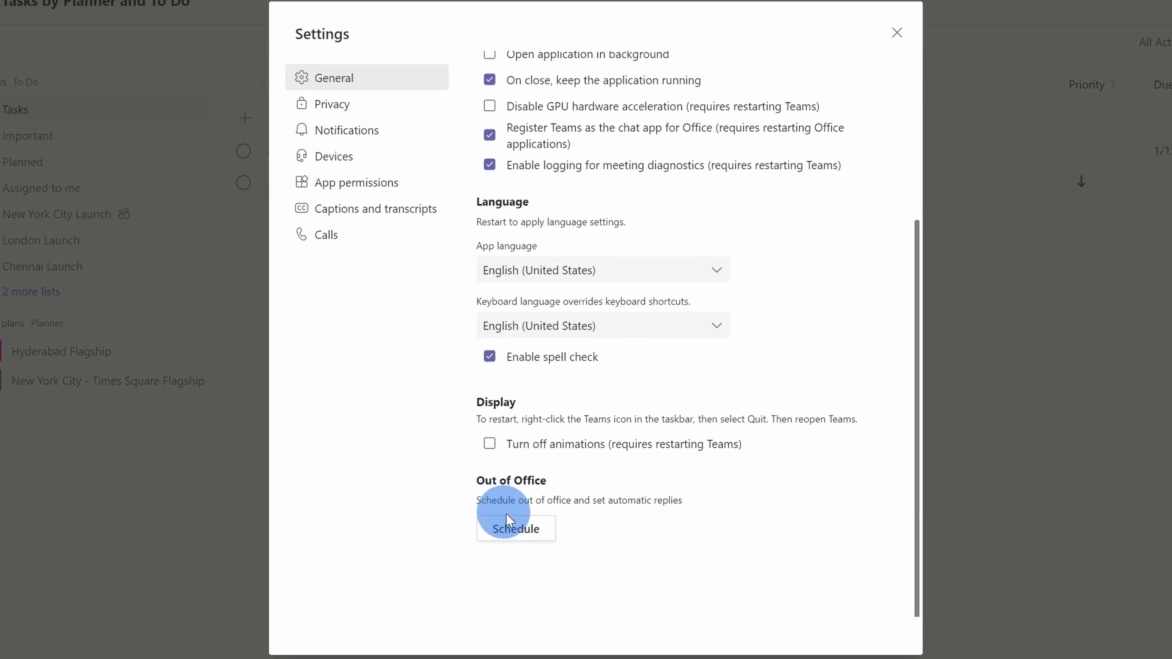
pyautogui.click(515, 529)
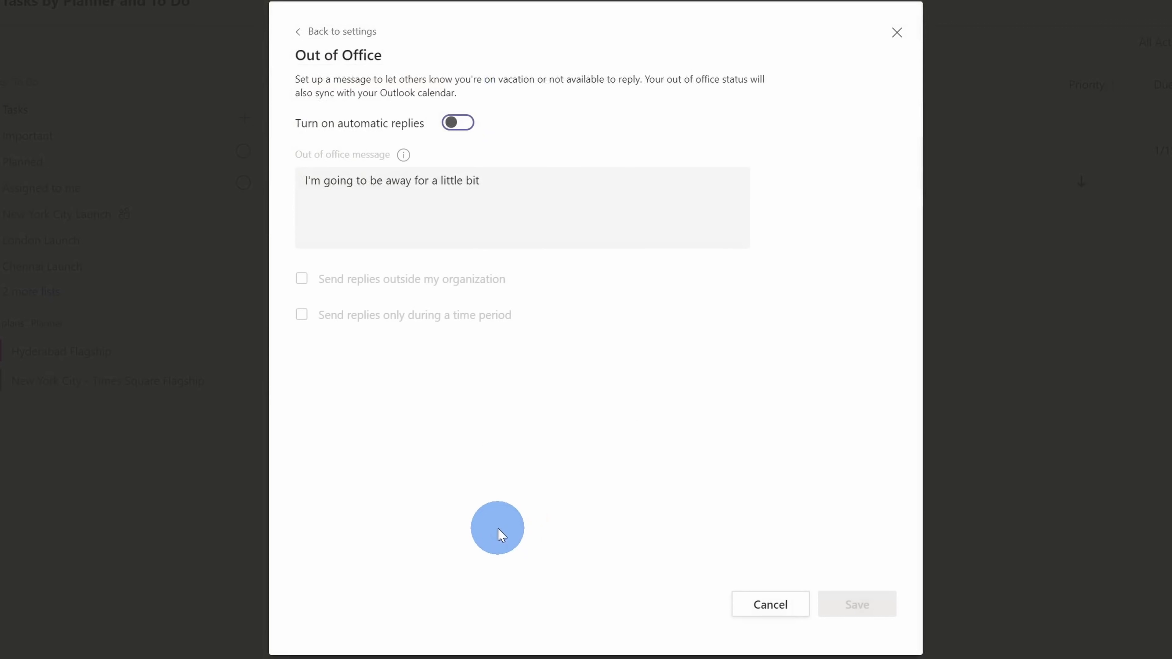
pyautogui.click(456, 123)
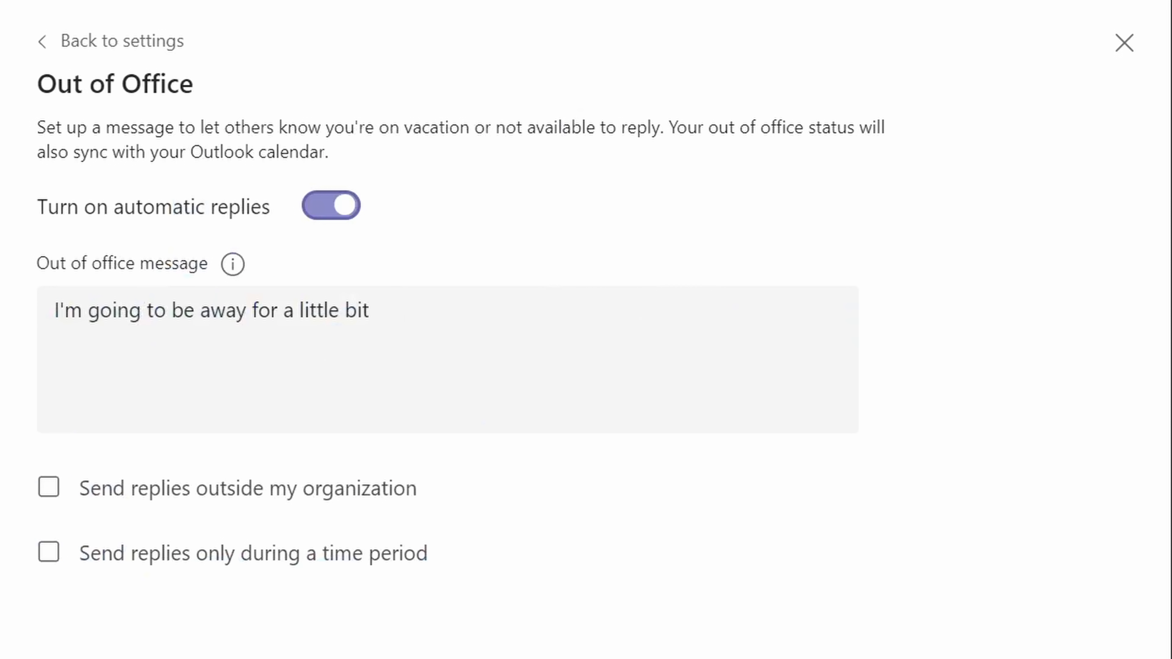
pyautogui.click(1123, 43)
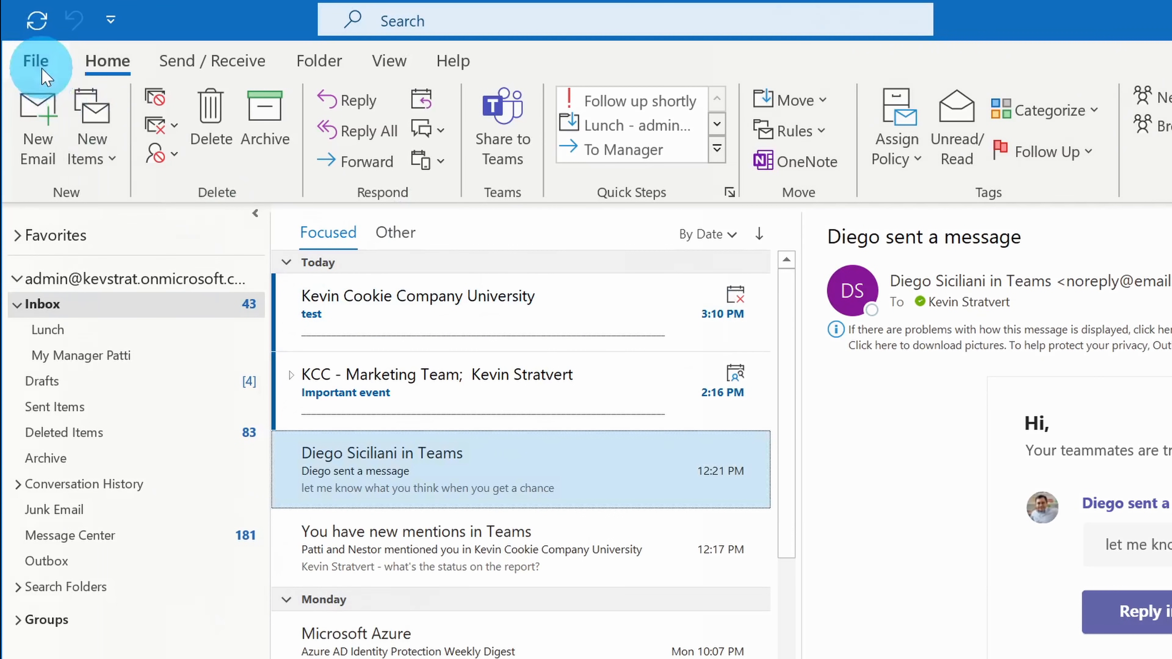
pyautogui.click(36, 60)
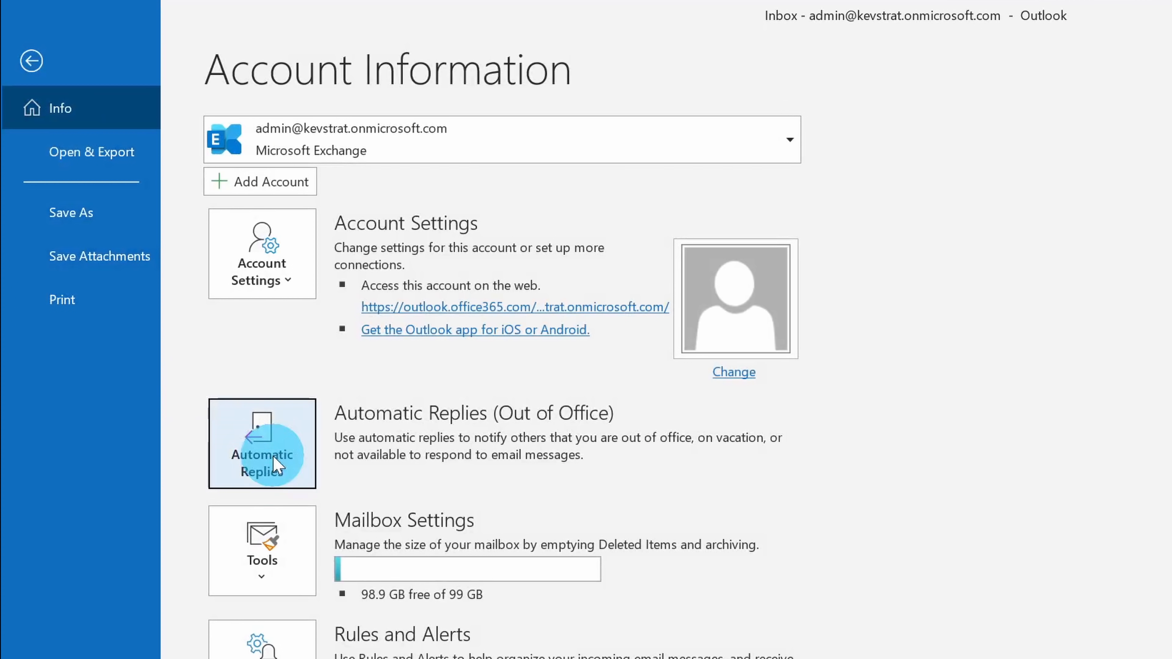
pyautogui.click(262, 443)
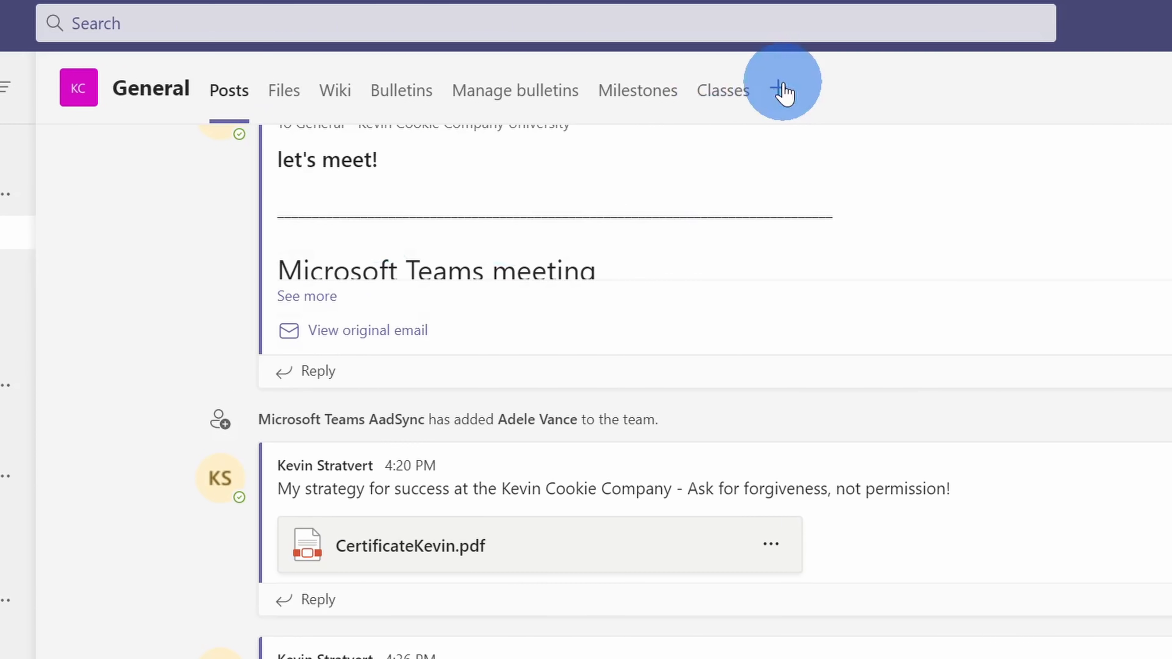
pyautogui.click(783, 82)
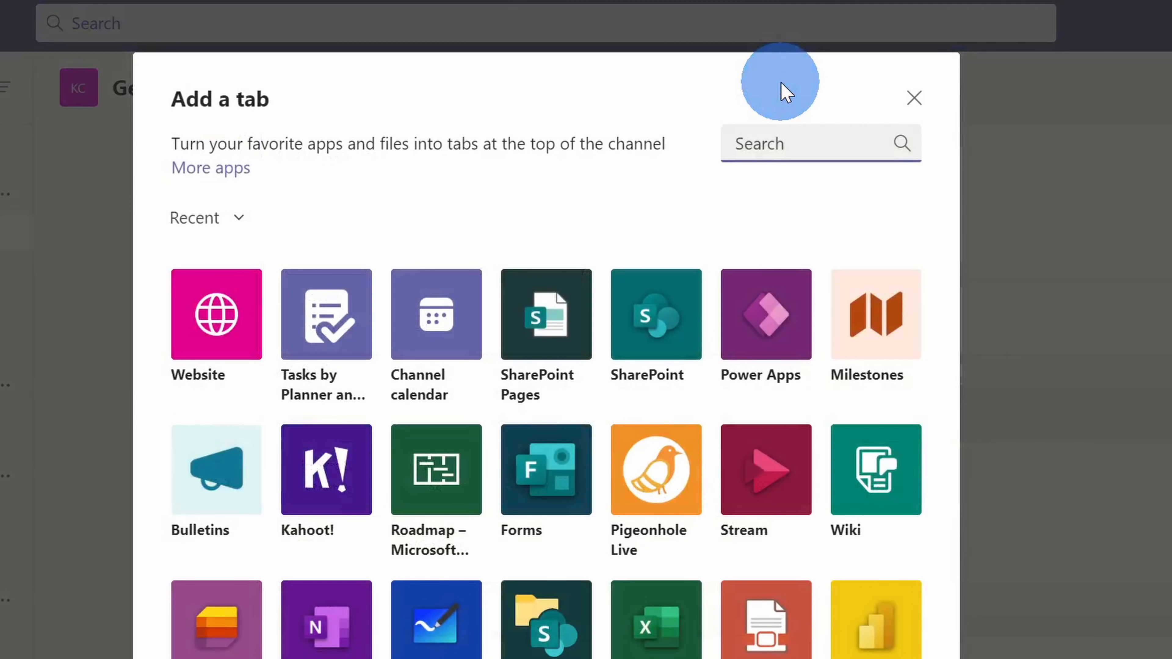
pyautogui.moveTo(216, 314)
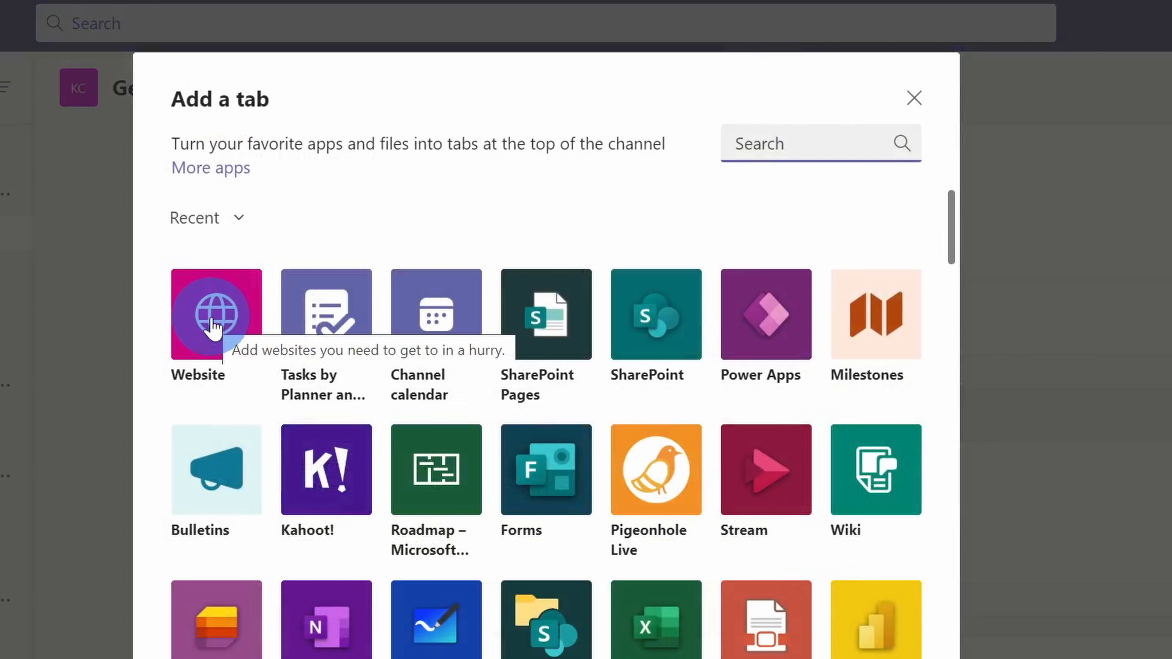
pyautogui.moveTo(627, 162)
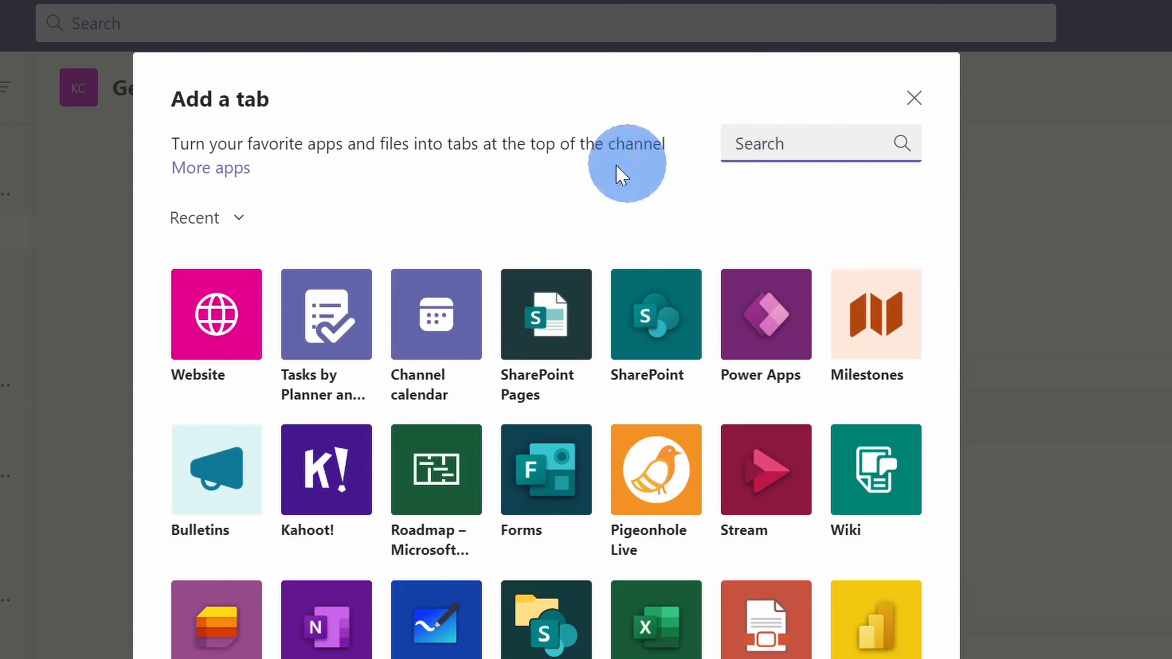
pyautogui.click(216, 314)
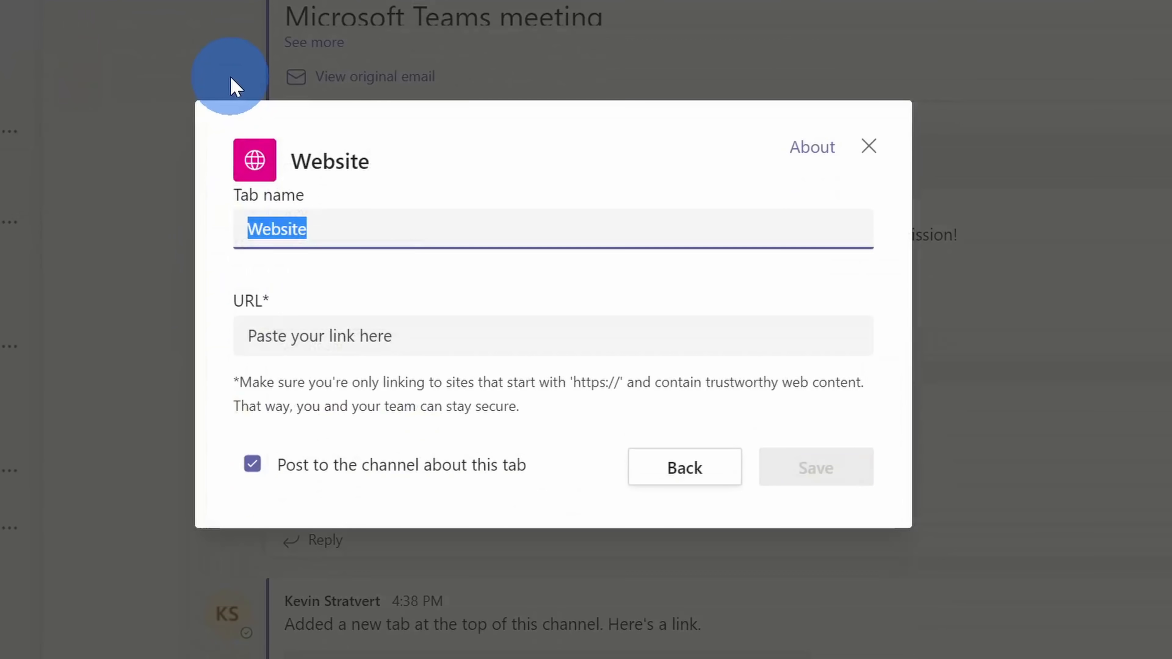
pyautogui.write('Email')
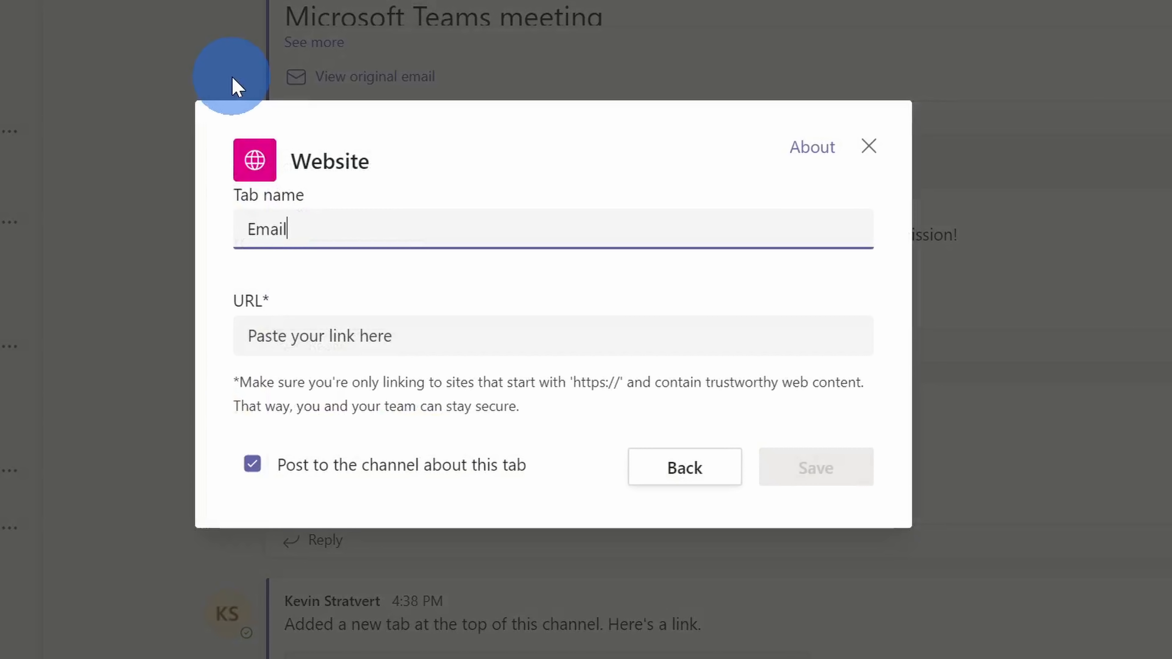
pyautogui.write('https://outlook.office.com/')
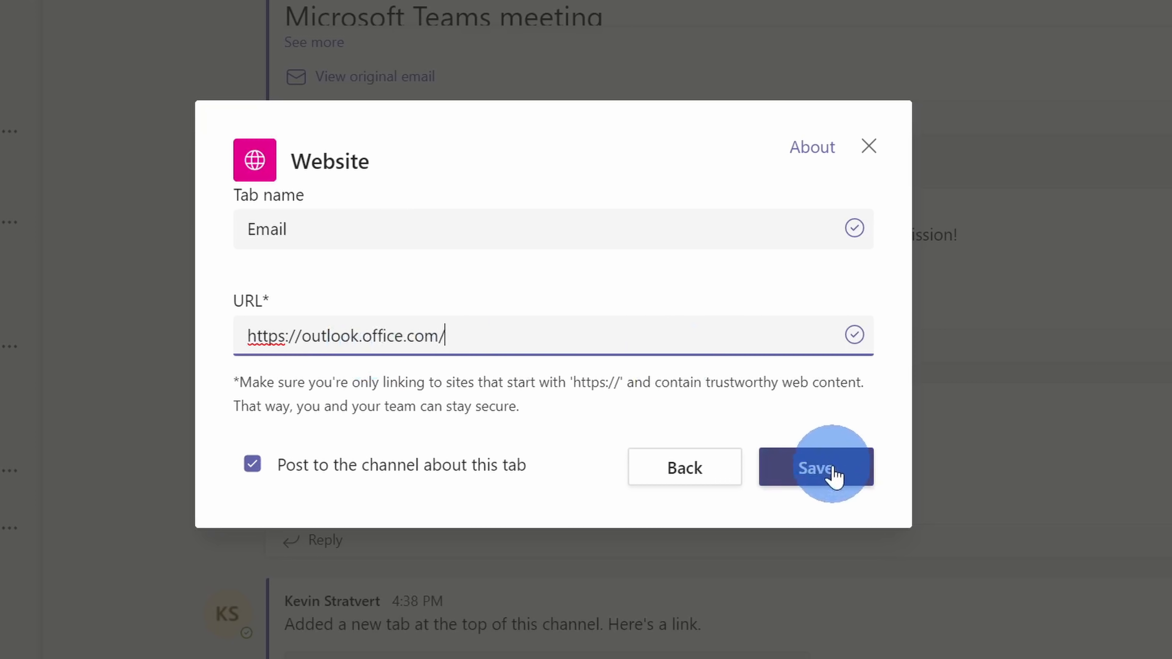
pyautogui.click(815, 467)
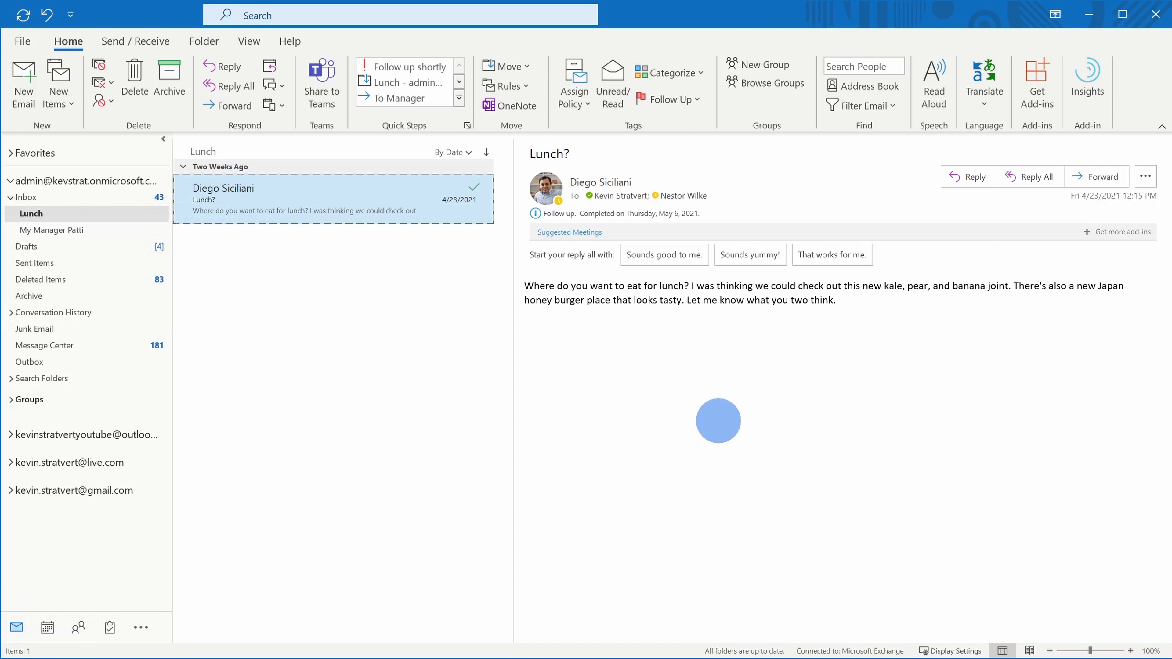
pyautogui.moveTo(778, 348)
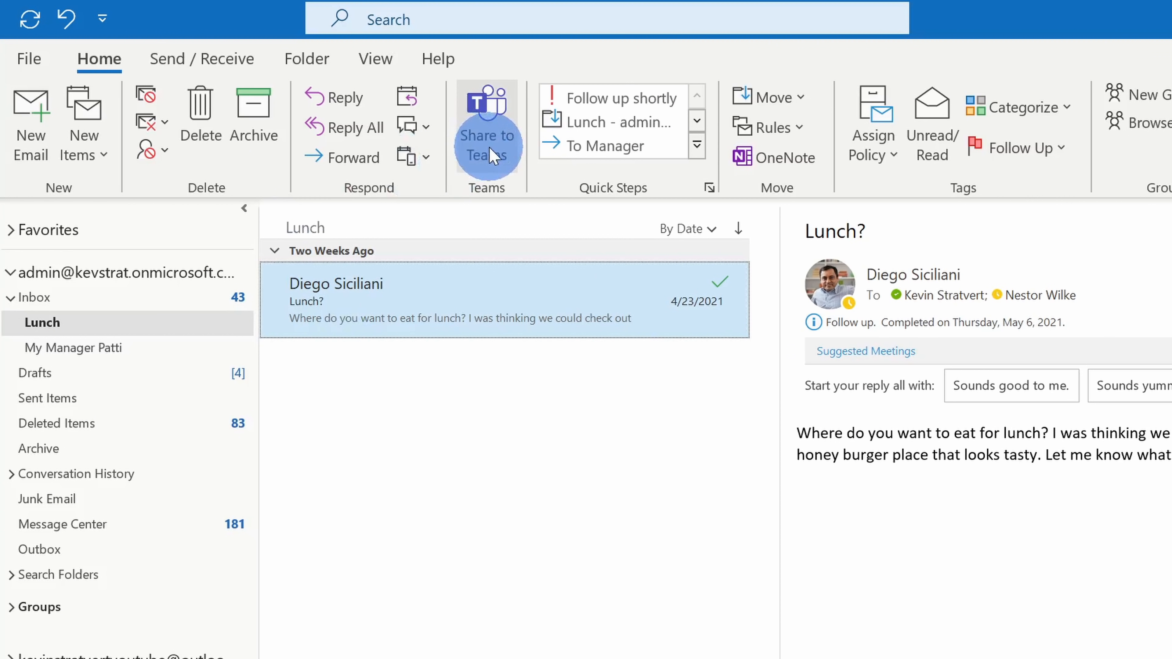
# Step: Share the Lunch? email to Teams, addressing it to Patti Fernandez
pyautogui.click(486, 135)
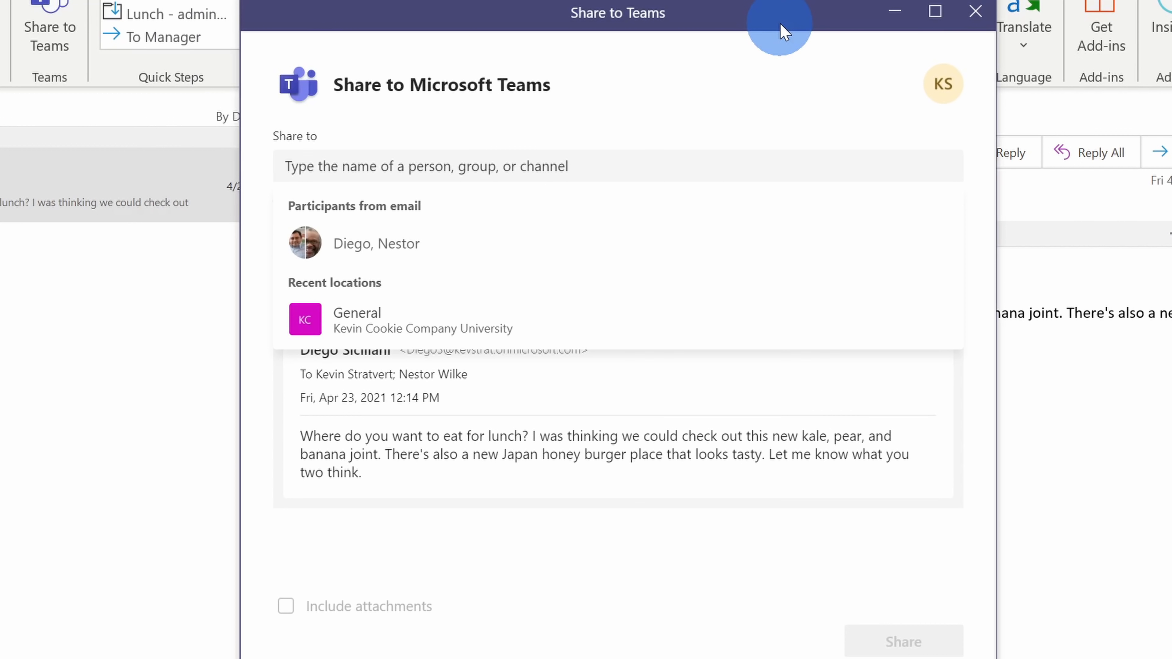
pyautogui.write('pa')
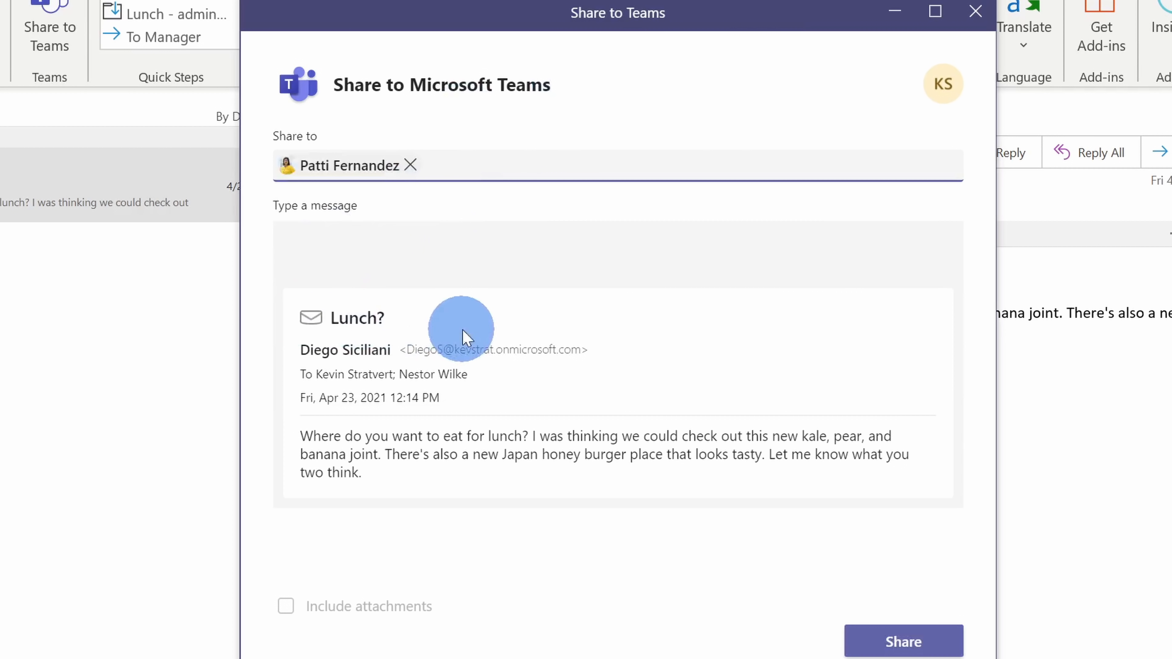
pyautogui.moveTo(470, 336)
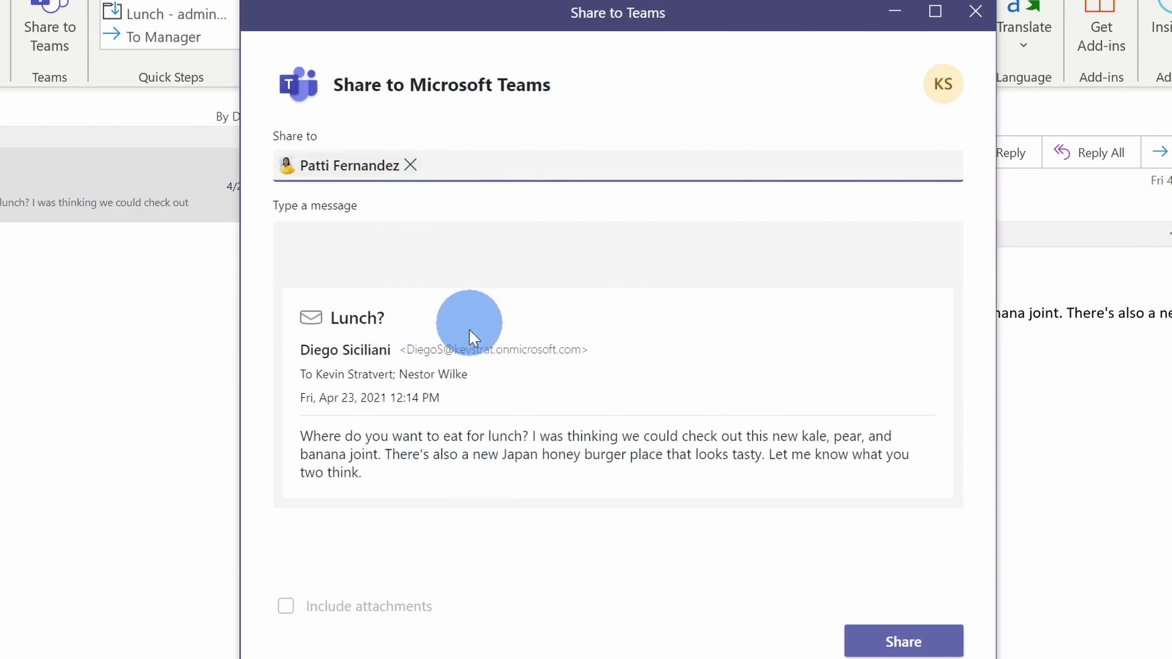
pyautogui.click(902, 641)
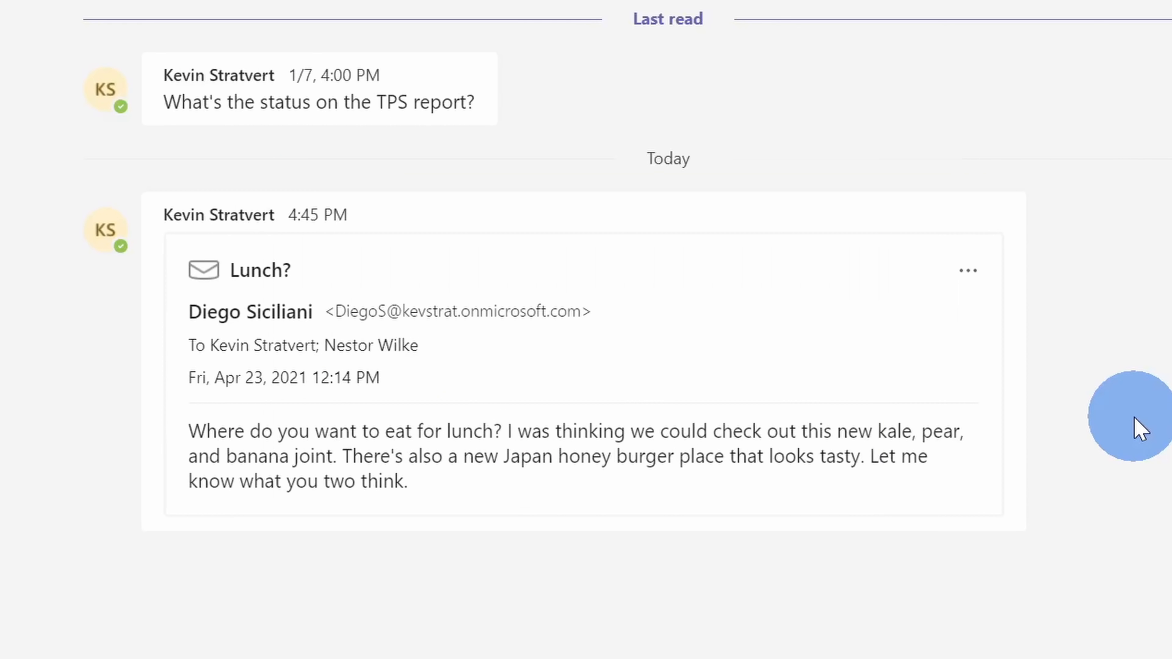
pyautogui.moveTo(1117, 349)
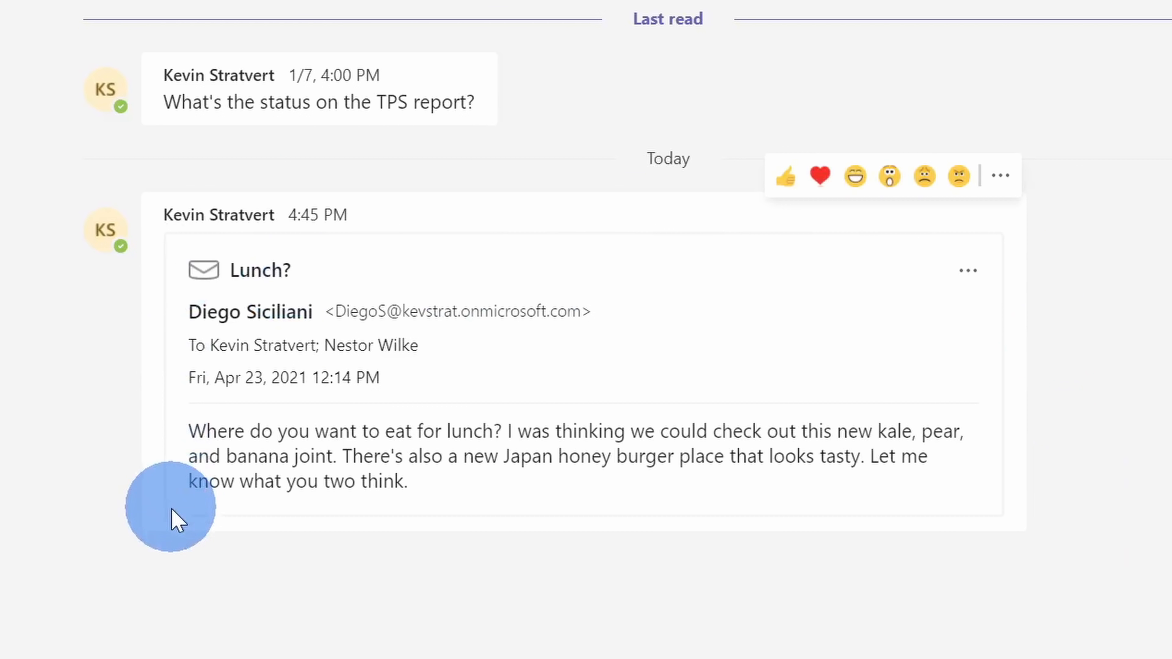
pyautogui.moveTo(602, 302)
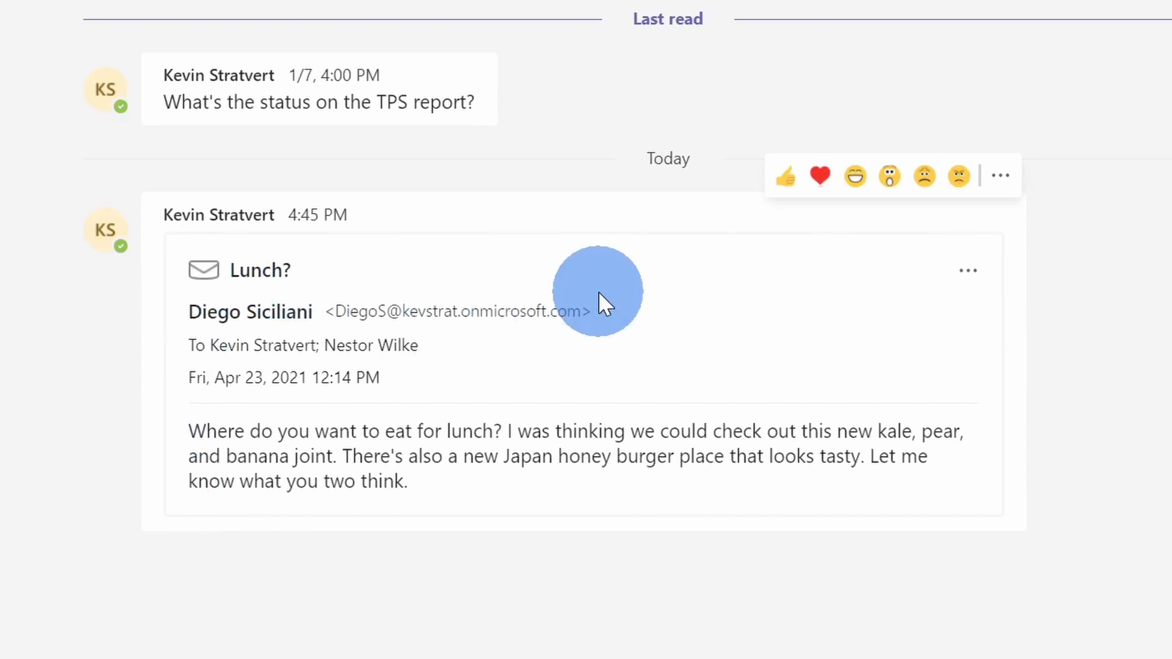
pyautogui.moveTo(198, 437)
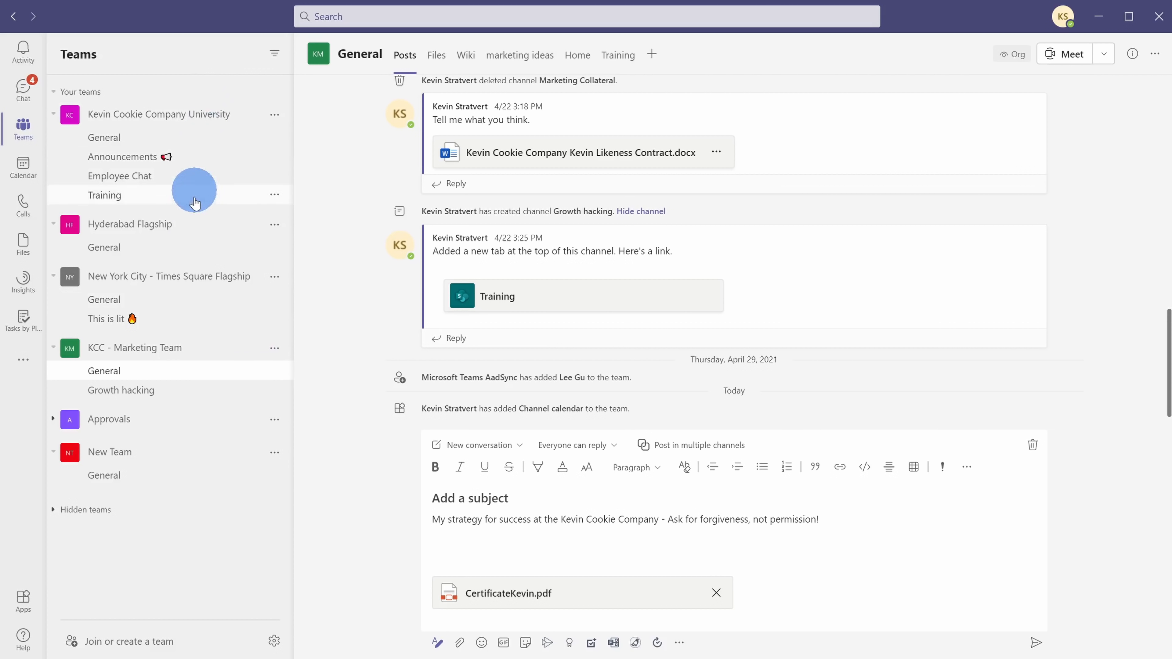
pyautogui.moveTo(190, 519)
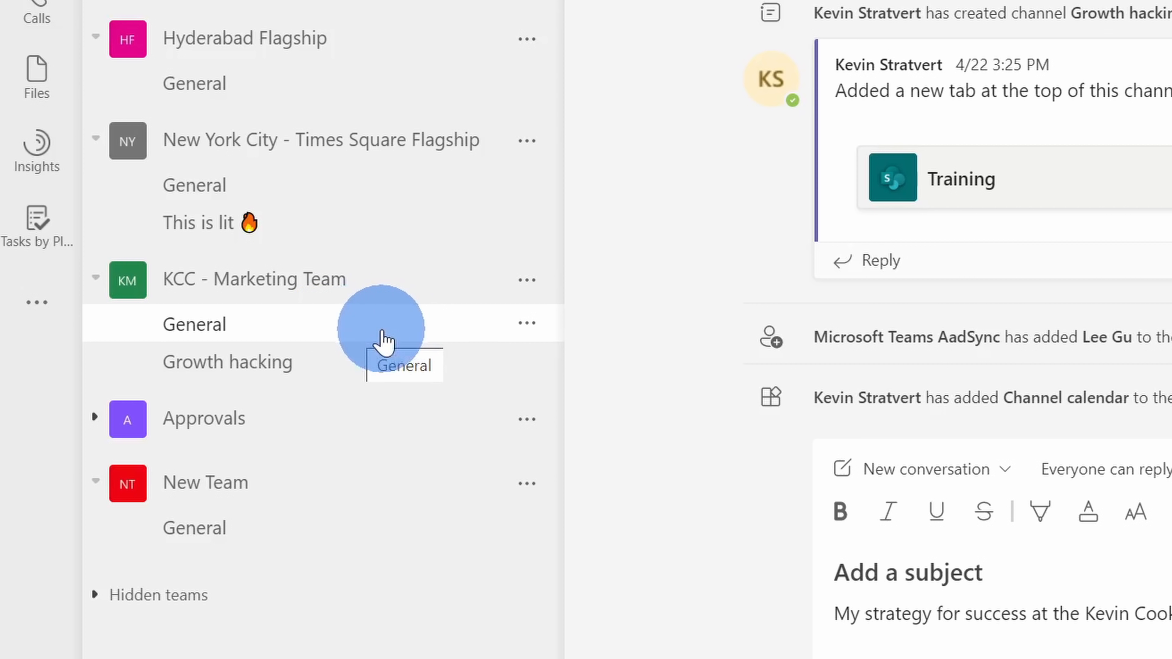
# Step: Get and copy the email address of the KCC - Marketing Team's General channel
pyautogui.click(526, 323)
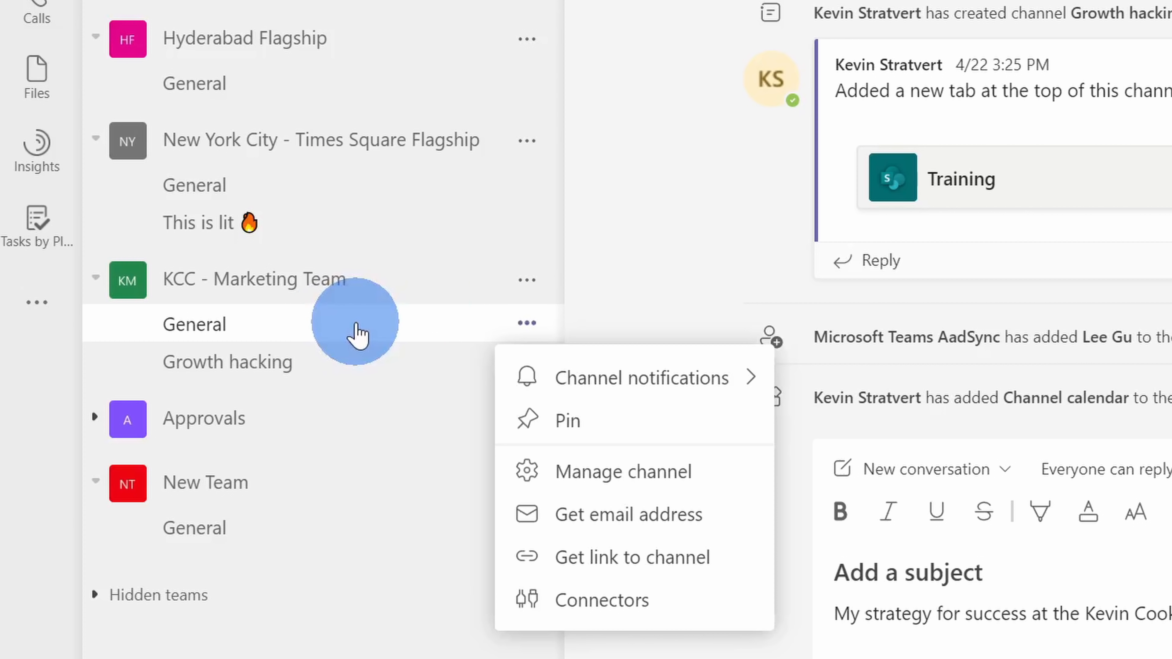
pyautogui.moveTo(688, 513)
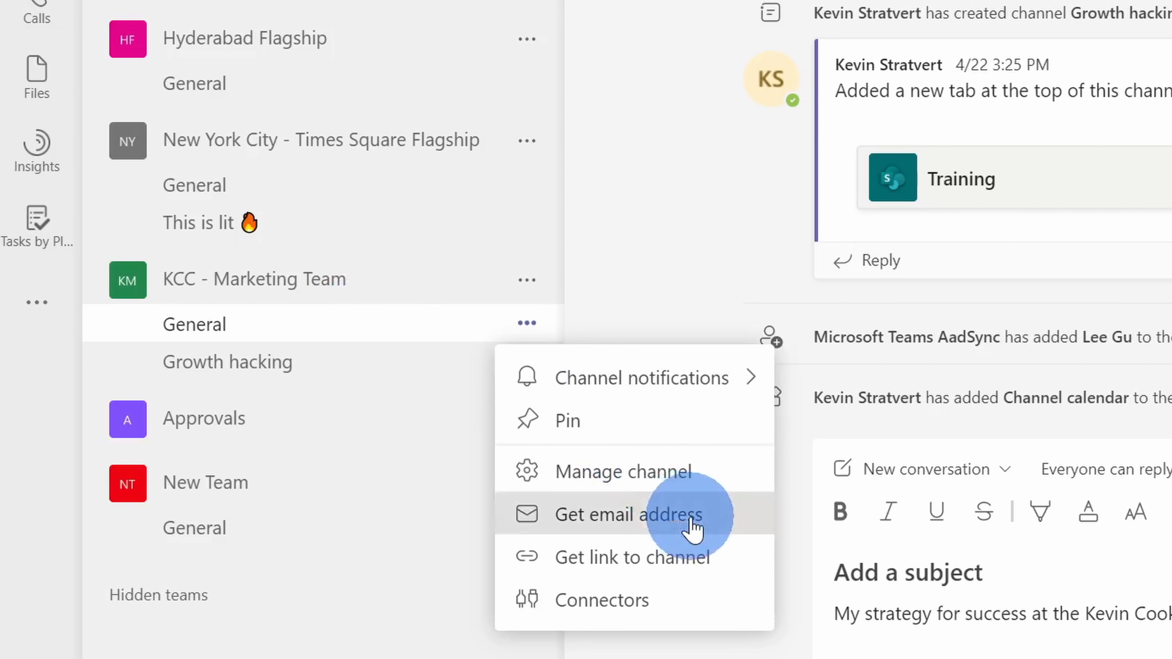
pyautogui.click(628, 514)
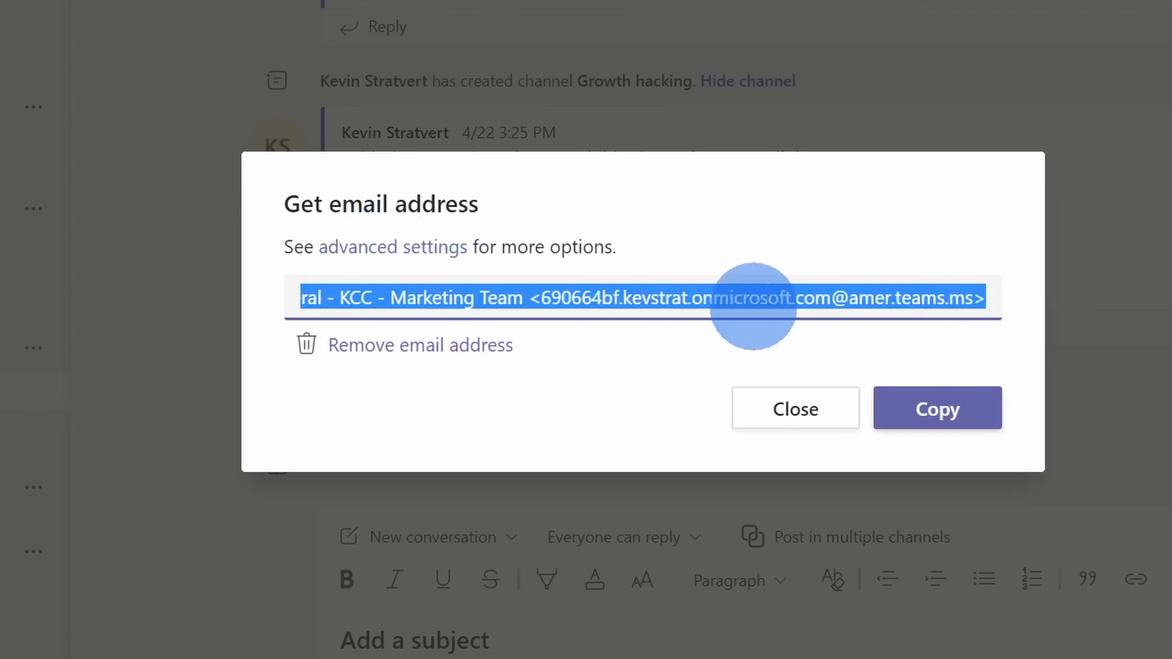
pyautogui.moveTo(643, 297)
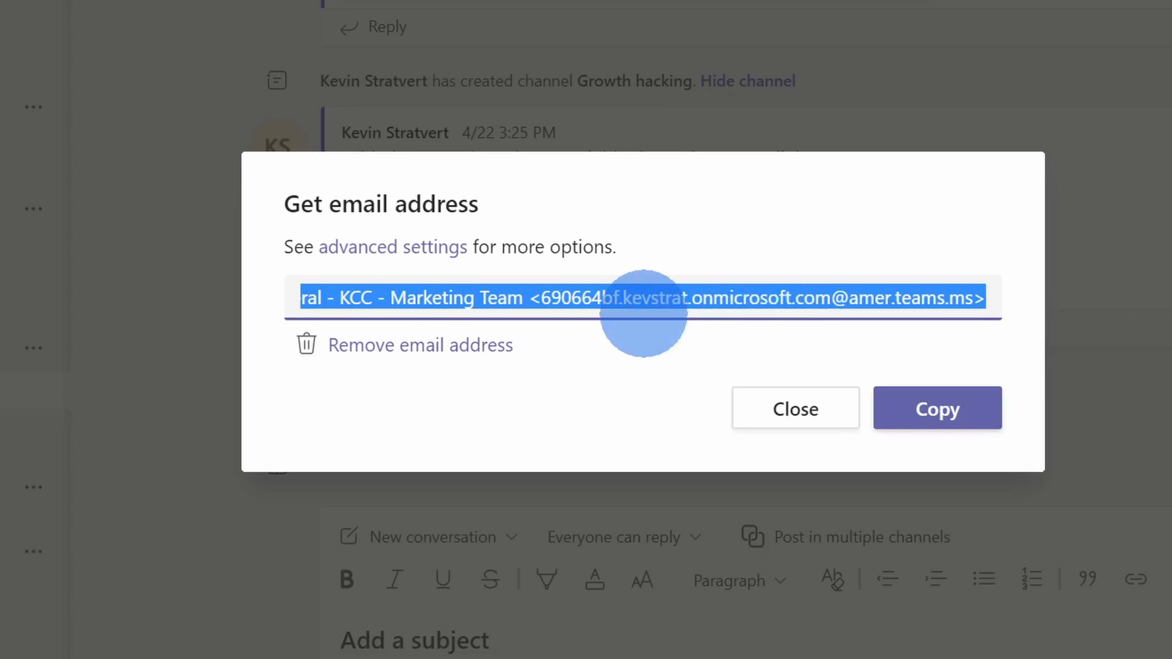
pyautogui.click(937, 408)
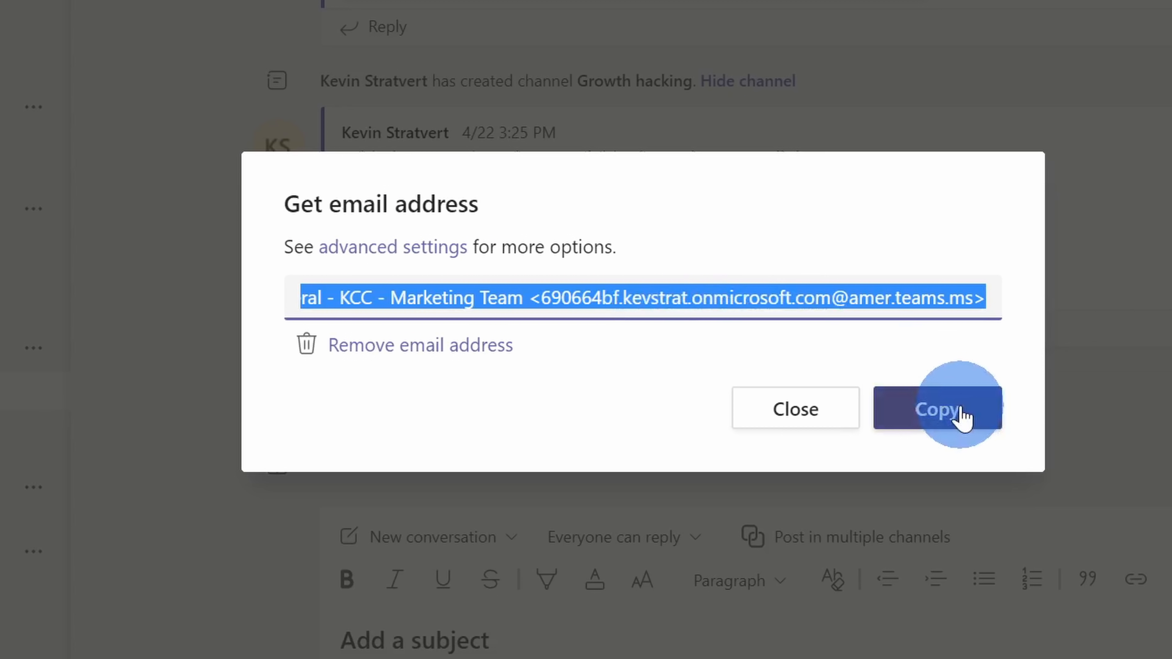
# Step: Dismiss the channel email address window to reveal the FW: Lunch? email post
pyautogui.click(937, 409)
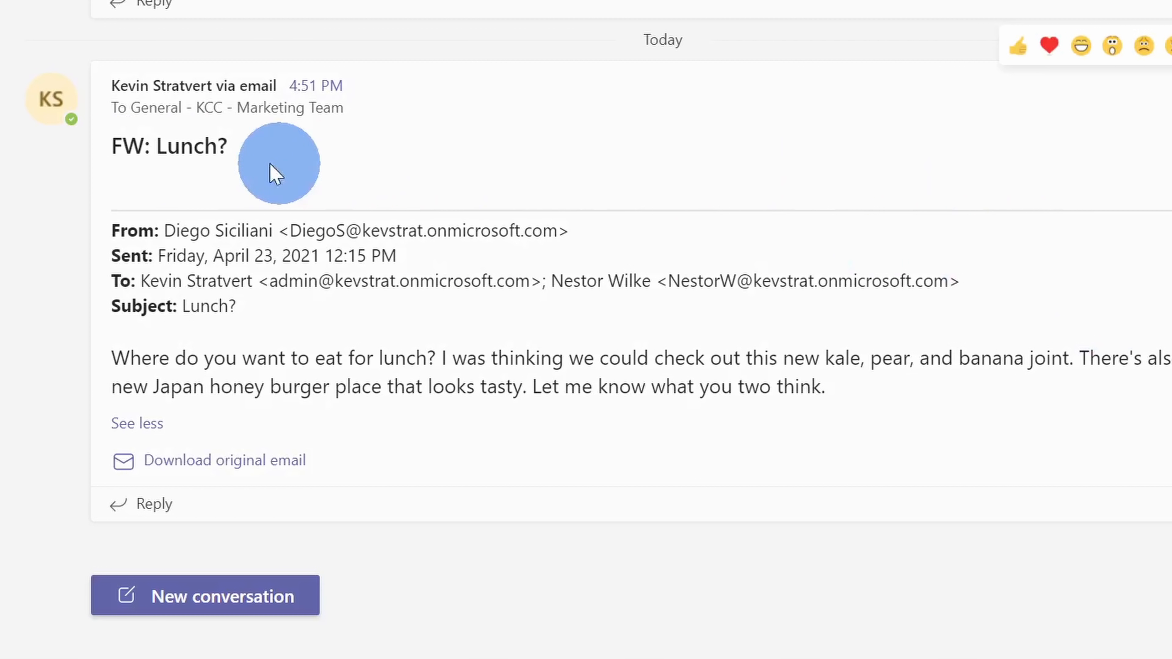
pyautogui.moveTo(1058, 399)
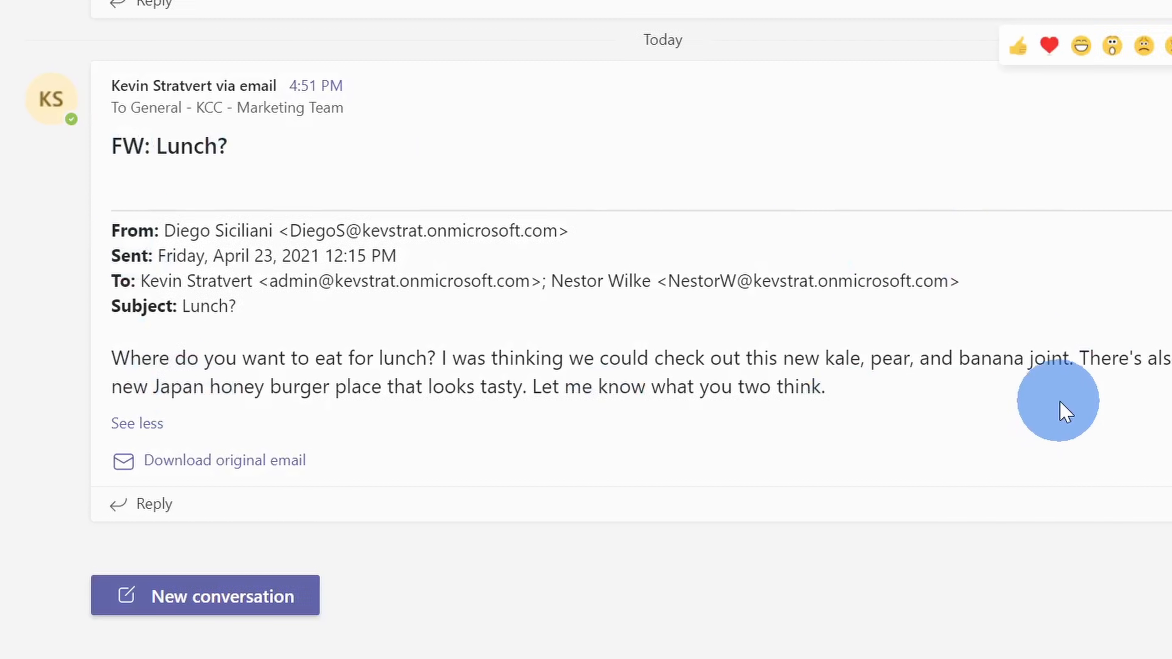
pyautogui.moveTo(1079, 411)
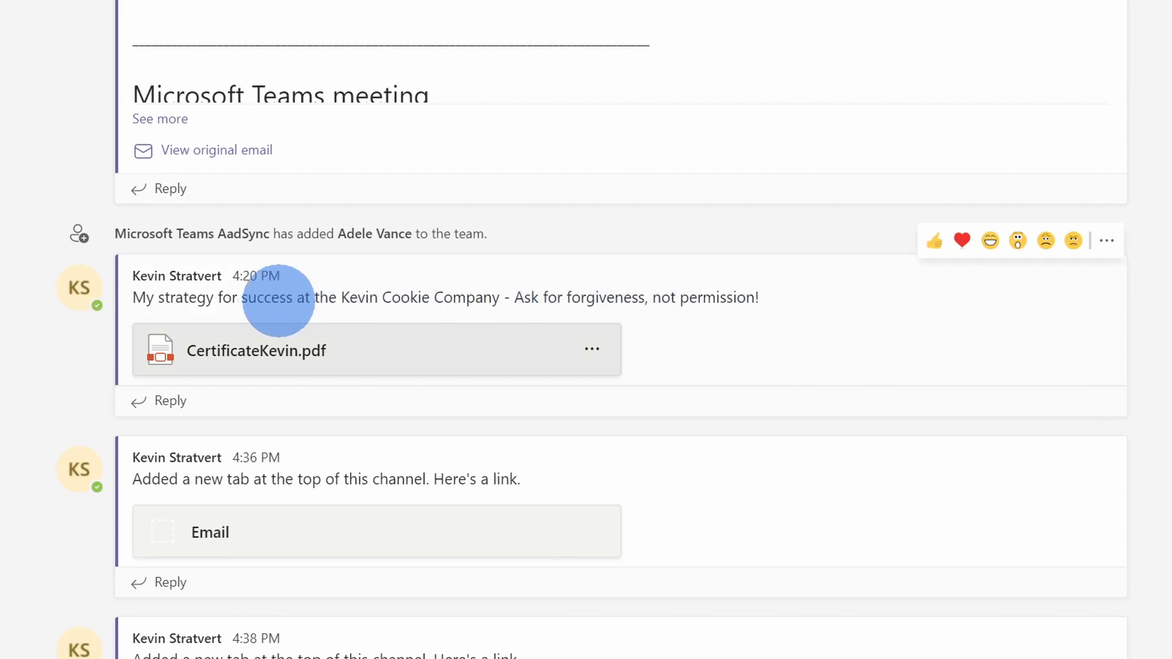
pyautogui.moveTo(642, 343)
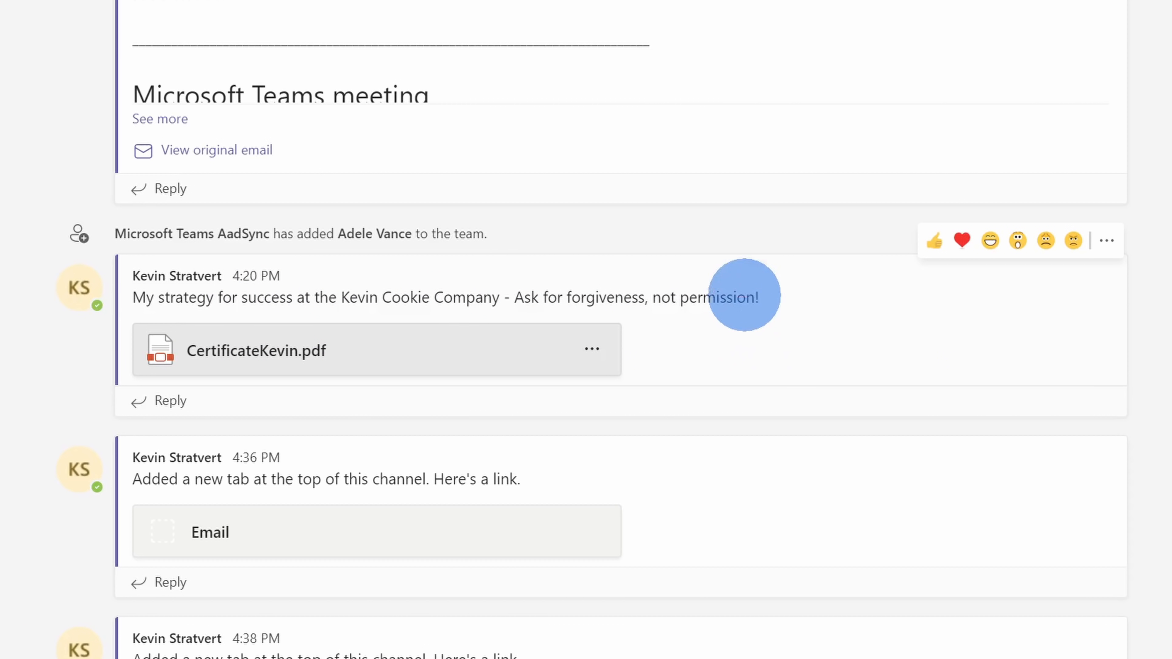
pyautogui.moveTo(759, 269)
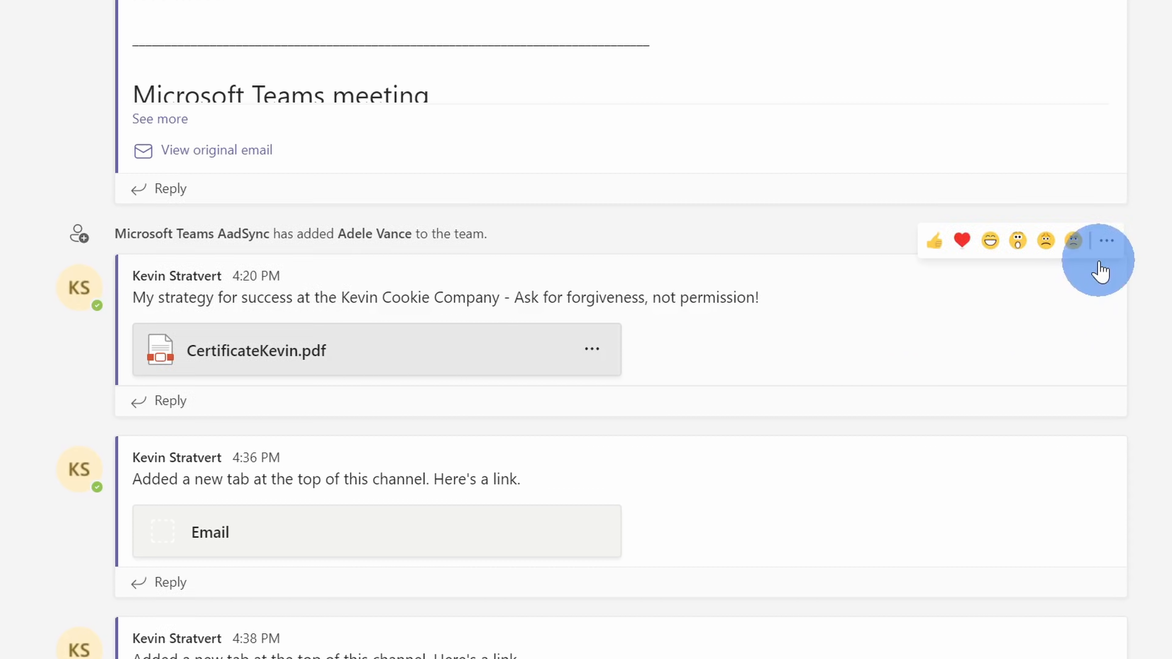
# Step: Show the message actions for the 'My strategy for success' post
pyautogui.click(1106, 240)
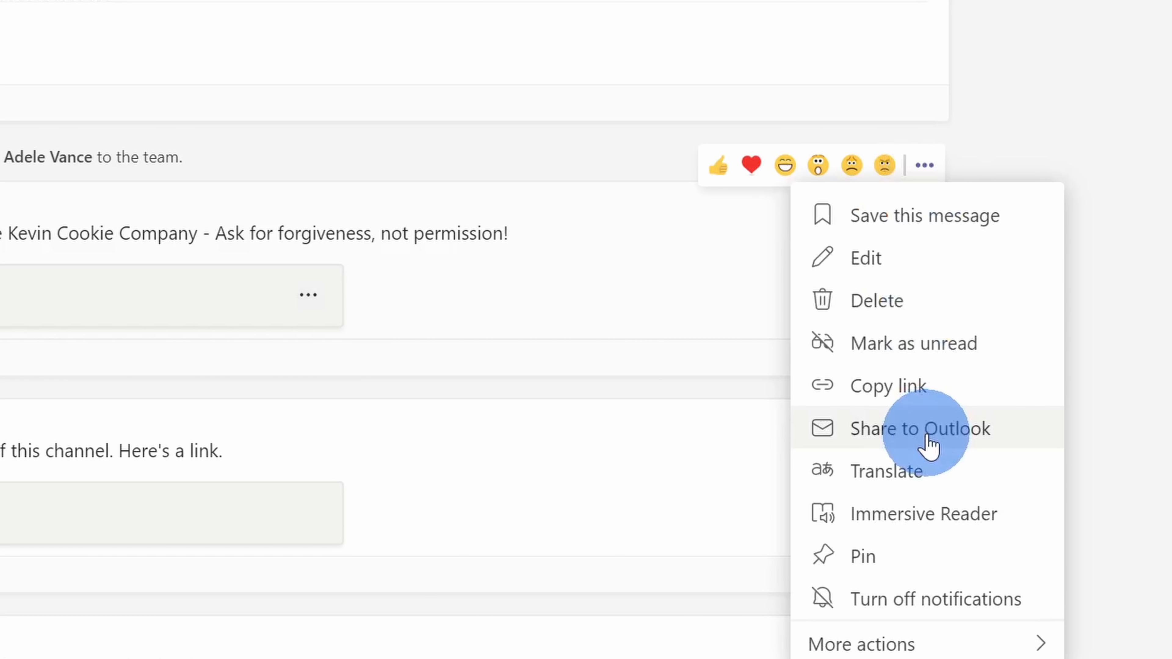
# Step: Share the post to Outlook and add the note 'Check this out! I'm killing it!'
pyautogui.click(919, 428)
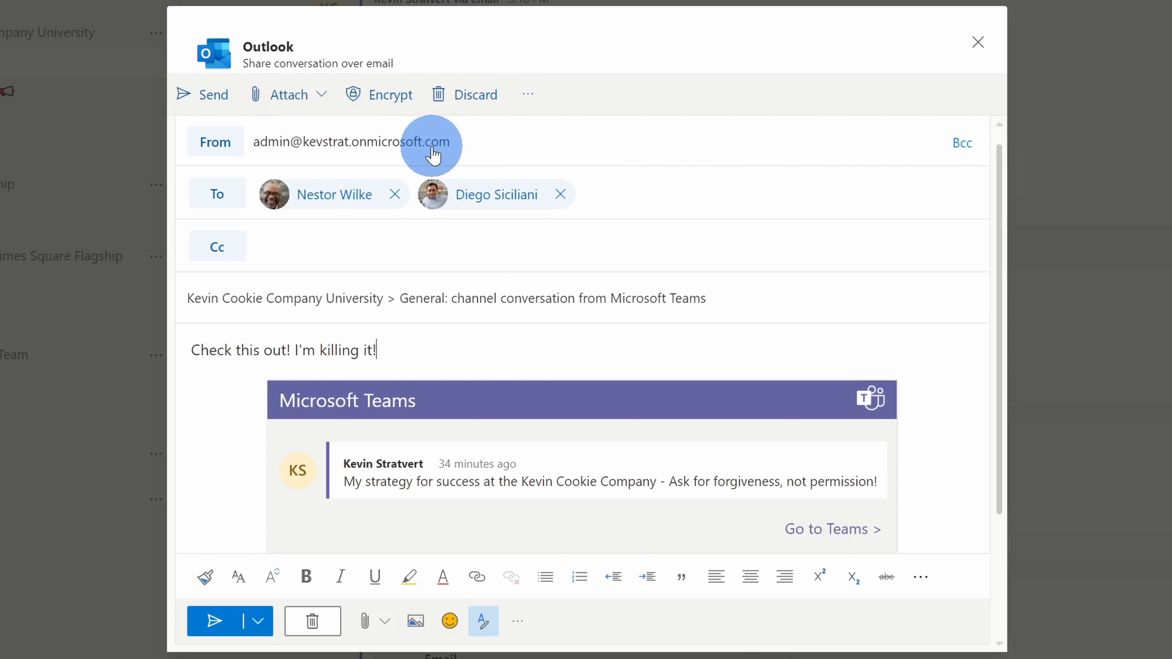
pyautogui.moveTo(719, 192)
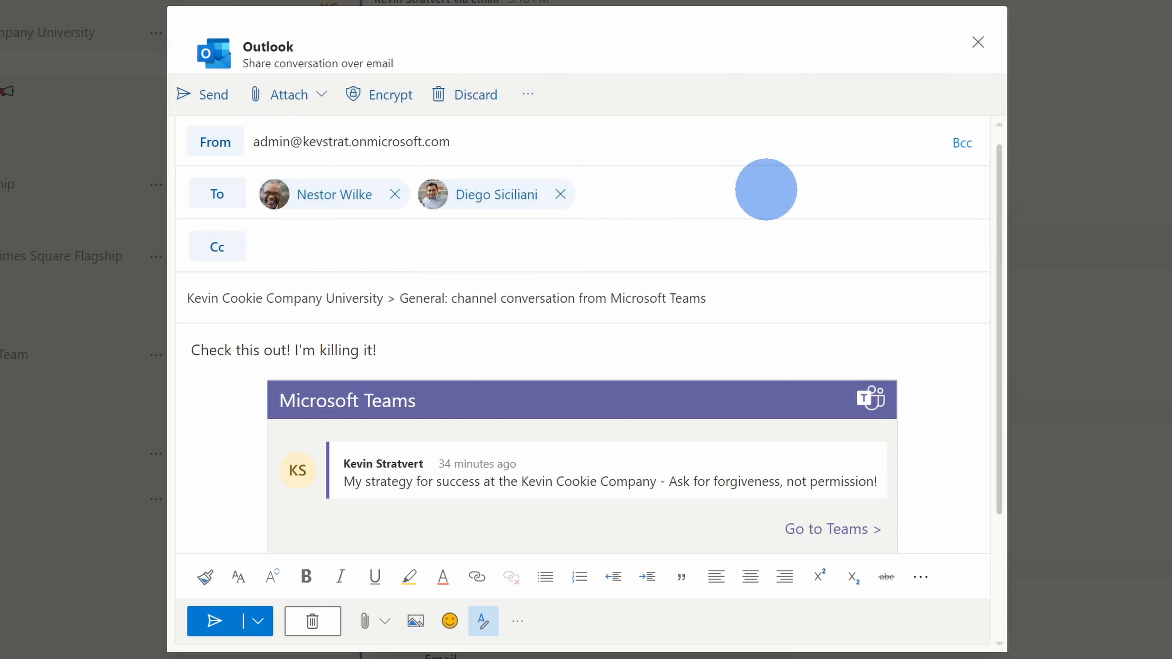
pyautogui.moveTo(437, 194)
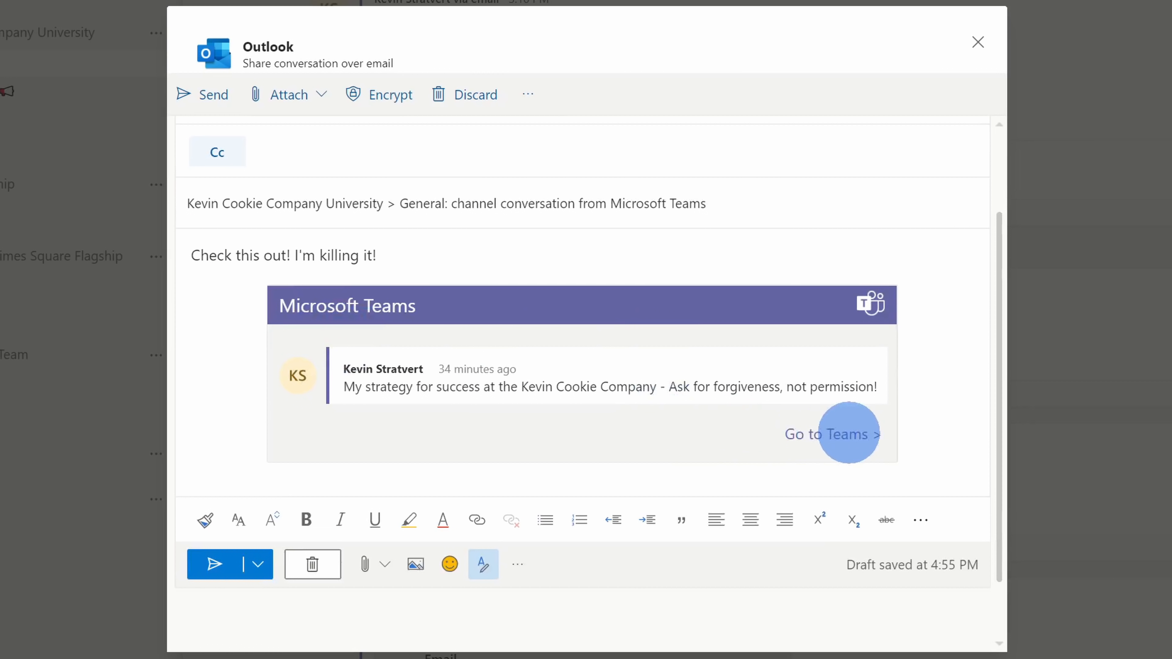
pyautogui.moveTo(887, 426)
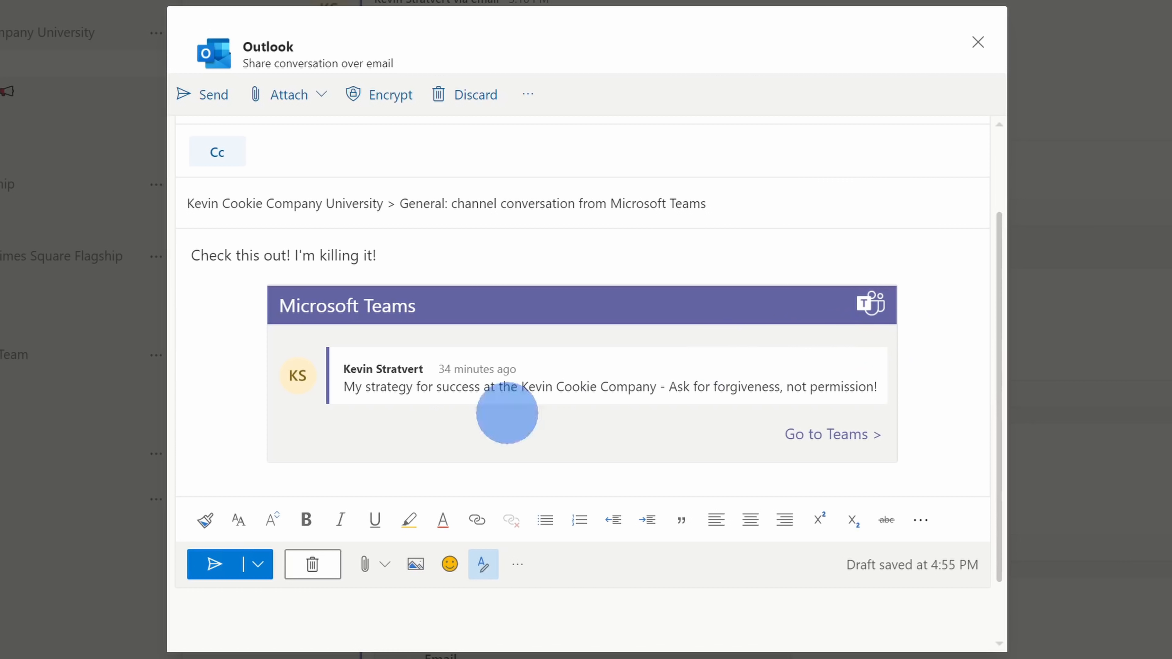
pyautogui.click(214, 564)
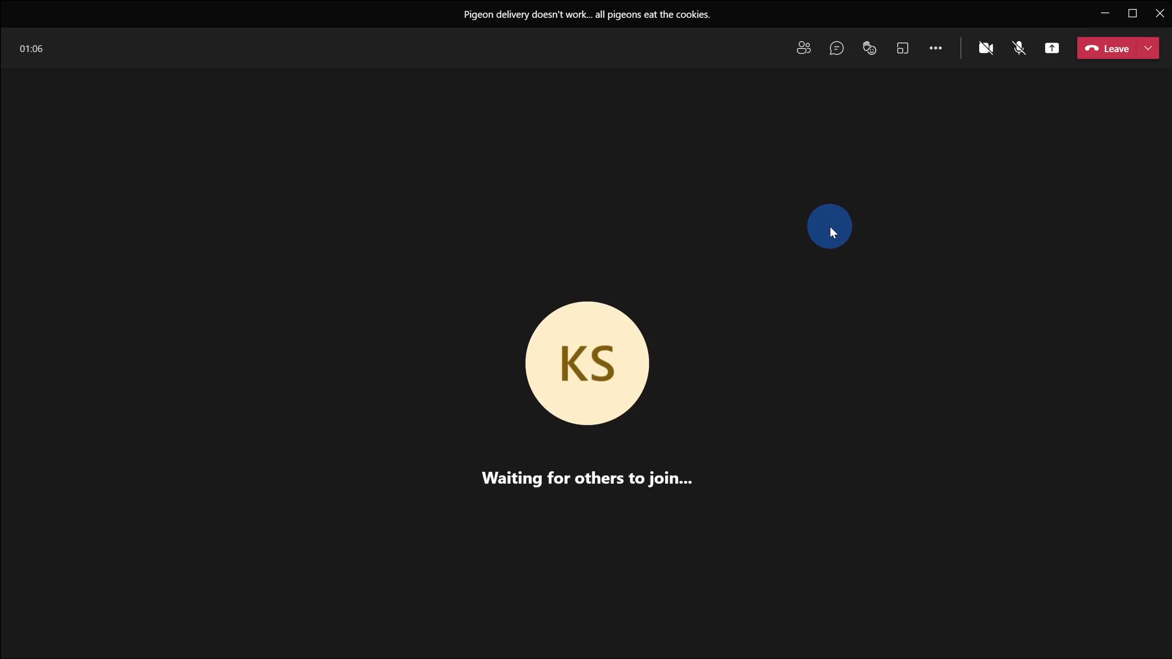
pyautogui.moveTo(318, 188)
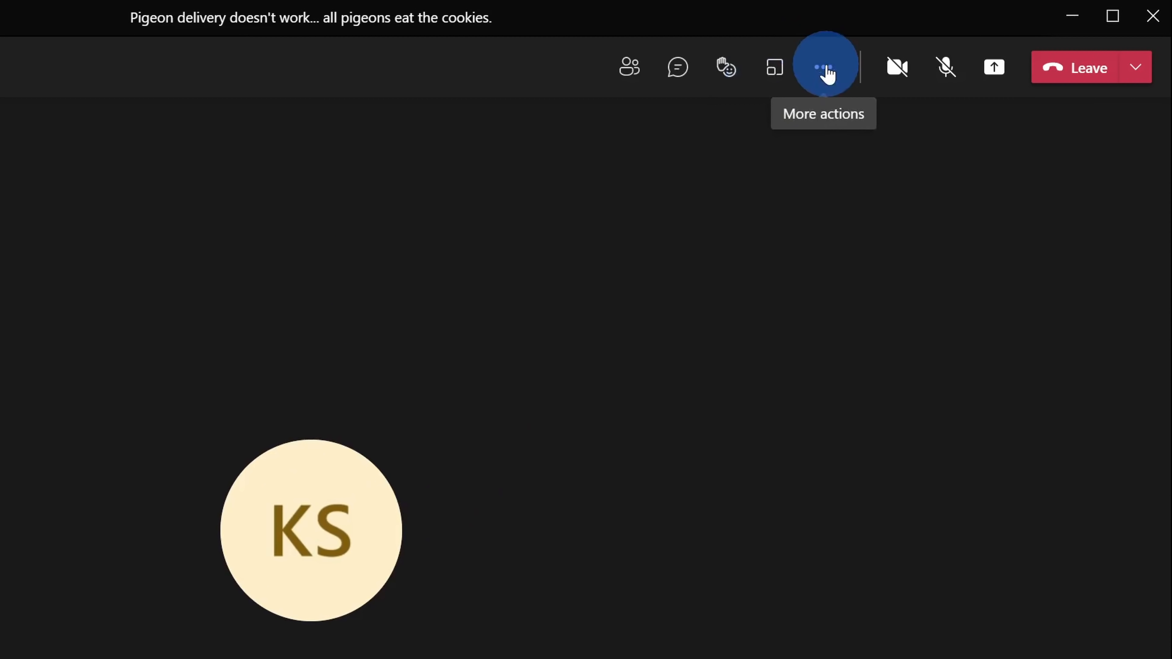
# Step: Reach Meeting options through the Pigeon delivery meeting's More actions menu
pyautogui.click(822, 67)
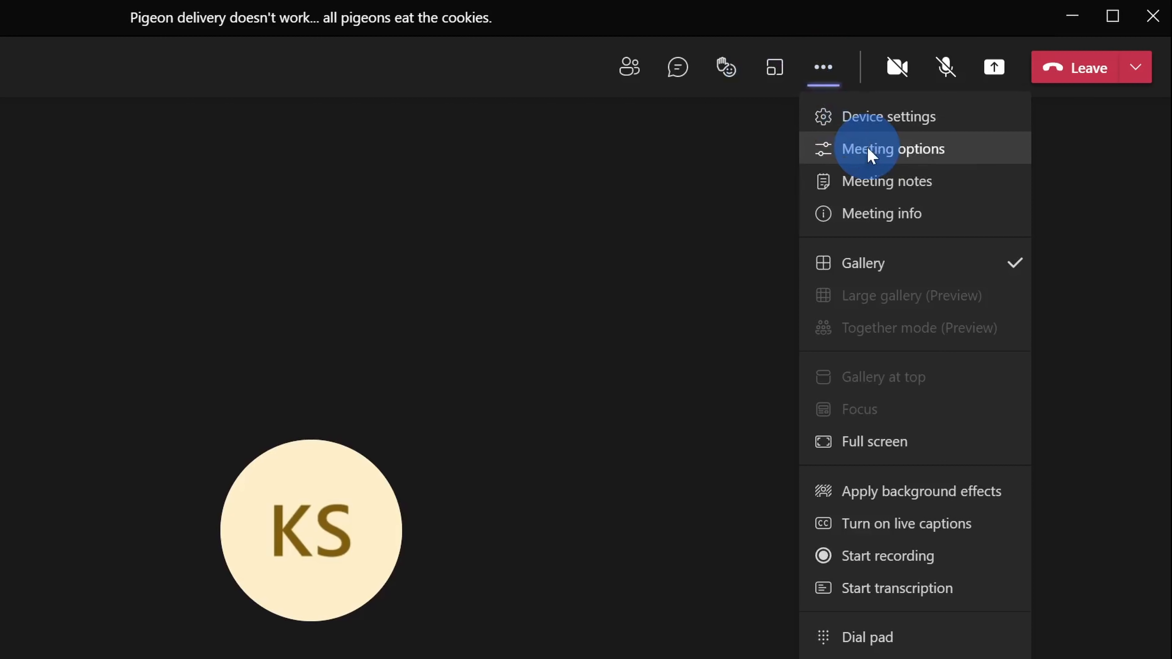
pyautogui.click(895, 148)
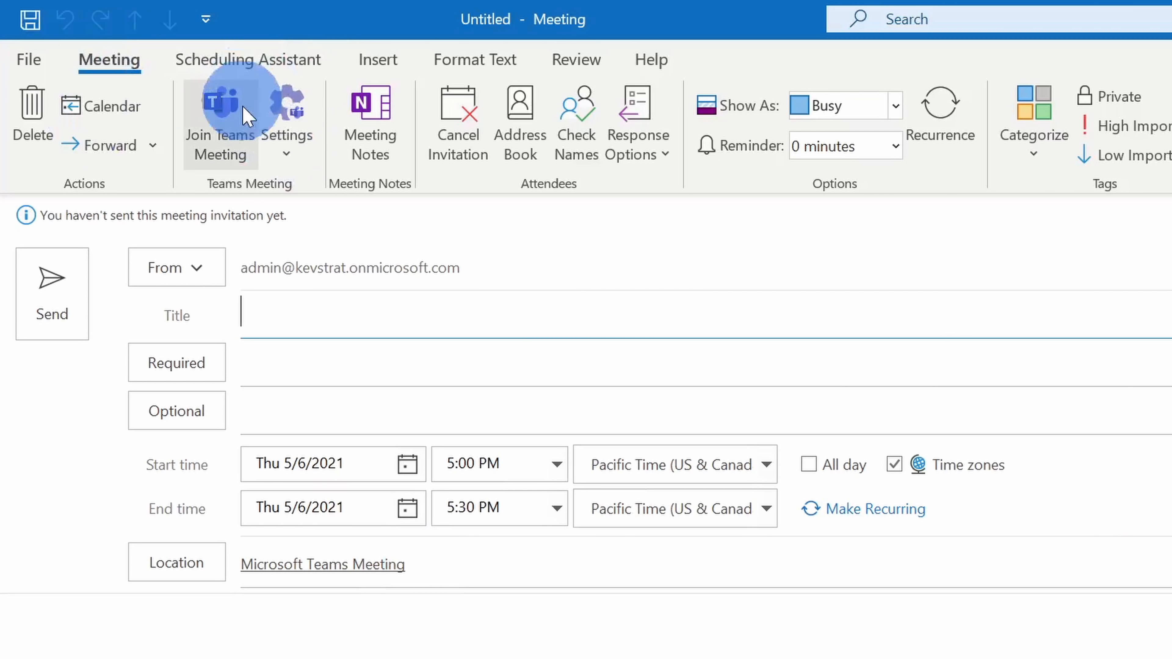
pyautogui.moveTo(286, 124)
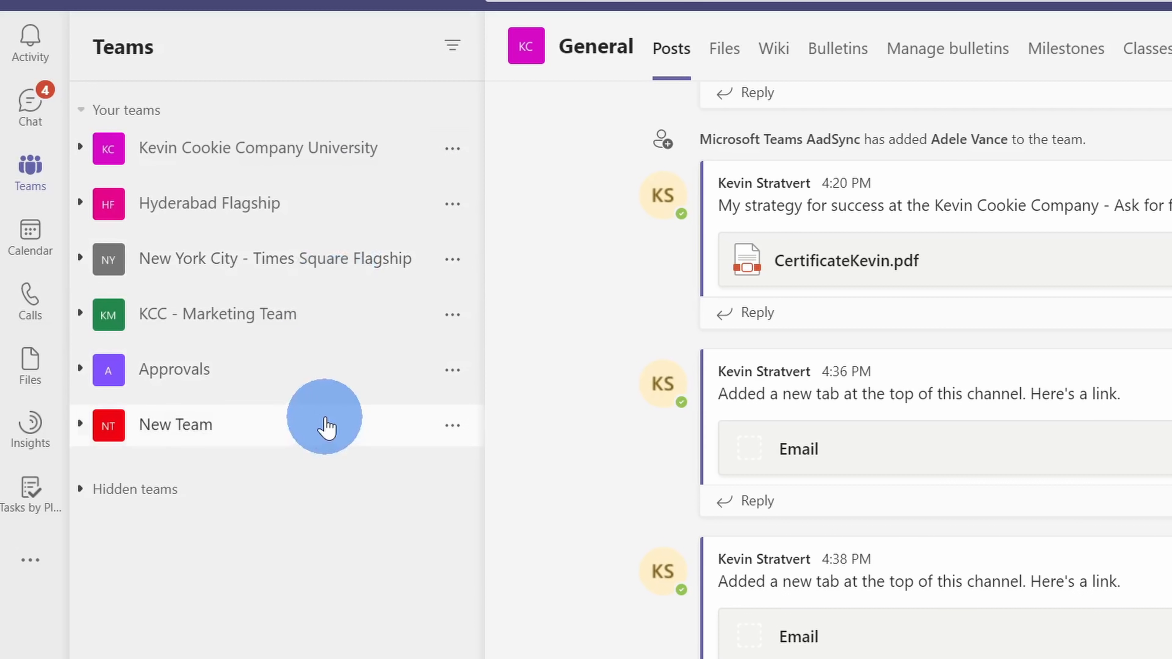
pyautogui.moveTo(267, 157)
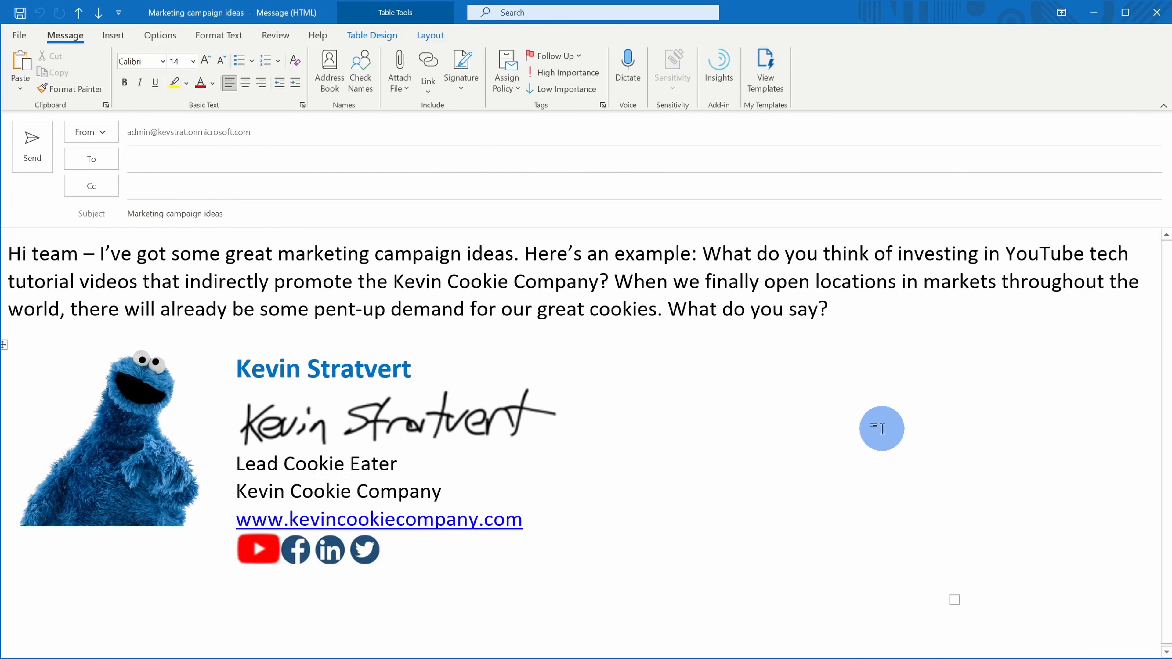
# Step: Add KCC - Marketing Team as the recipient in the To field using the 'kcc' suggestion
pyautogui.click(562, 432)
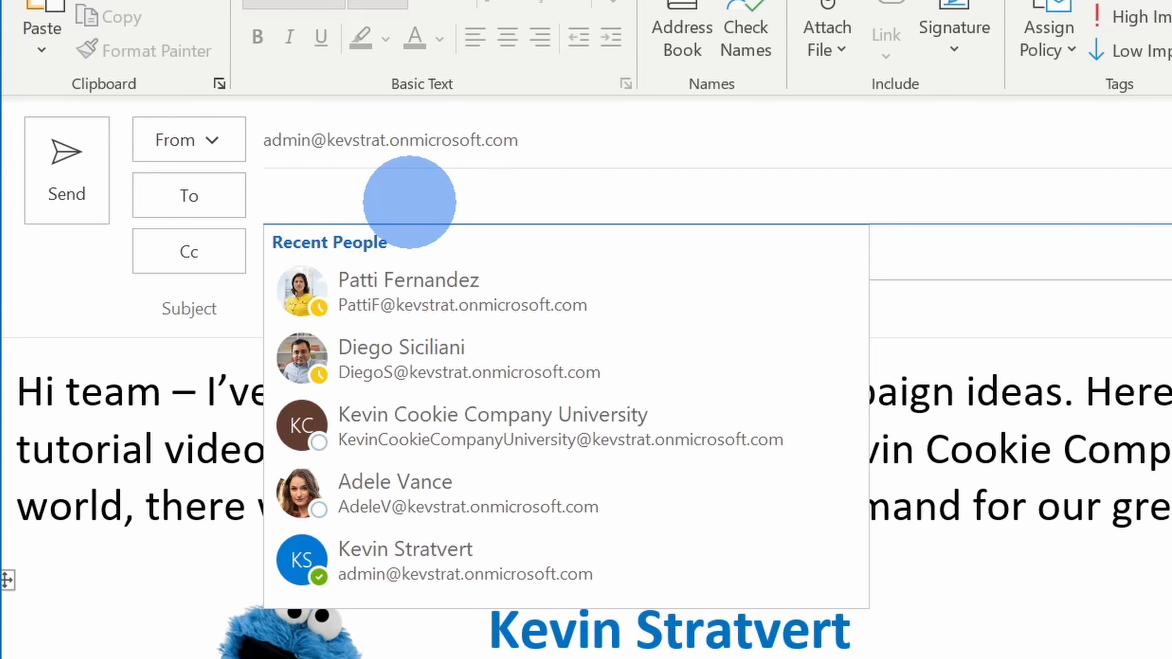
pyautogui.write('kcc')
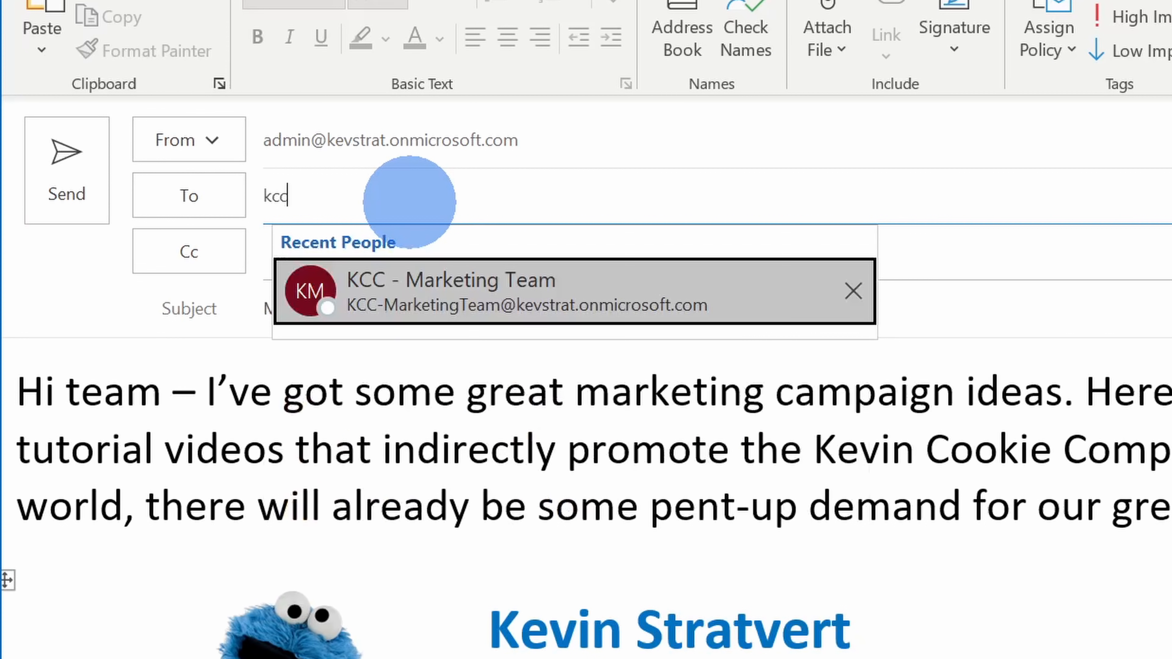
pyautogui.click(451, 291)
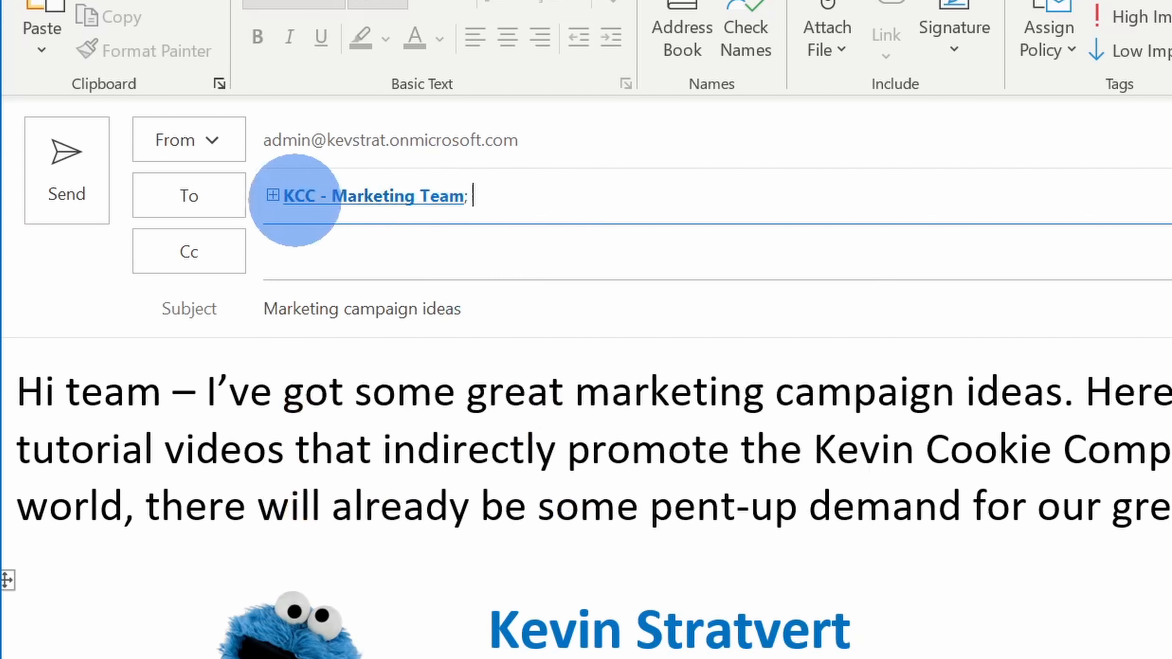
pyautogui.click(273, 196)
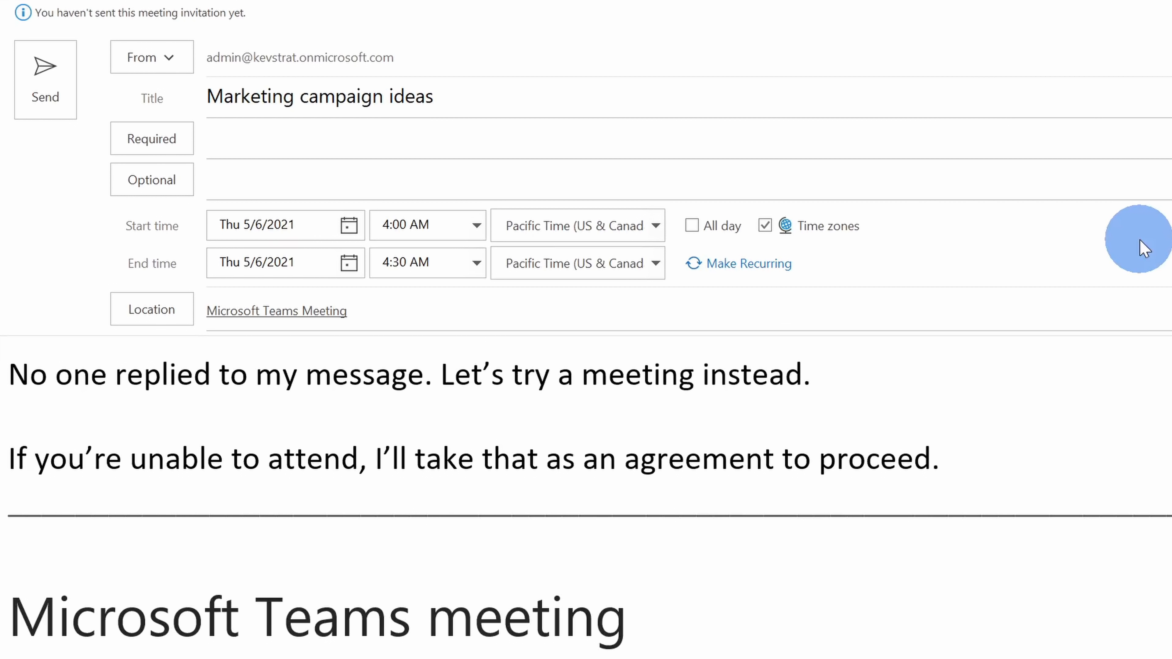
# Step: Add KCC - Marketing Team as a required attendee using the 'kcc' suggestion
pyautogui.click(7, 458)
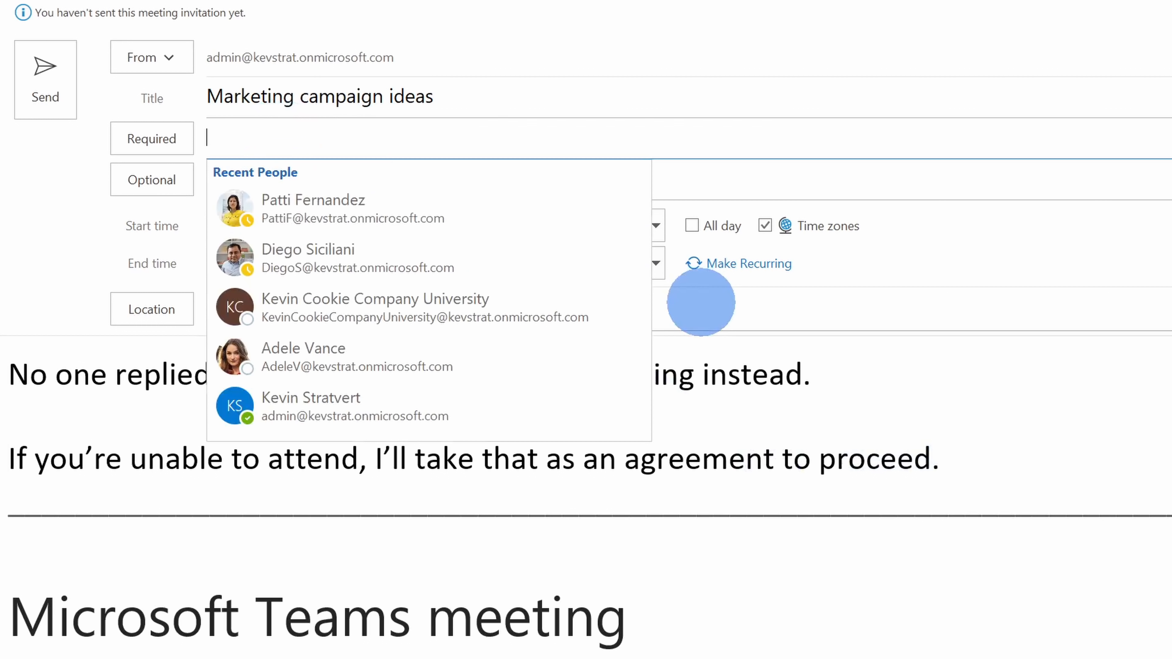
pyautogui.write('kcc')
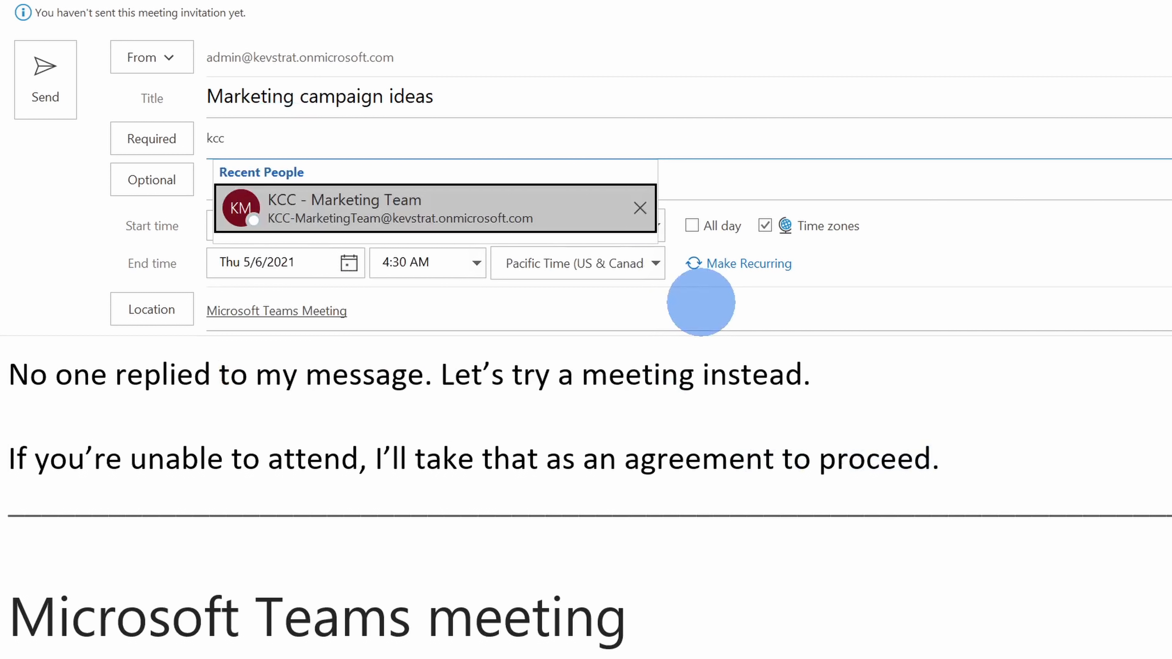
pyautogui.click(344, 200)
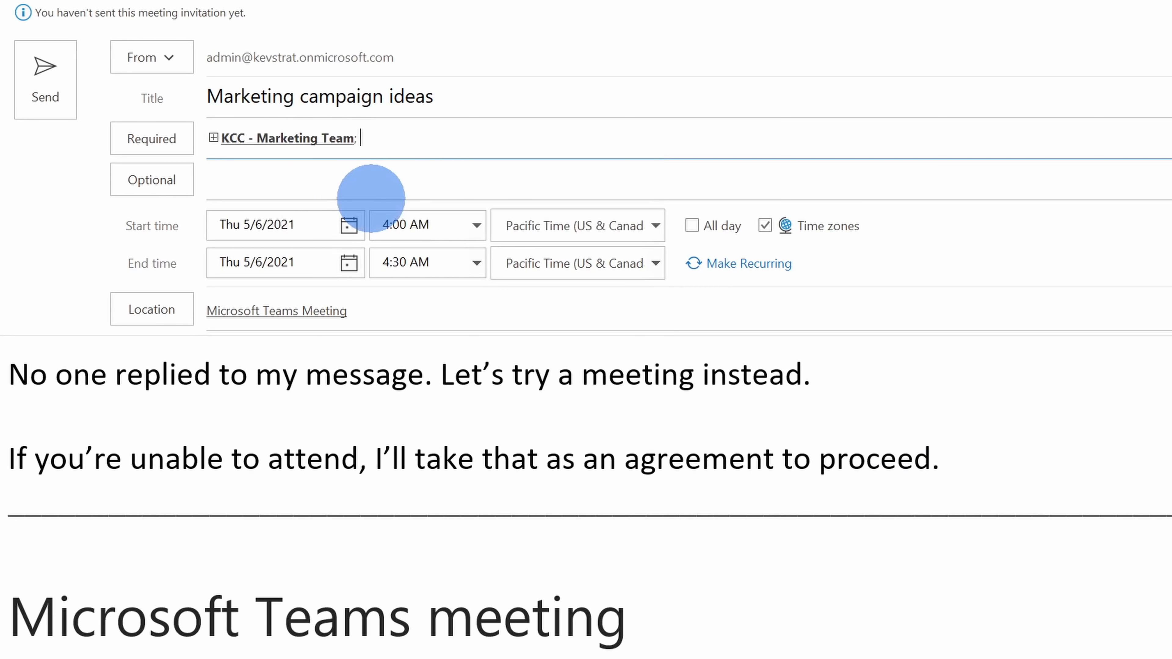
pyautogui.moveTo(286, 137)
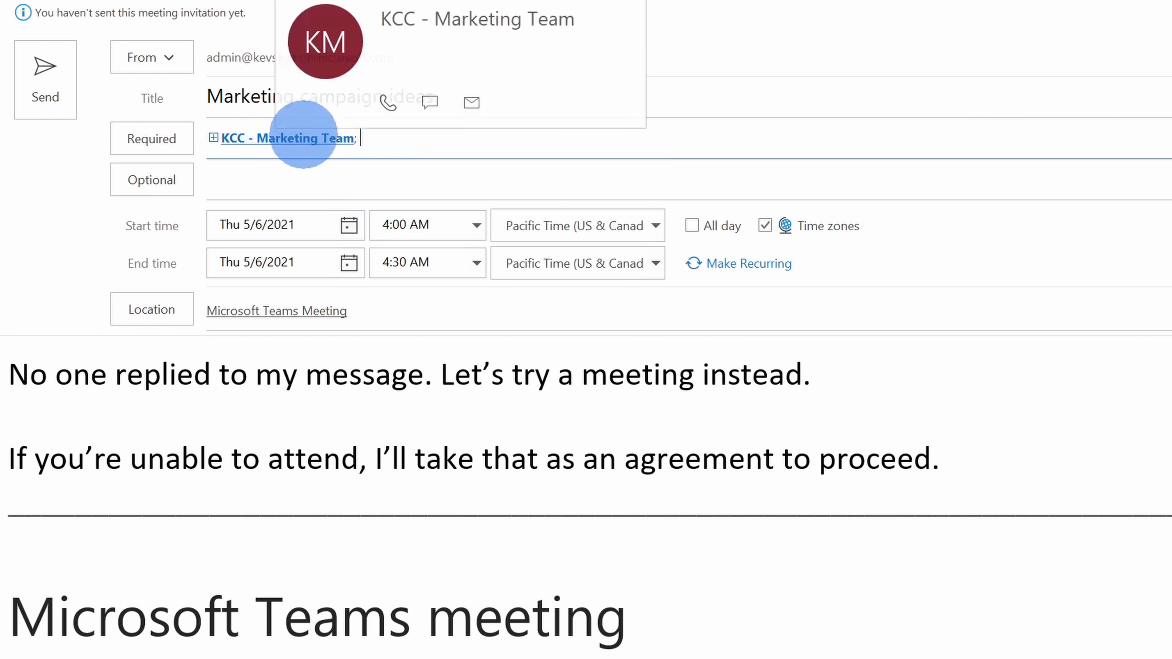
pyautogui.click(287, 138)
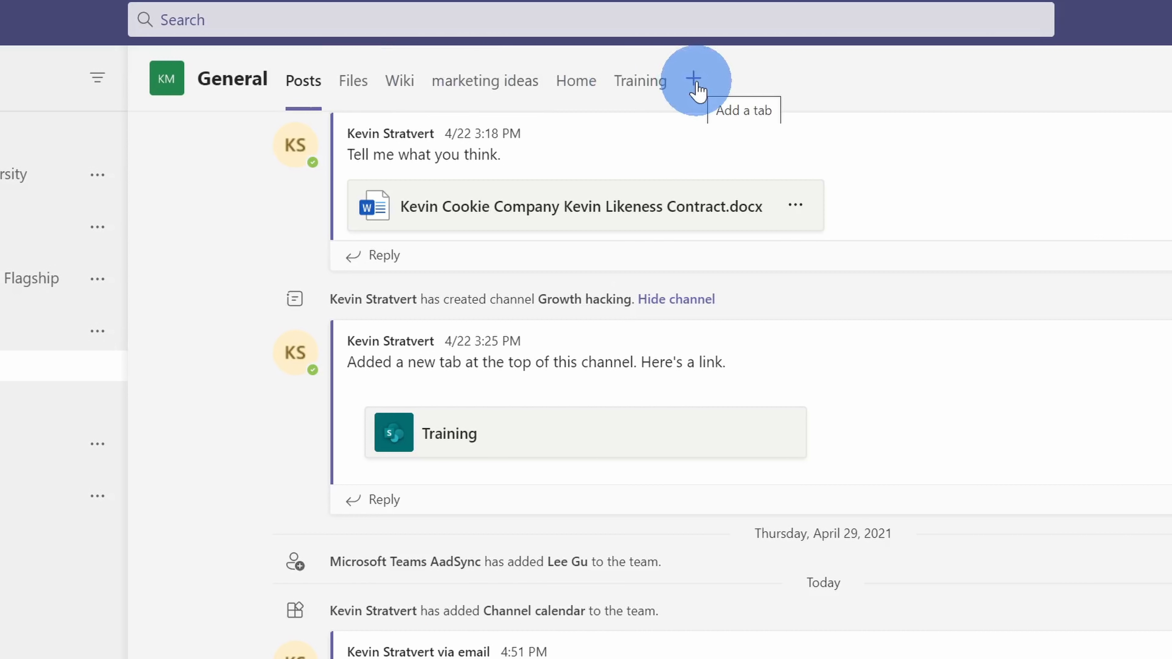
# Step: Add a Channel calendar tab named 'Happy hour' to the General channel
pyautogui.click(693, 80)
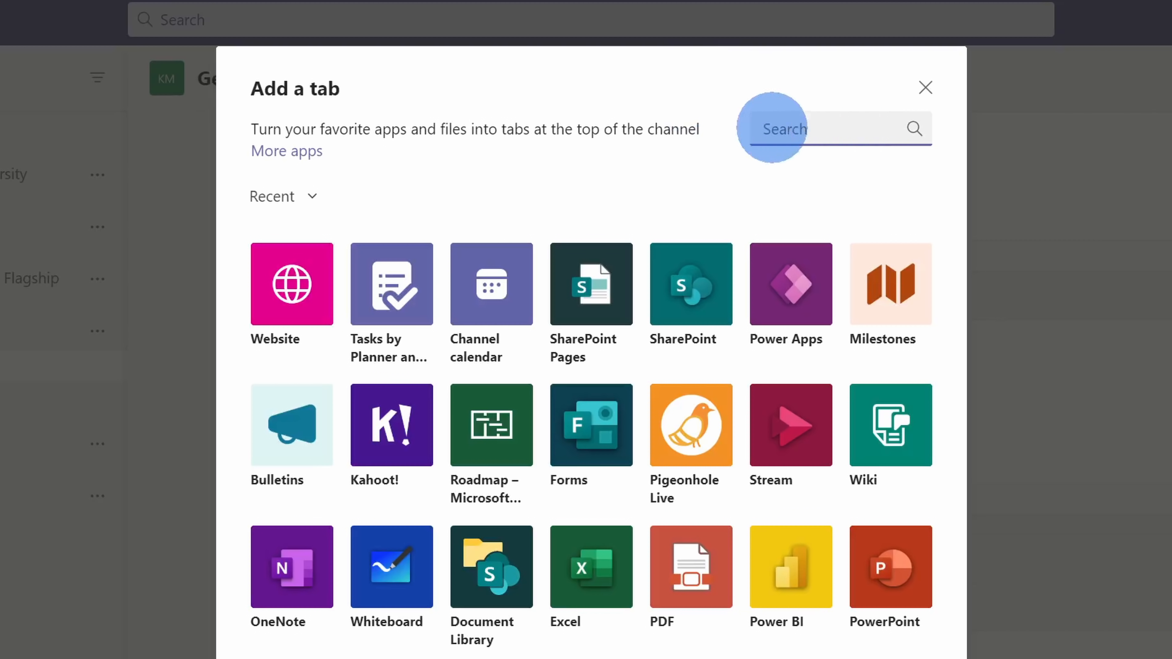
pyautogui.moveTo(491, 284)
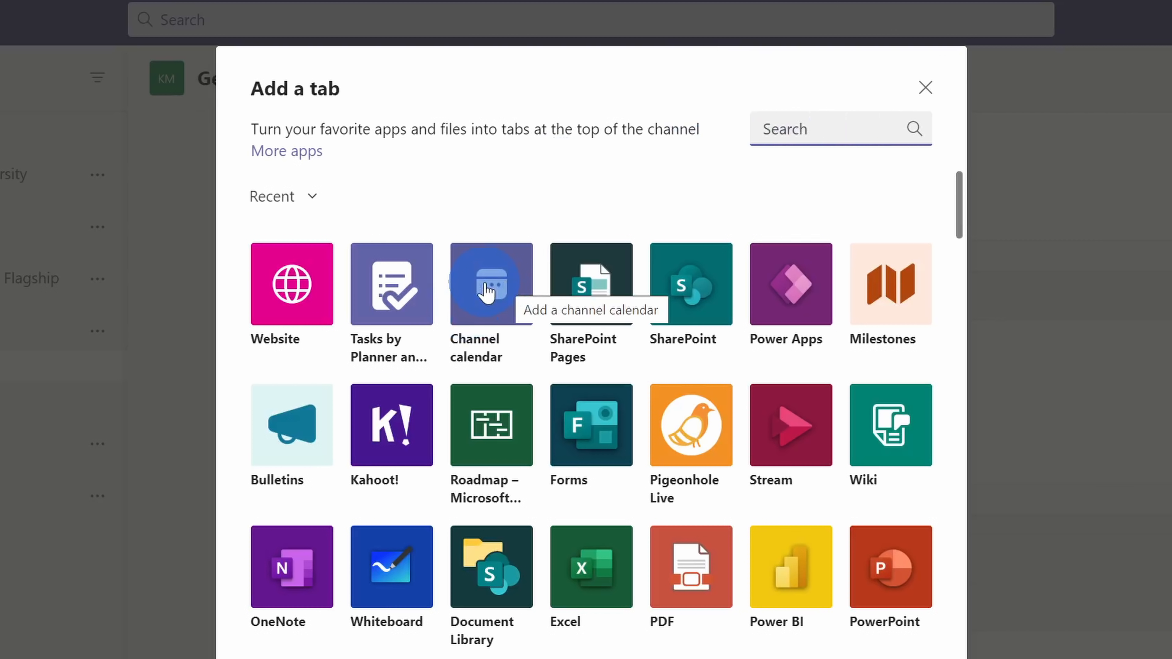
pyautogui.click(490, 283)
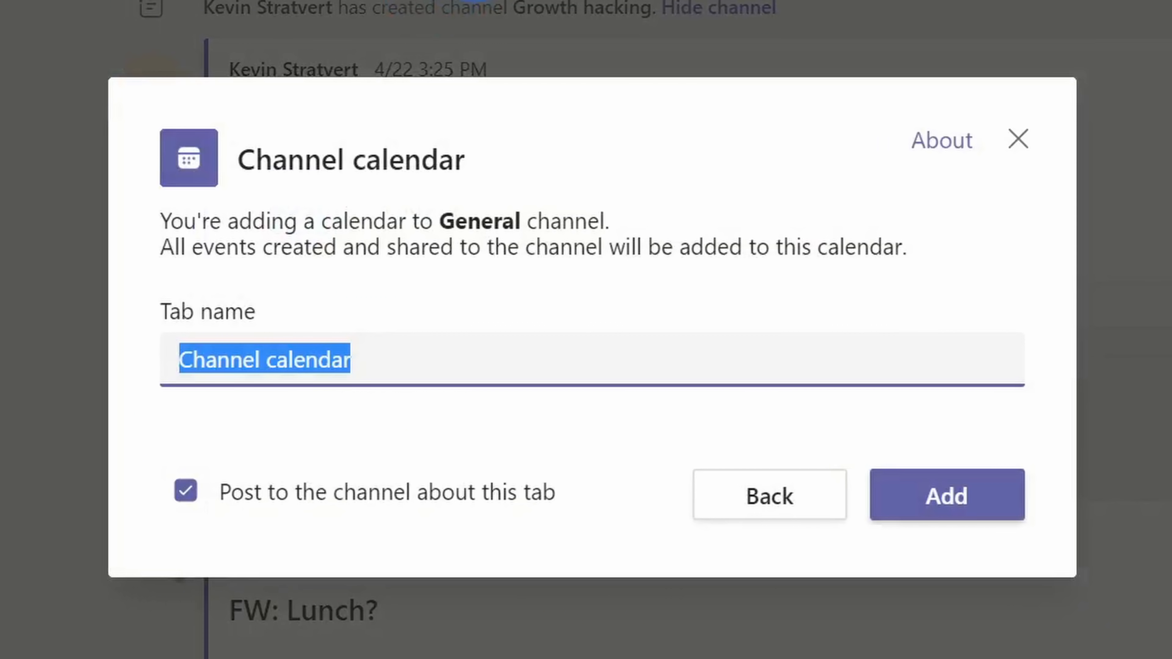
pyautogui.write('Happy hour')
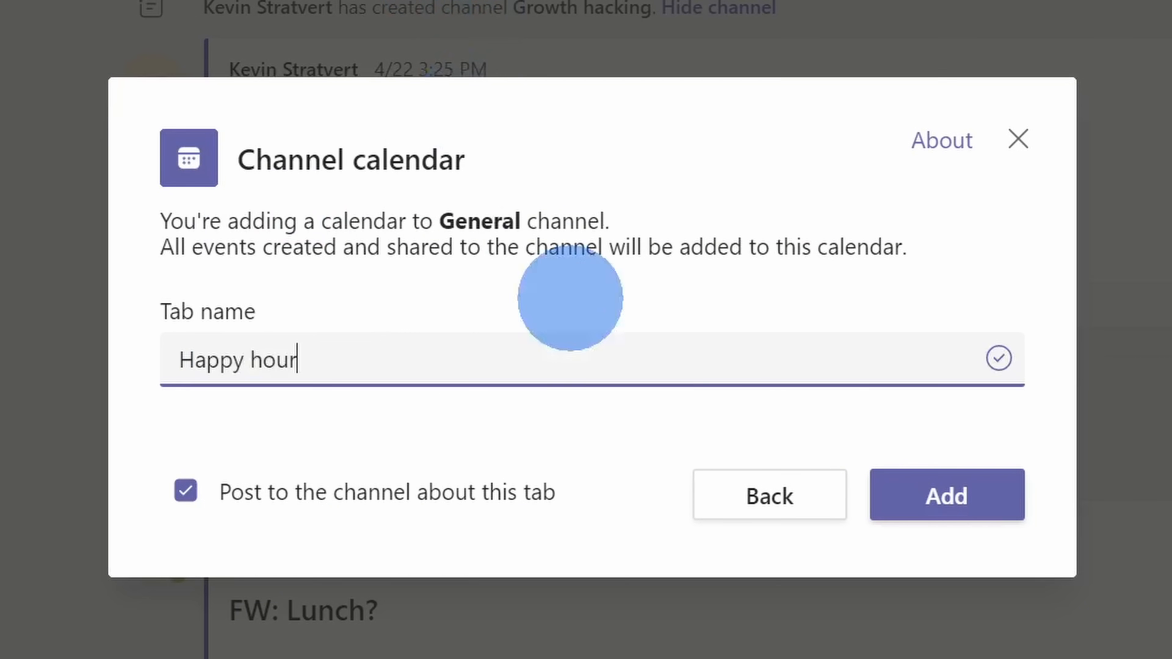
pyautogui.click(946, 495)
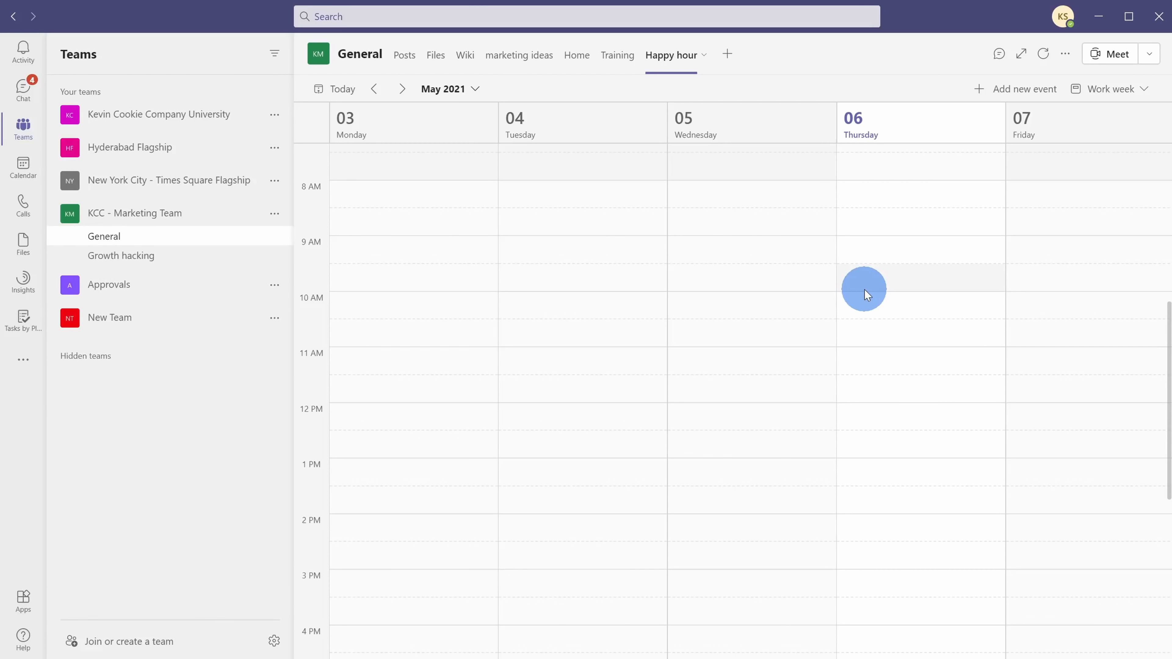
pyautogui.moveTo(660, 54)
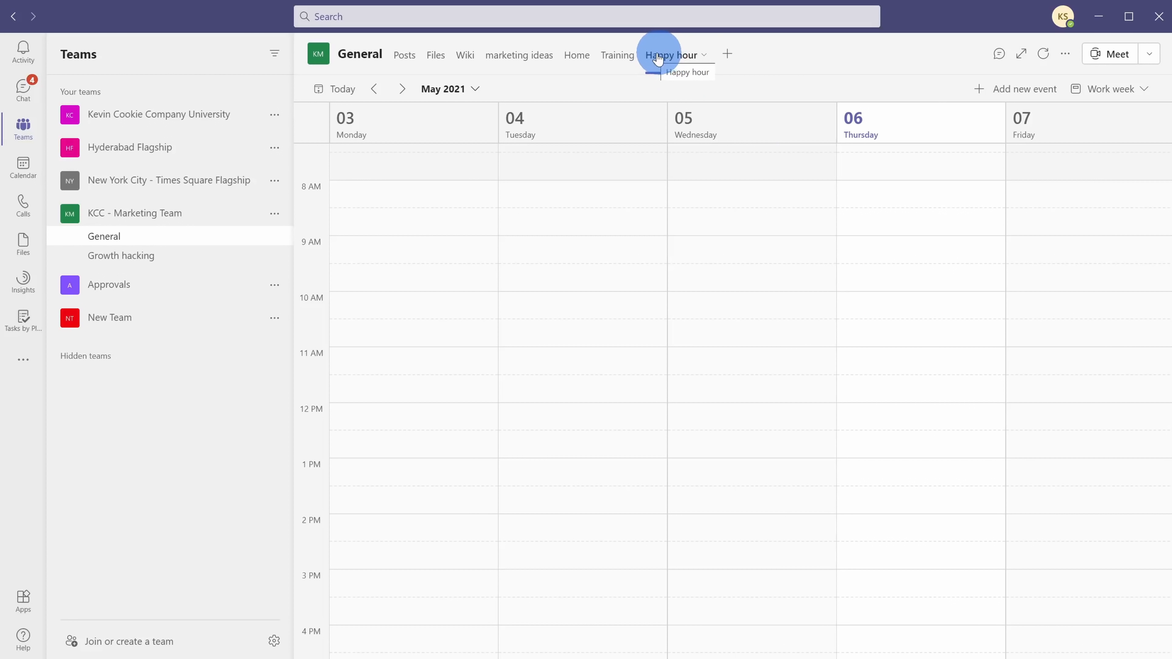
# Step: Show the Happy hour calendar and scroll to Friday afternoon for the 1–5 PM slot
pyautogui.click(671, 54)
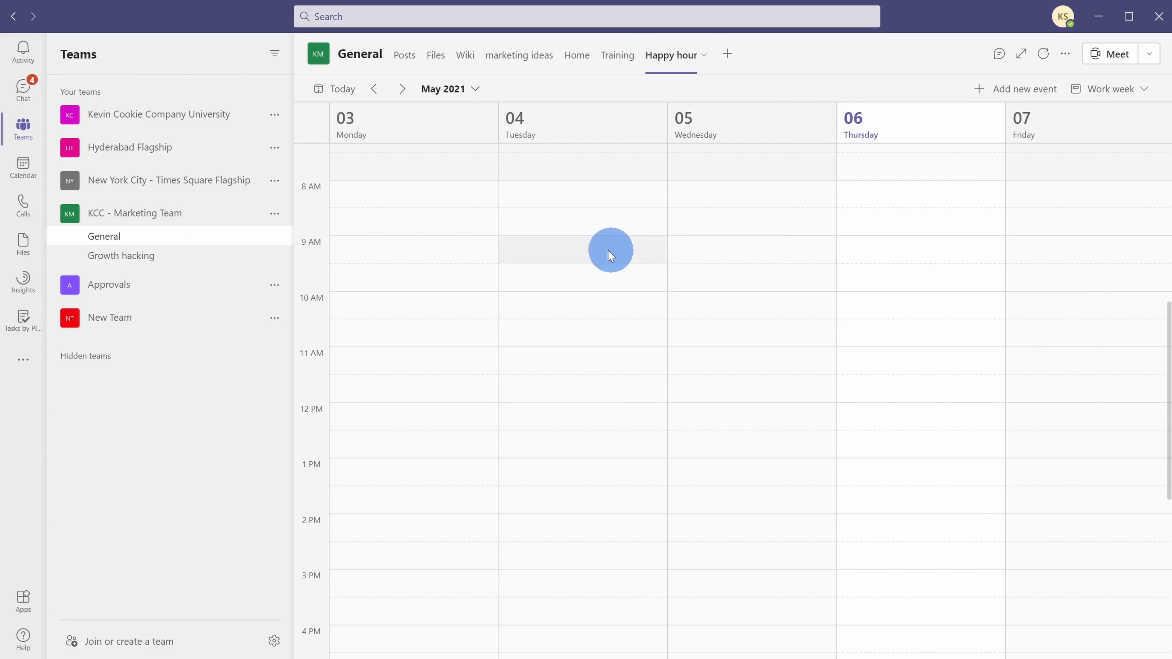
pyautogui.moveTo(1046, 248)
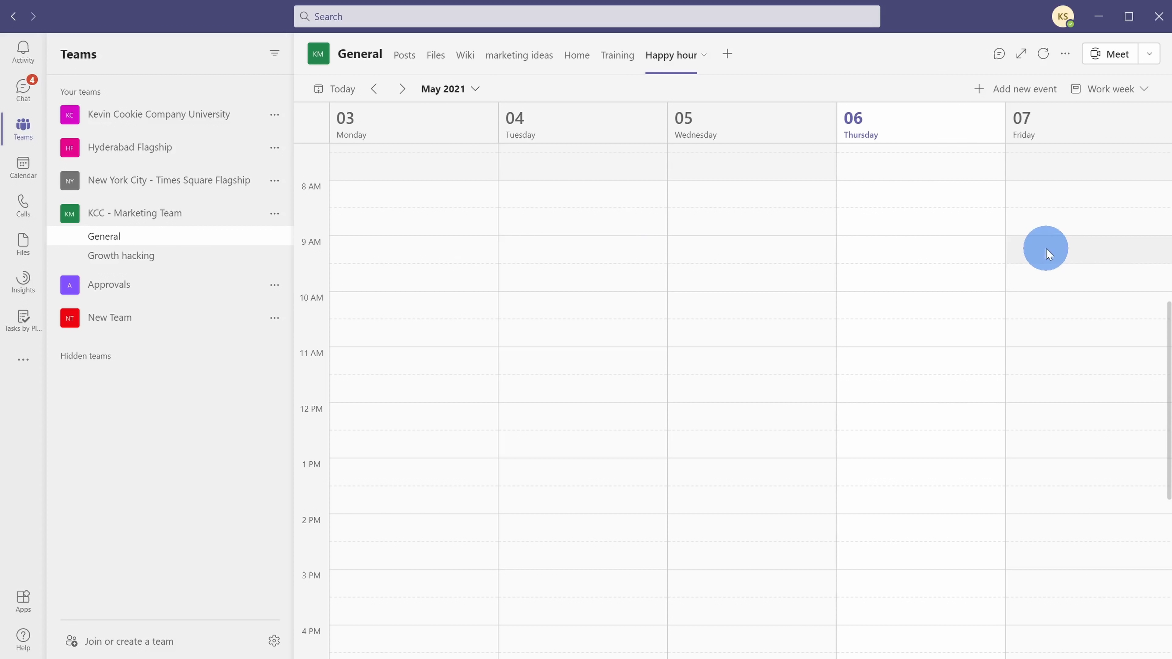
pyautogui.scroll(-3)
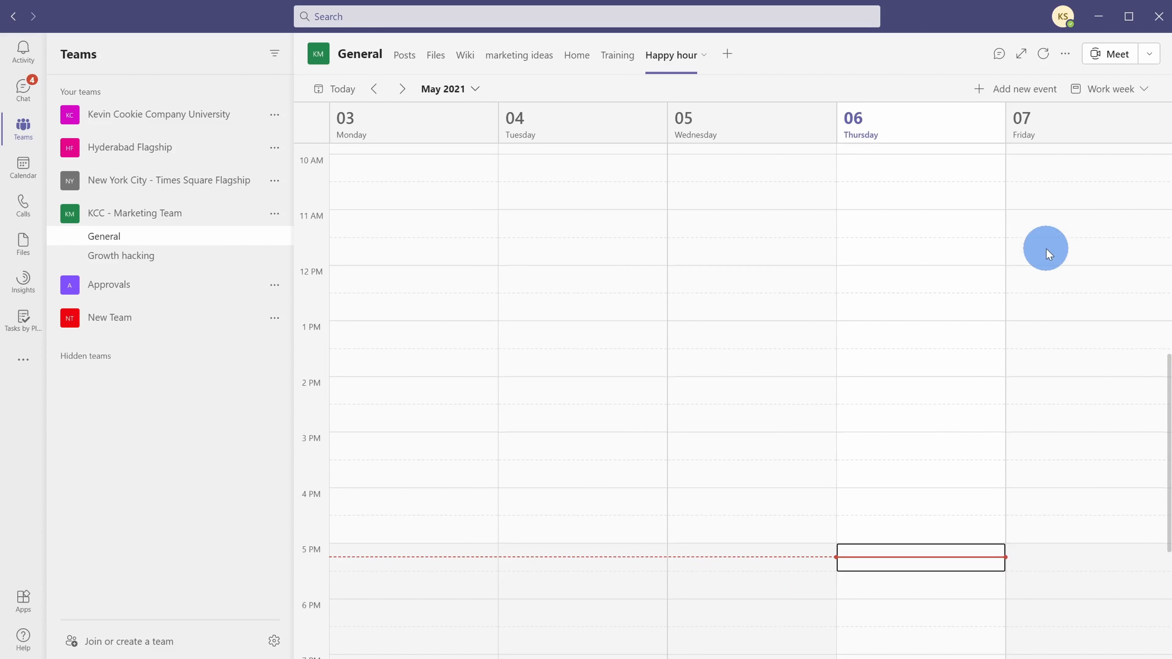
pyautogui.moveTo(989, 239)
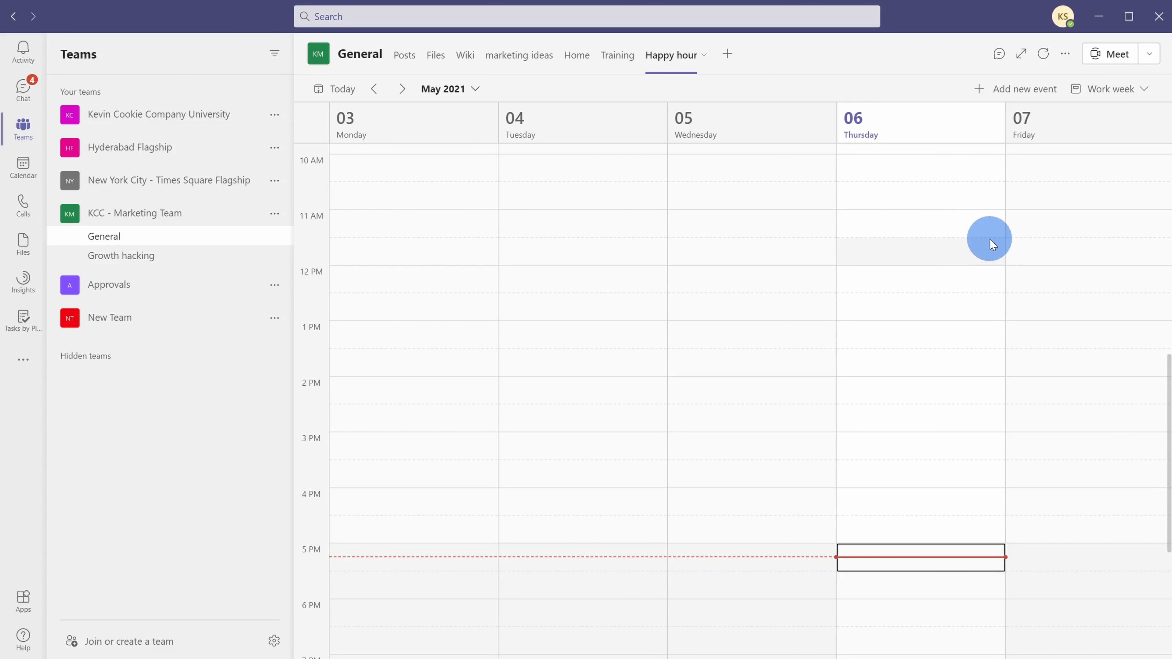
pyautogui.moveTo(1046, 327)
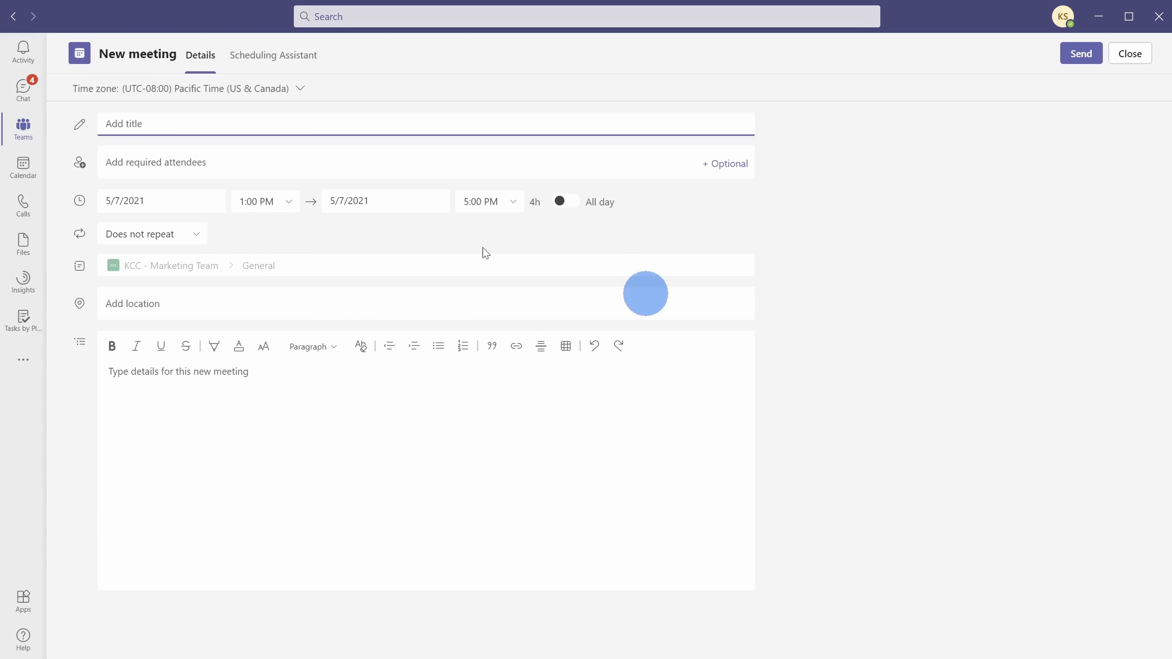
# Step: Title the event 'Triple Choco Choco Chip Cookie' and adjust its details before sending
pyautogui.write('Triple Choco Choco Chip Cookie')
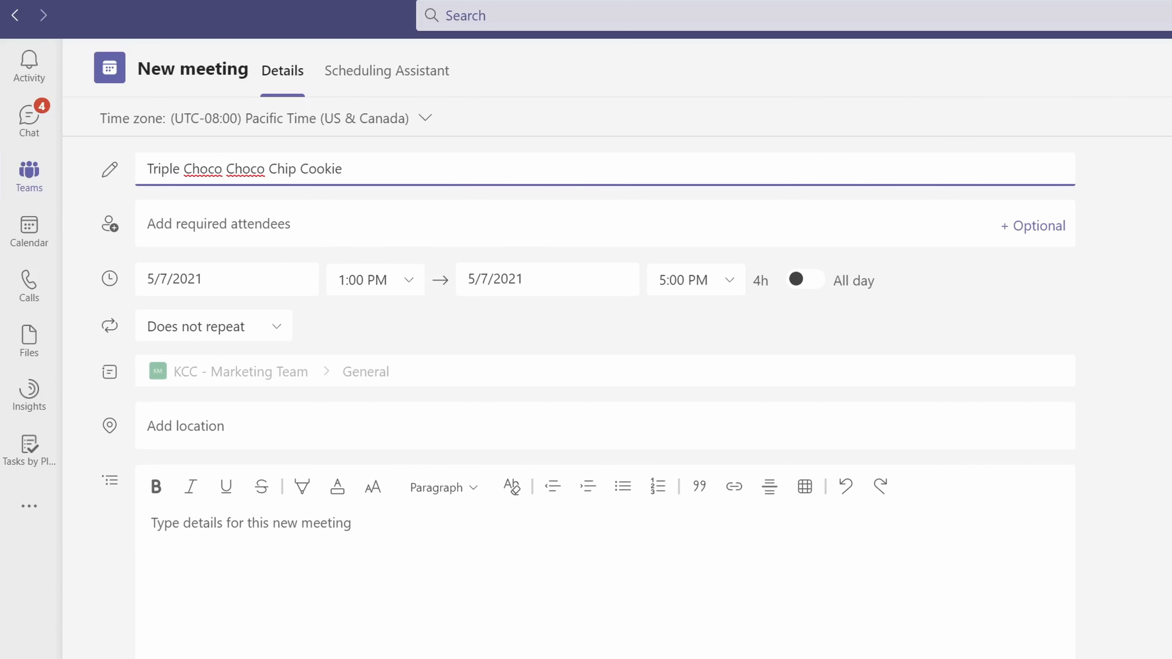
pyautogui.click(343, 168)
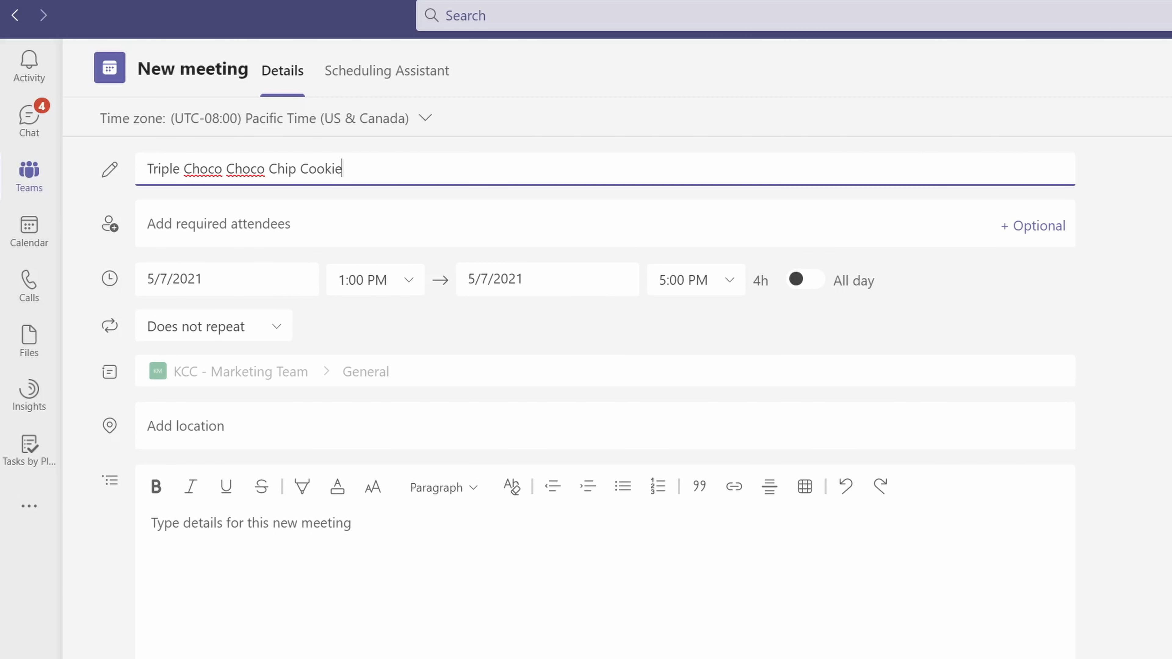
pyautogui.click(344, 227)
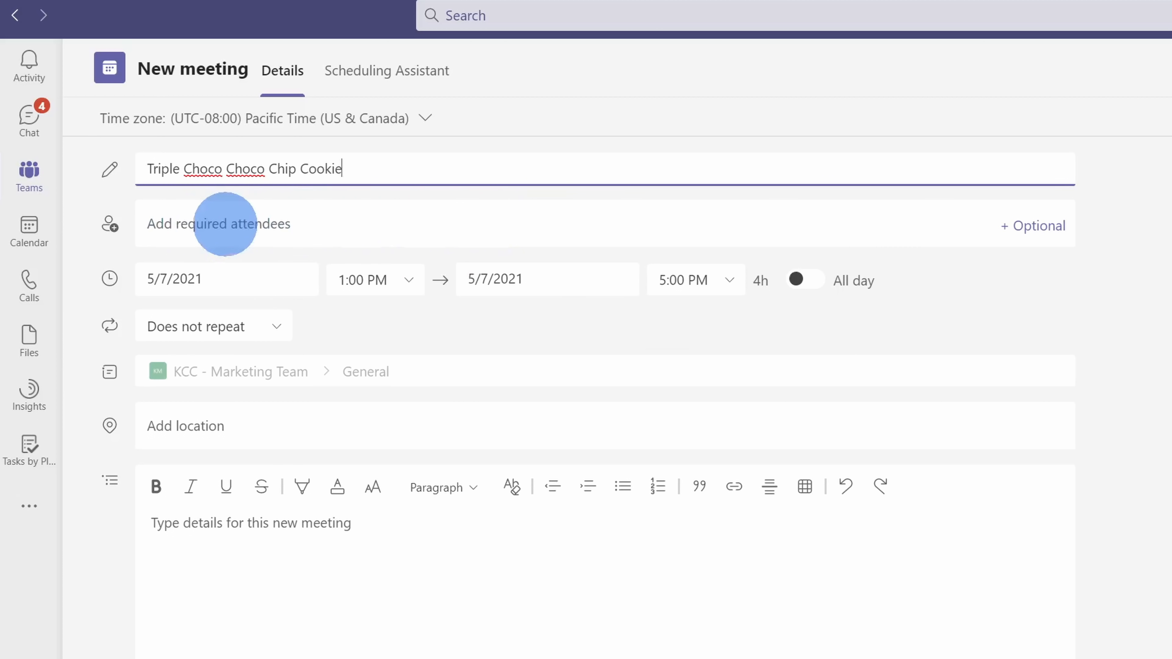
pyautogui.moveTo(1155, 186)
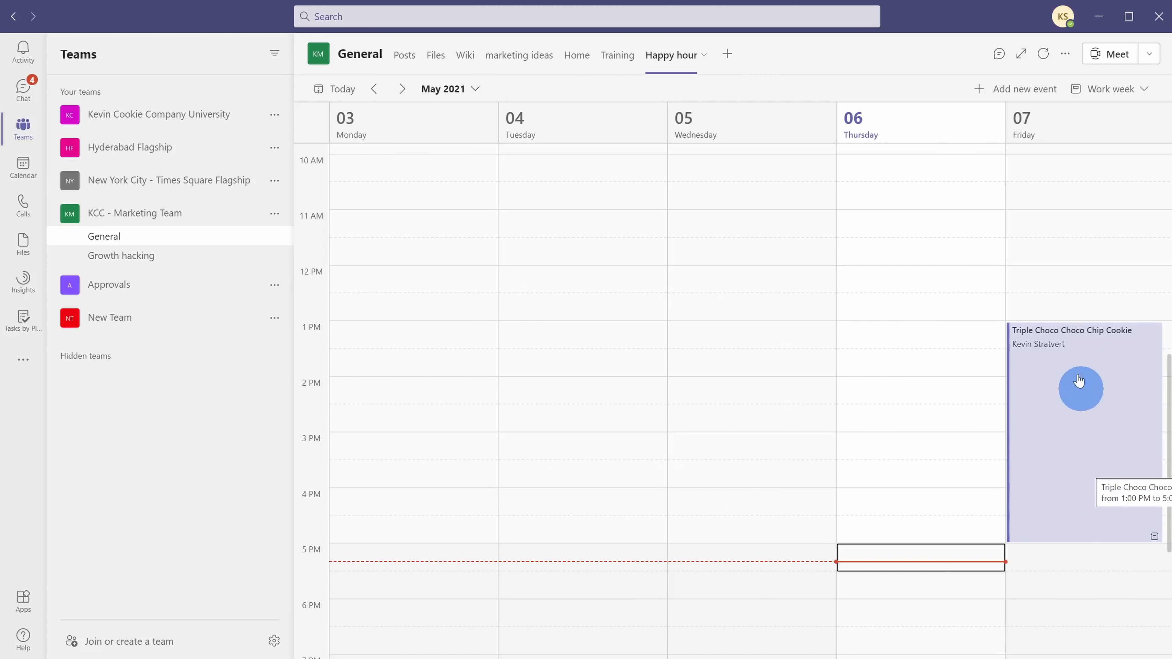
pyautogui.moveTo(1077, 409)
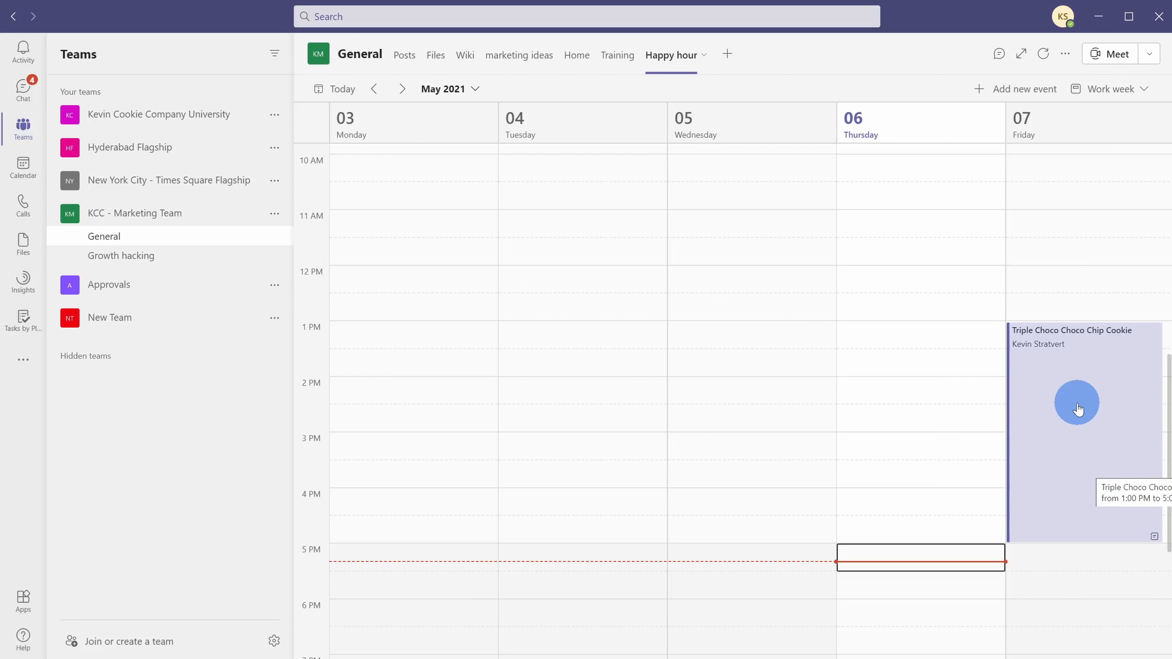
pyautogui.moveTo(848, 419)
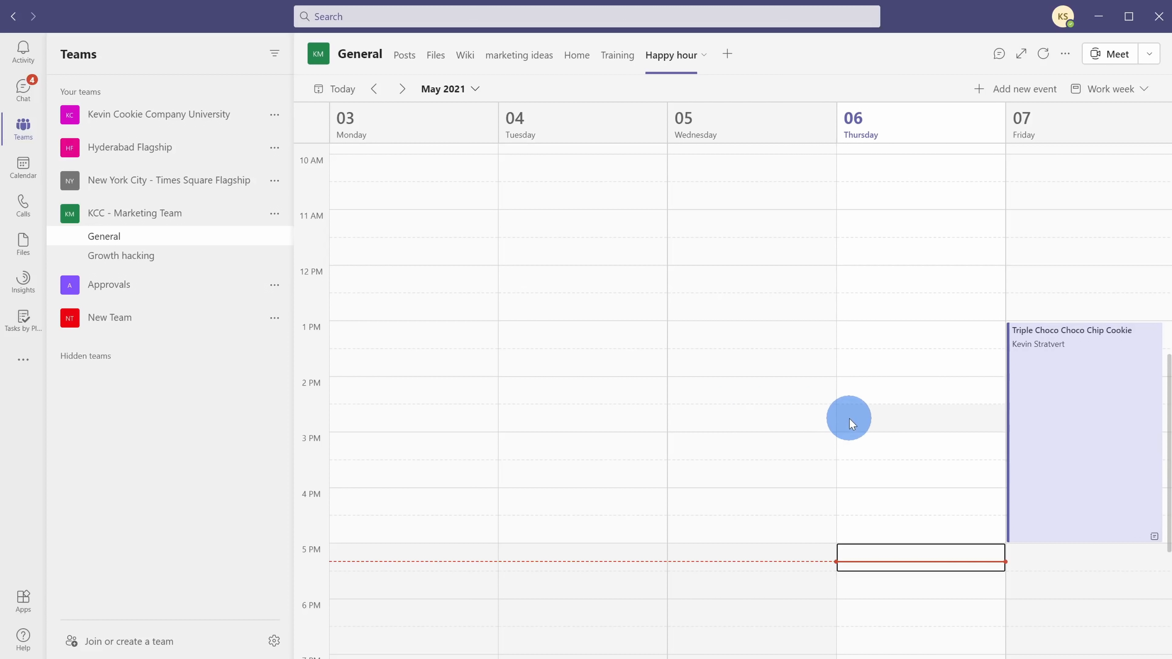
pyautogui.moveTo(835, 407)
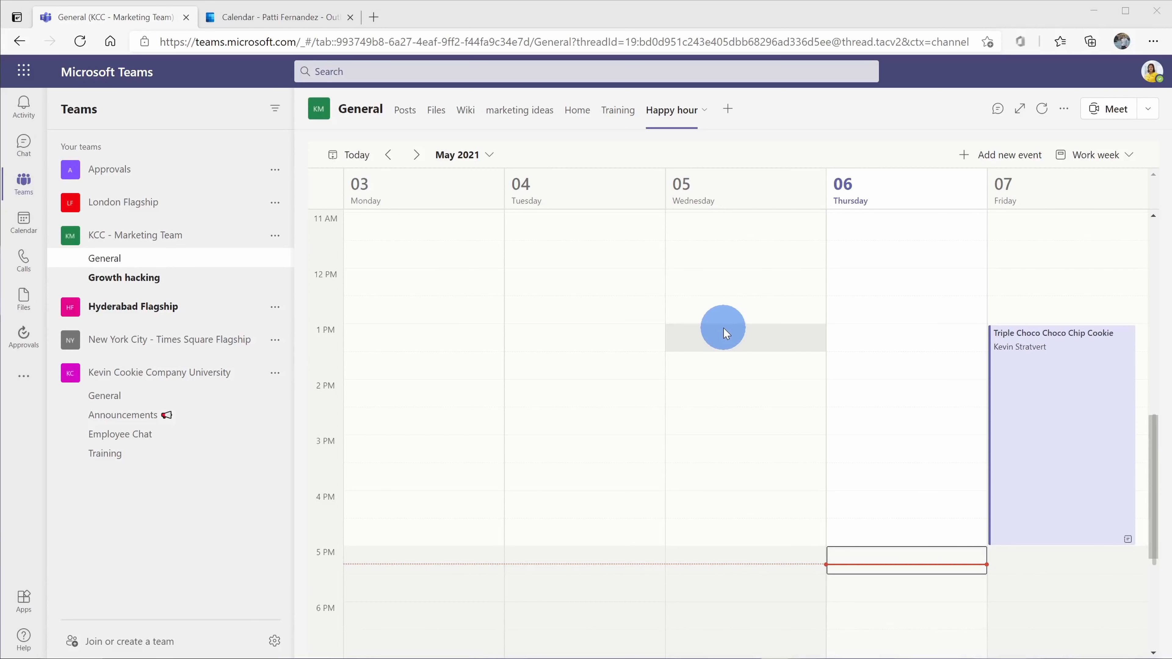
pyautogui.moveTo(925, 282)
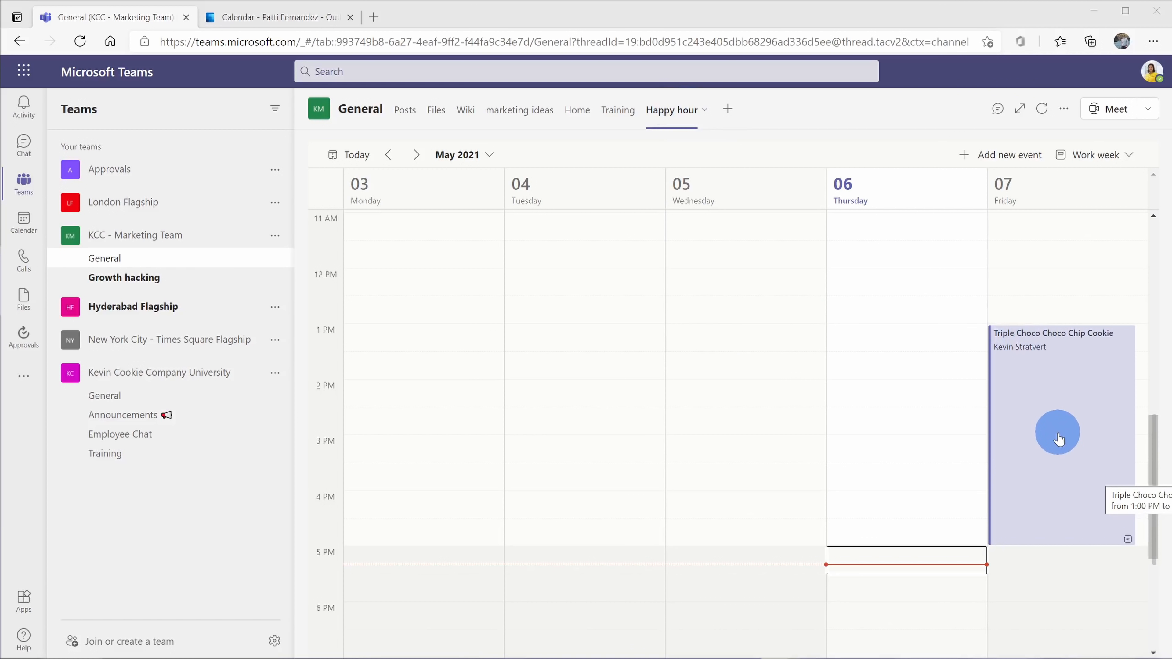
pyautogui.moveTo(1055, 449)
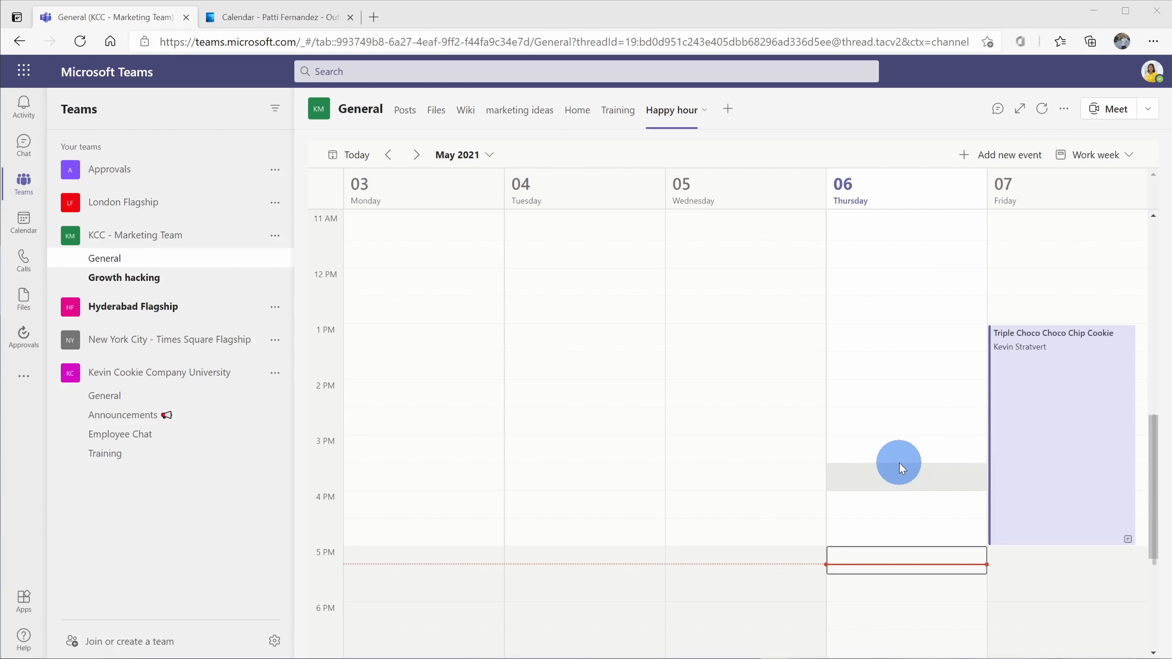
# Step: Switch to the Outlook on the web calendar browser tab
pyautogui.click(276, 17)
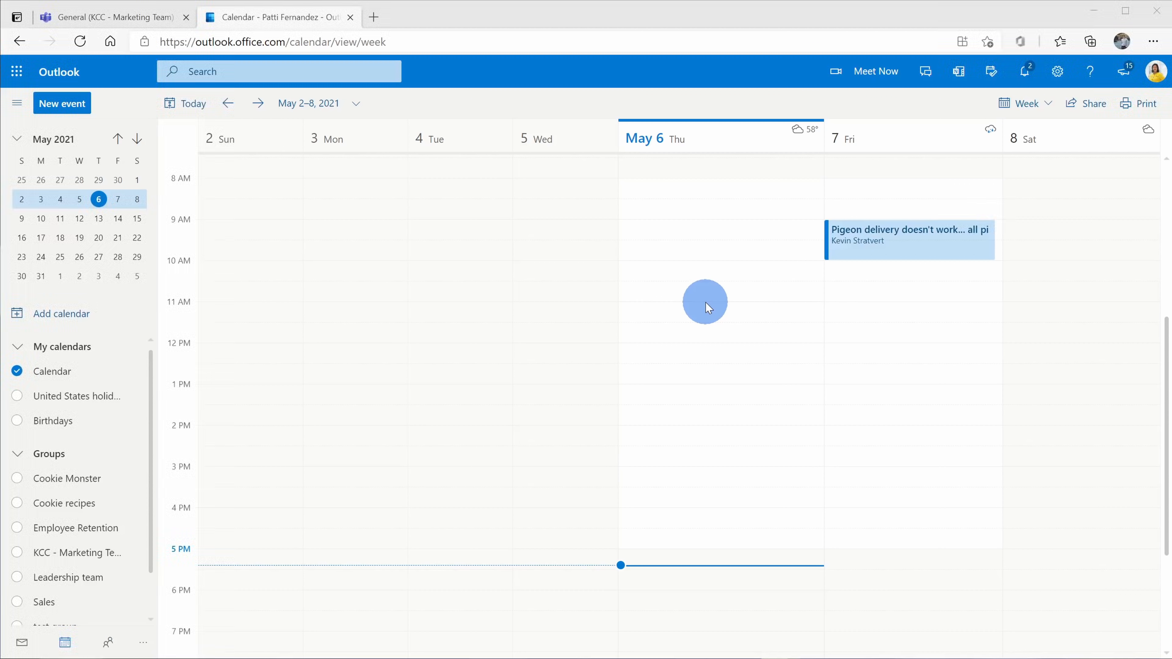
pyautogui.moveTo(915, 200)
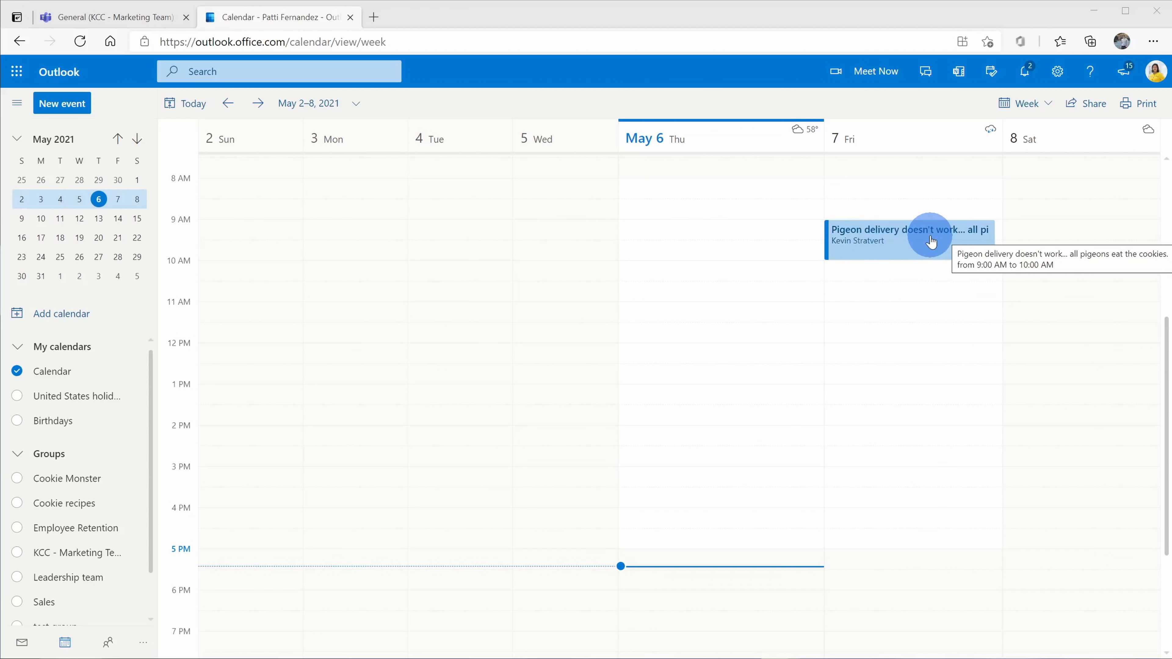
pyautogui.moveTo(944, 221)
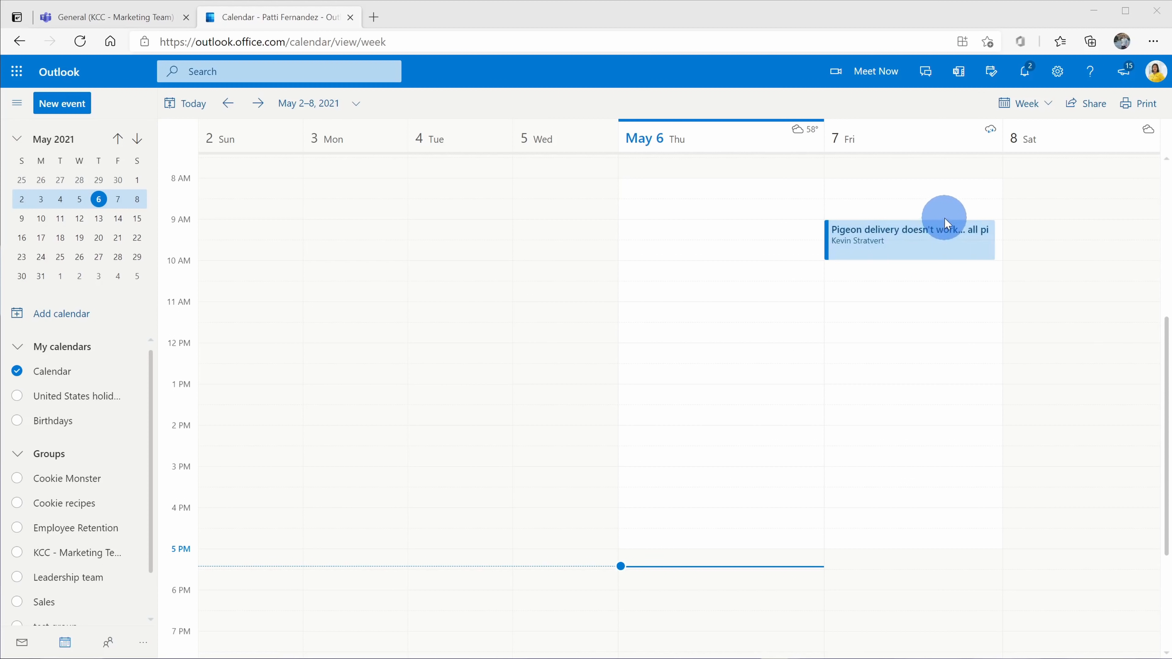
pyautogui.moveTo(945, 228)
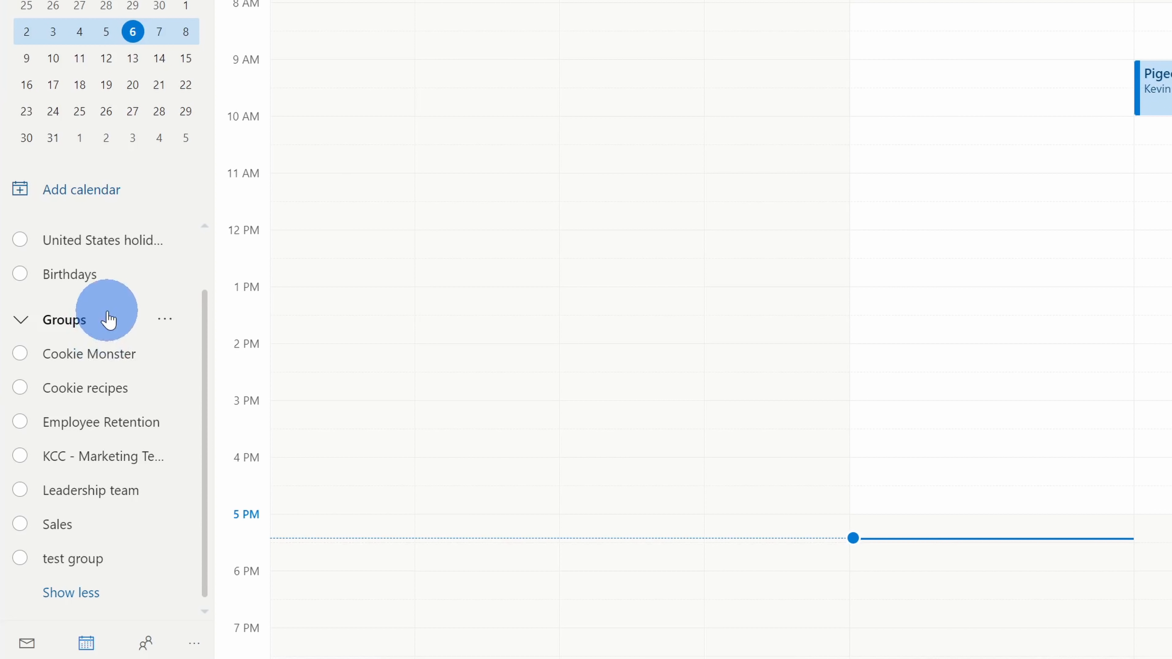
pyautogui.moveTo(97, 456)
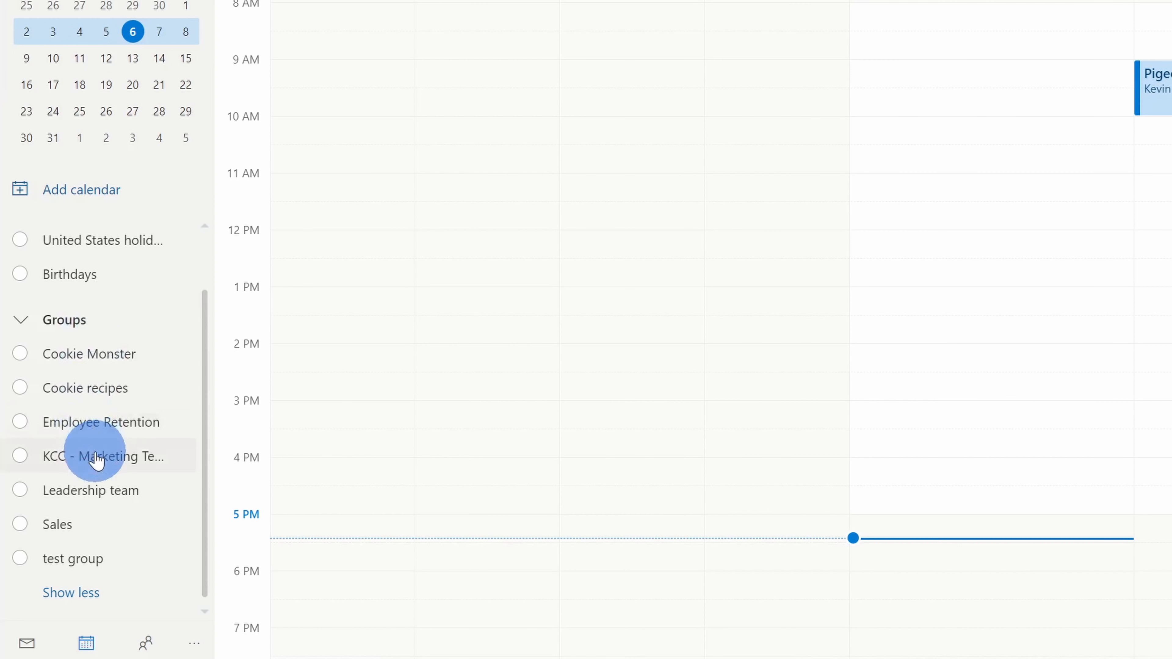
pyautogui.moveTo(105, 463)
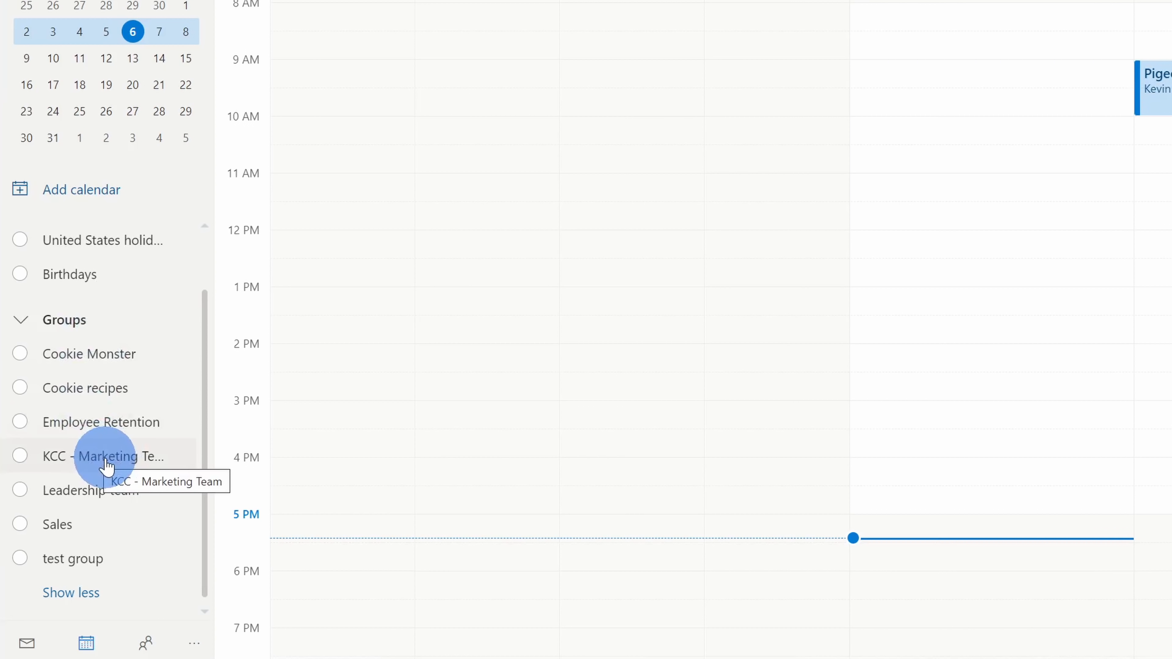
# Step: Tick KCC - Marketing Team under Groups so its Friday 1–5 PM cookie event overlays the calendar
pyautogui.click(19, 456)
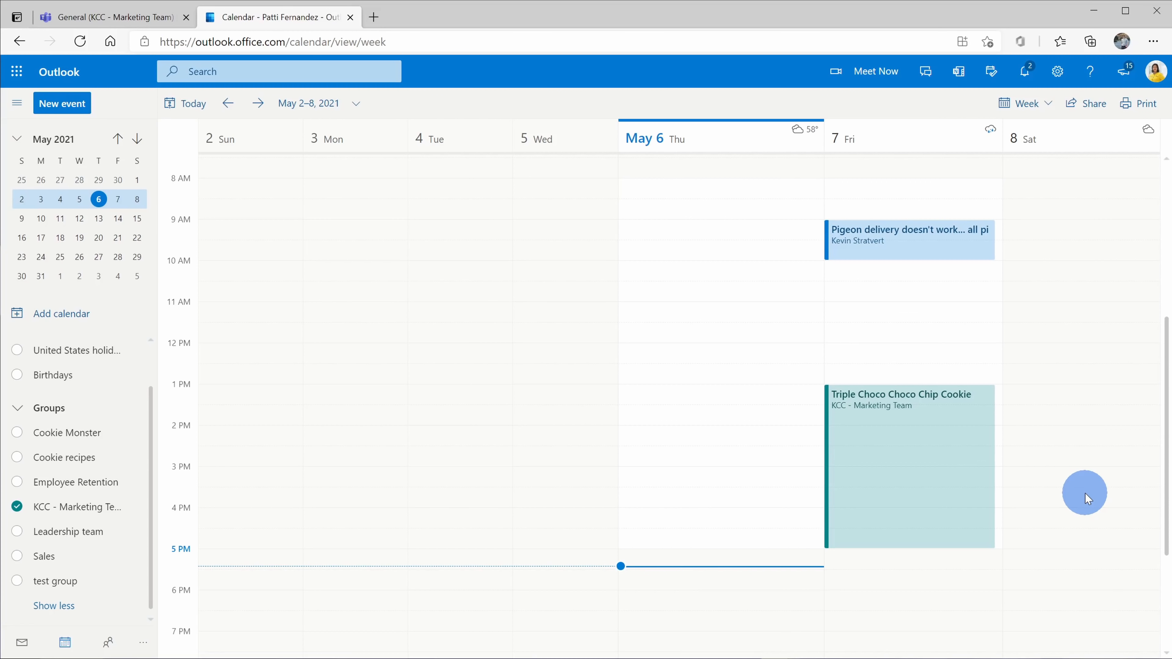
pyautogui.moveTo(1014, 463)
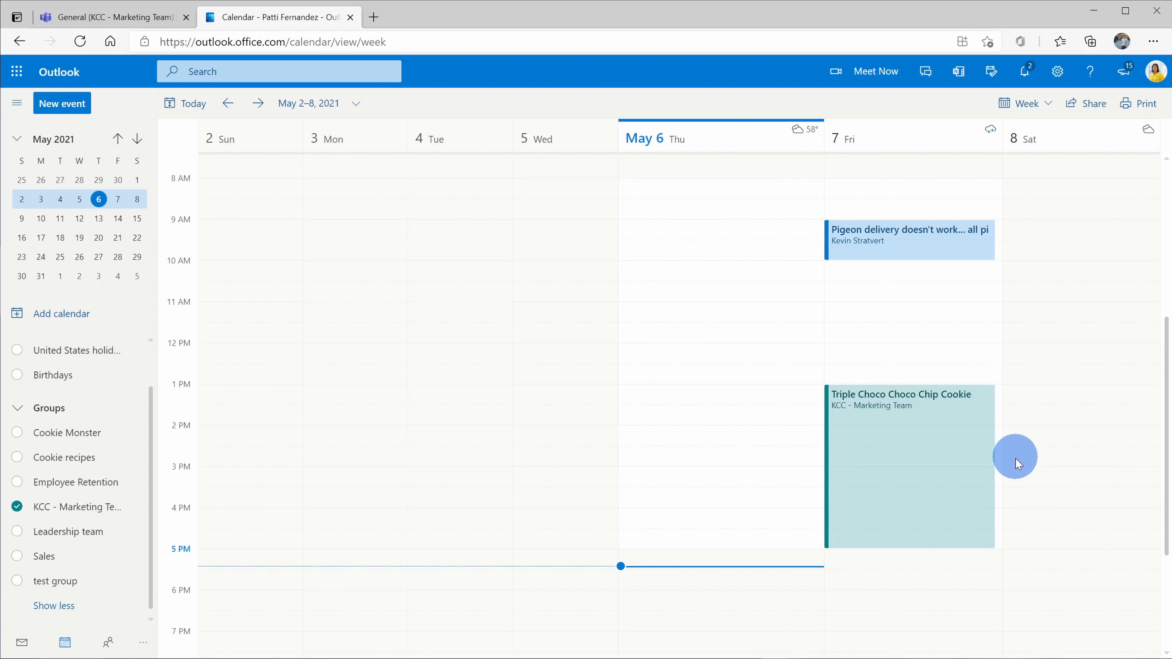
pyautogui.moveTo(1020, 539)
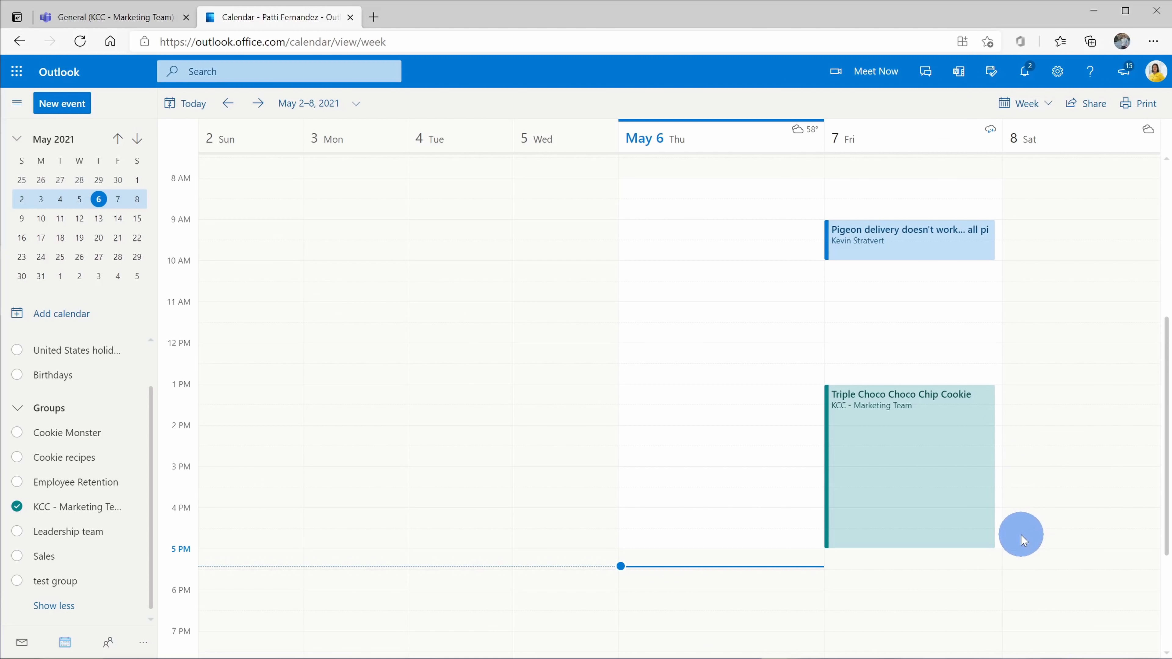
pyautogui.moveTo(91, 512)
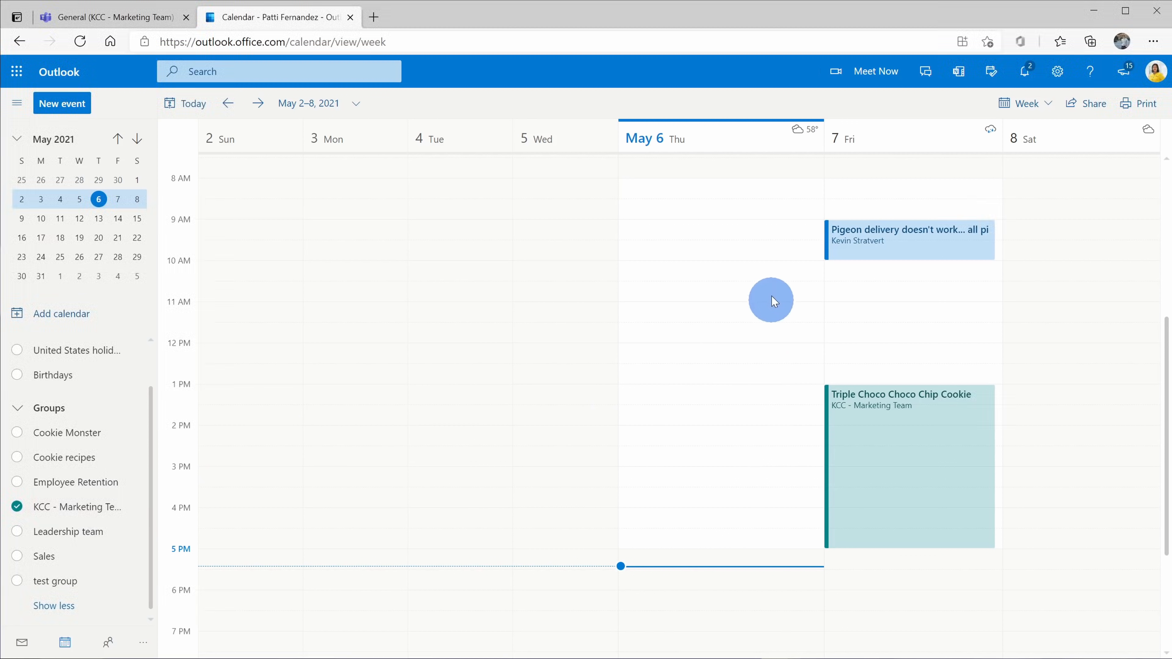
pyautogui.moveTo(1038, 479)
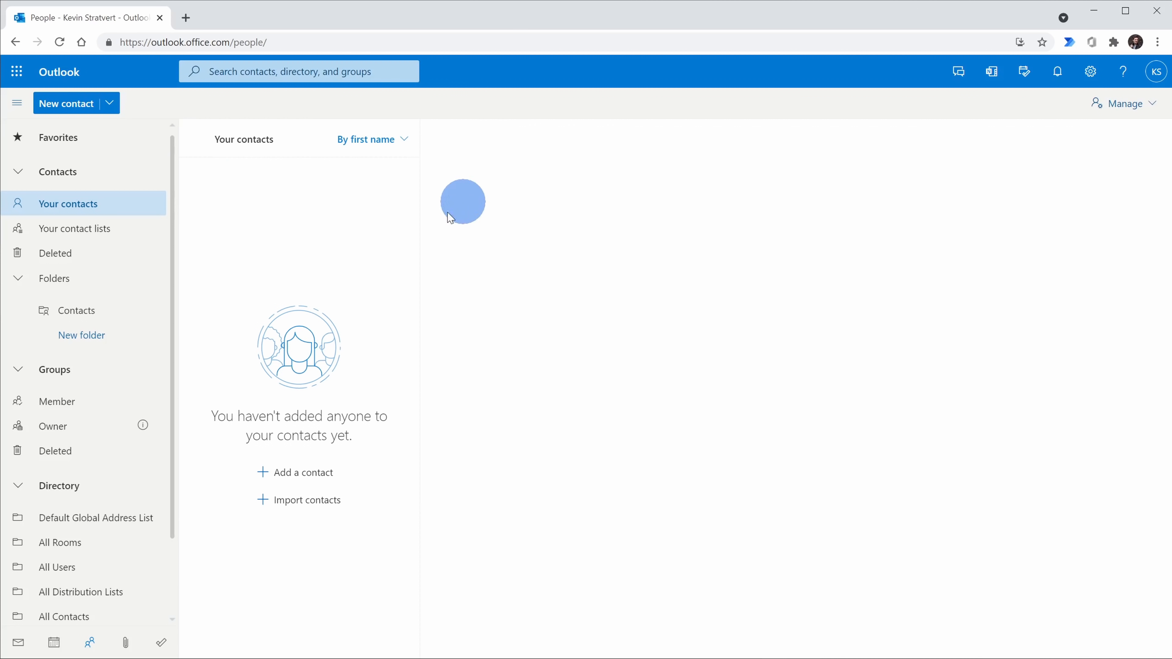
pyautogui.moveTo(335, 289)
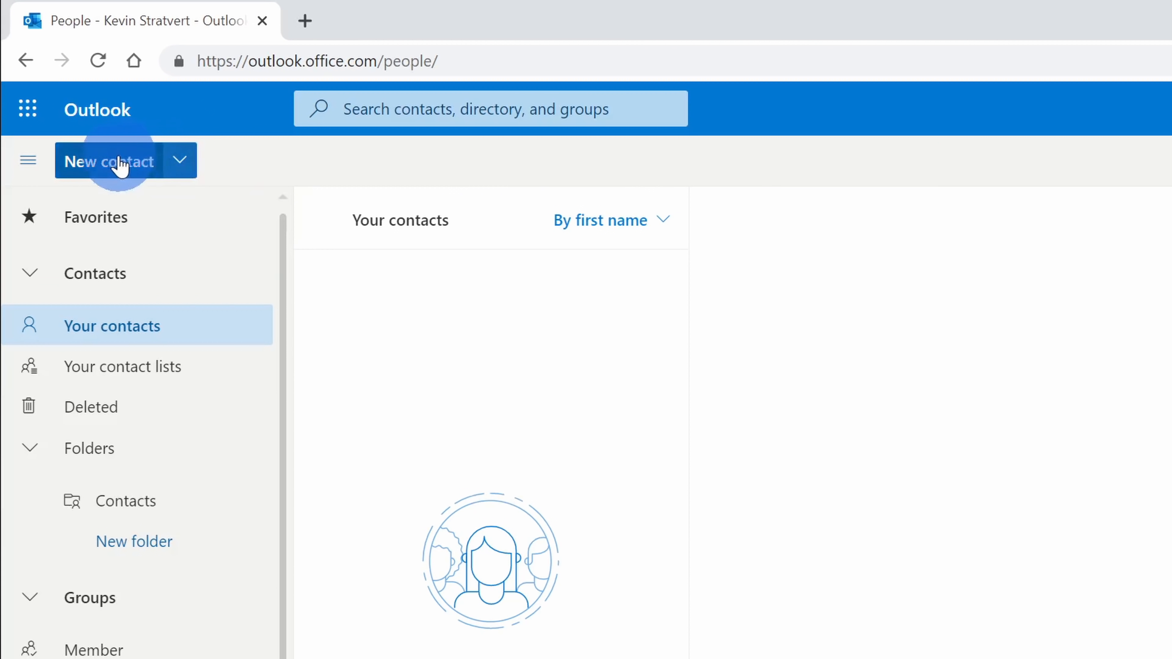
# Step: From the New contact dropdown in People, start a blank New group form
pyautogui.click(177, 161)
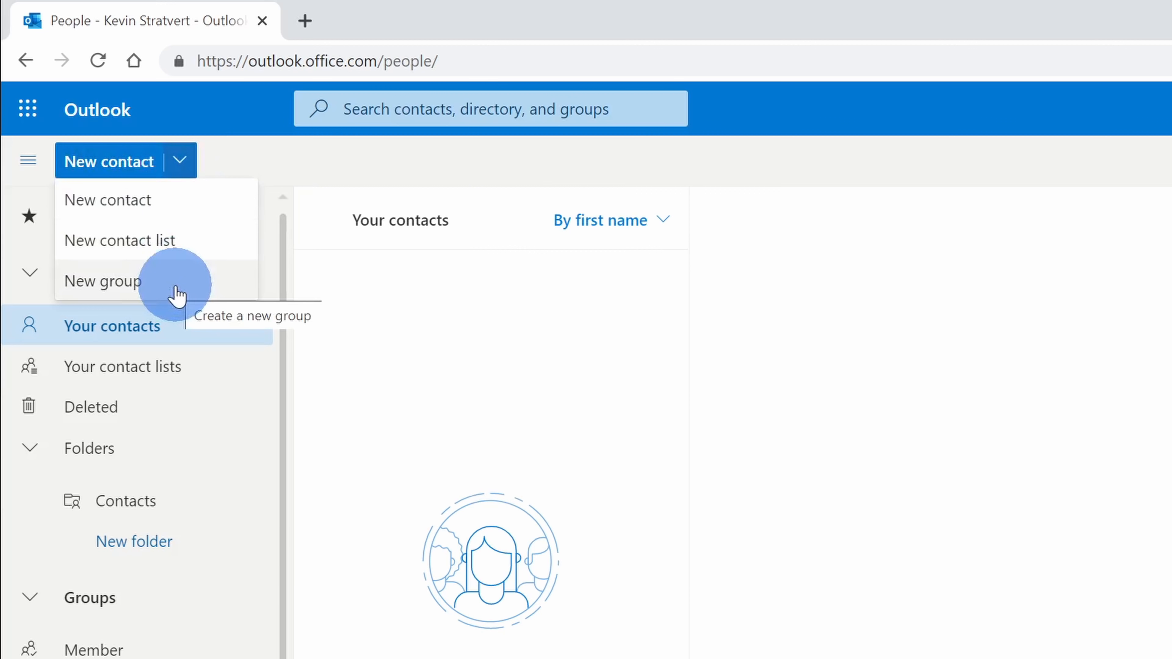
pyautogui.click(103, 280)
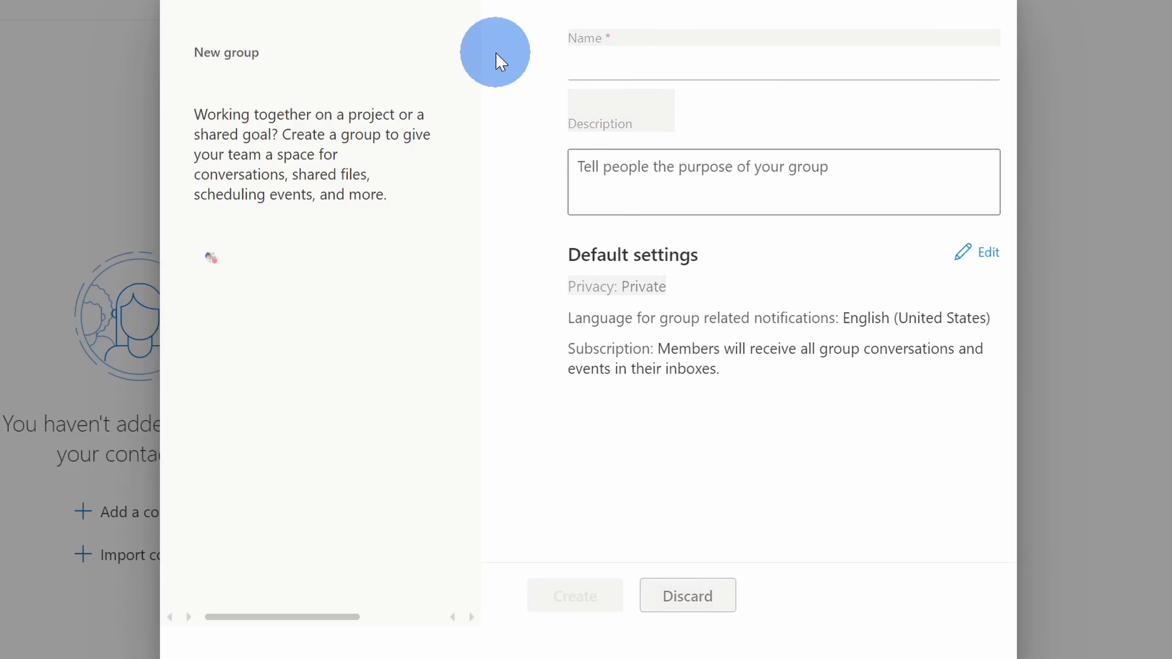
pyautogui.moveTo(555, 51)
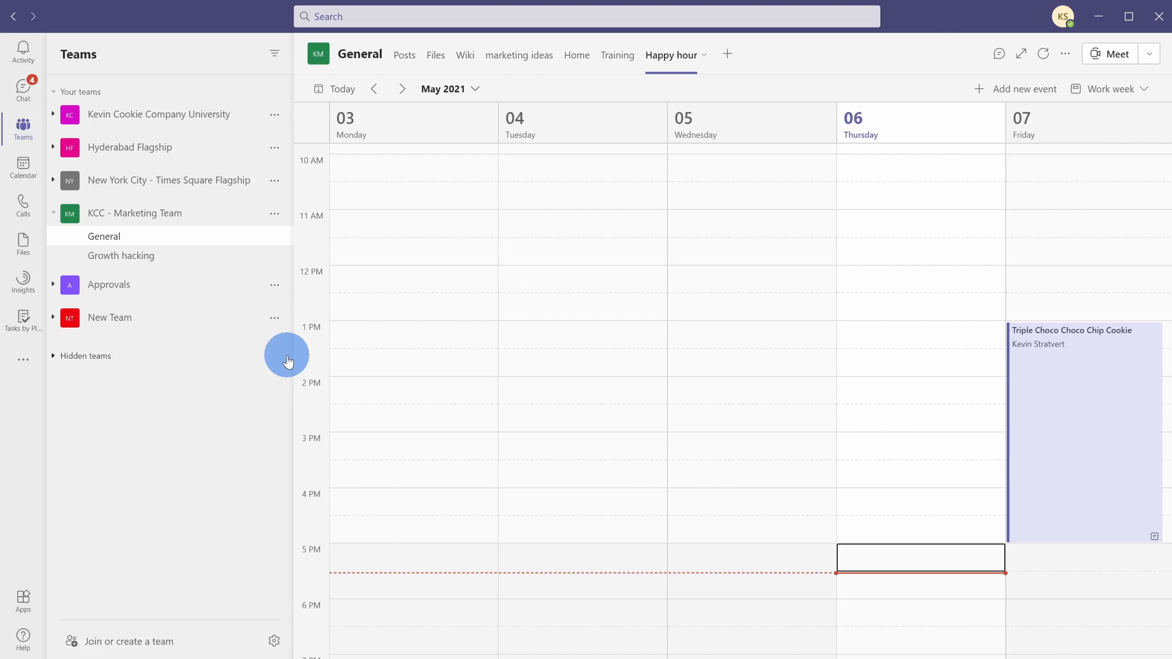
pyautogui.moveTo(472, 394)
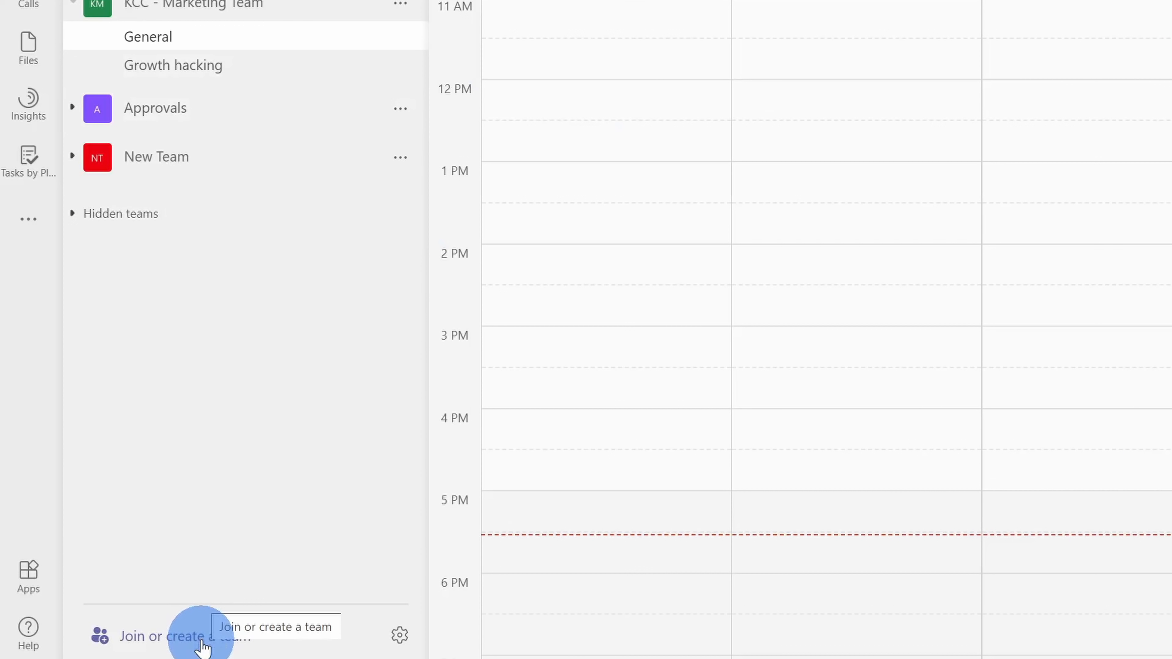
# Step: Go to Join or create a team, start Create team and view the From a group or team option
pyautogui.click(175, 636)
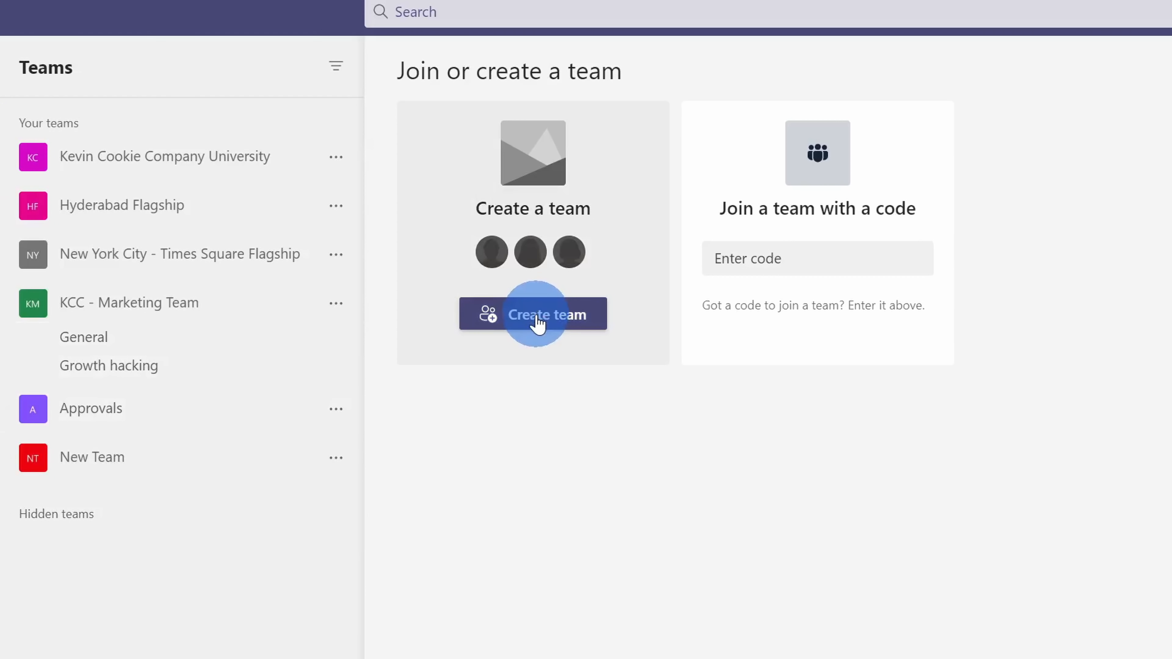
pyautogui.click(532, 313)
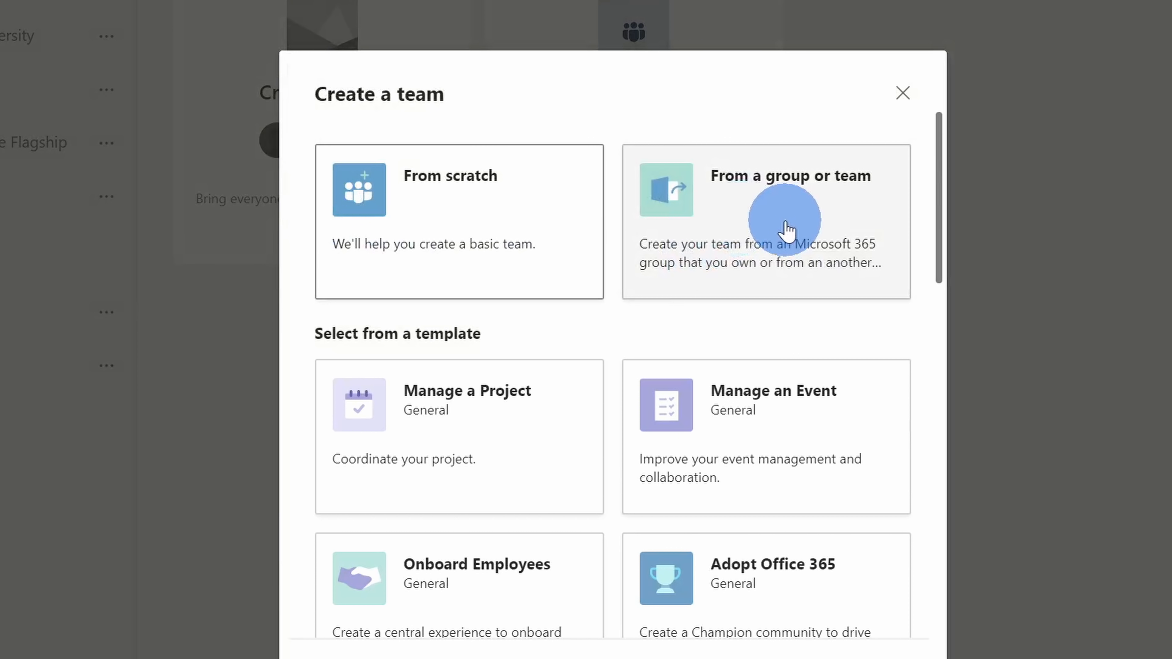
pyautogui.click(764, 221)
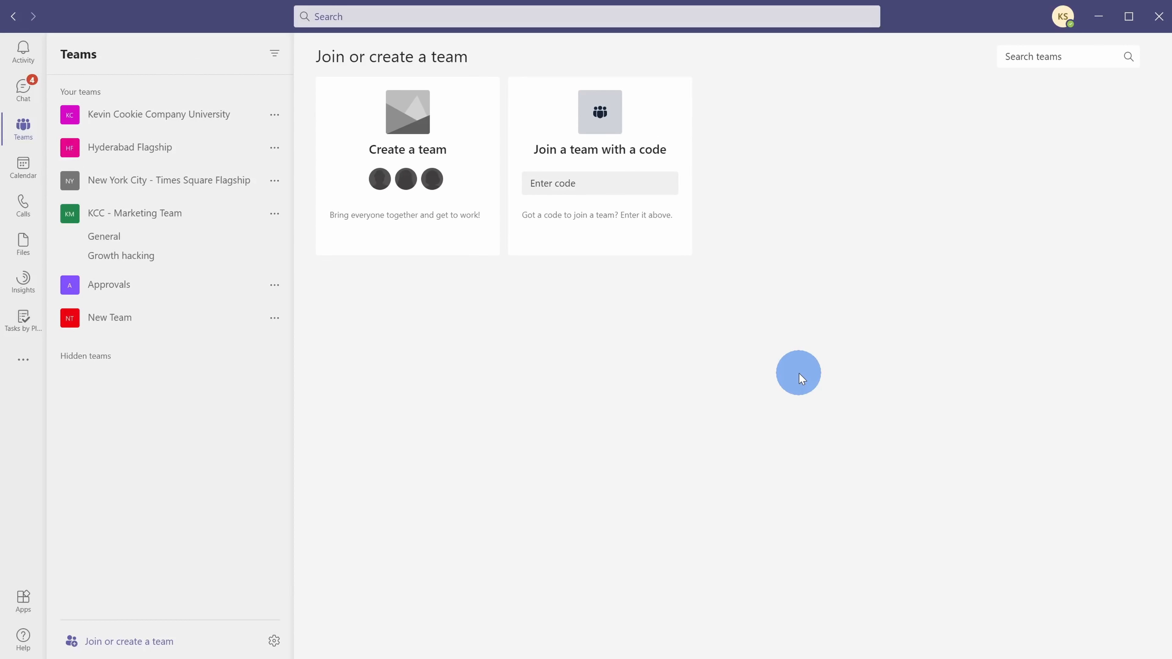
pyautogui.moveTo(196, 329)
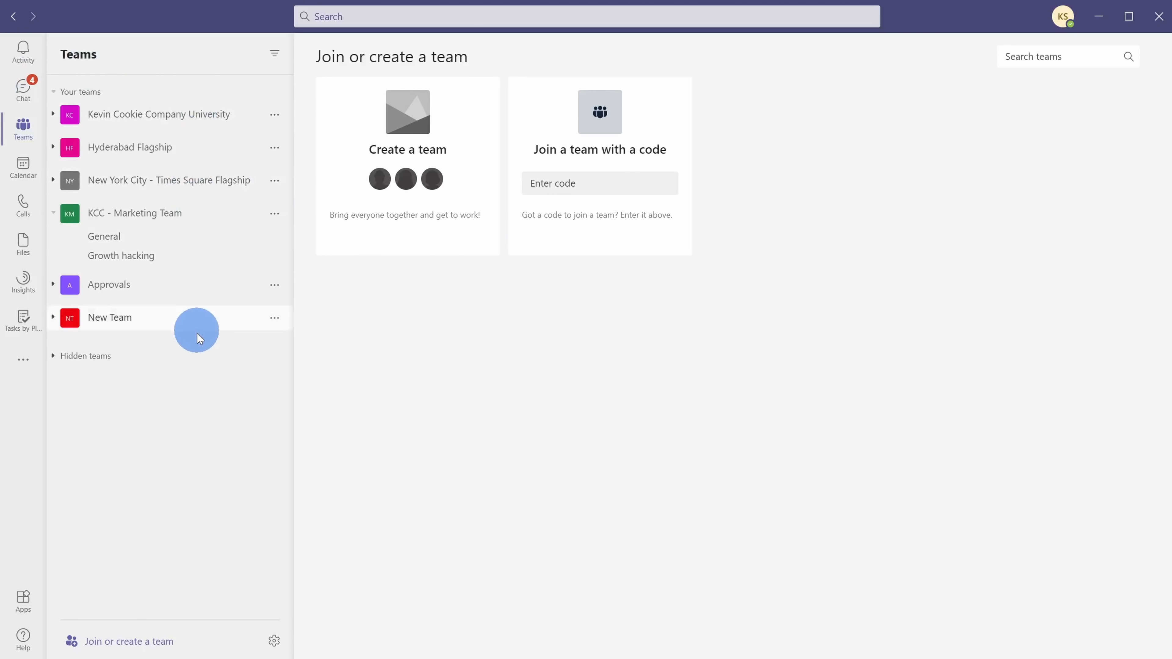
pyautogui.moveTo(367, 466)
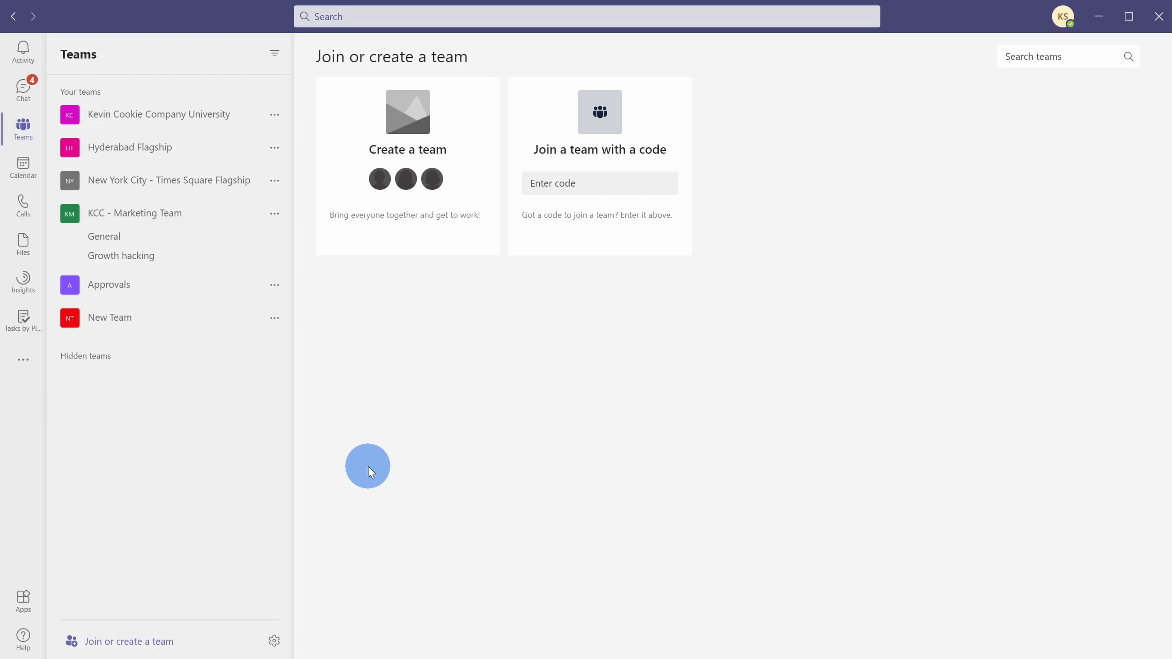
pyautogui.moveTo(551, 417)
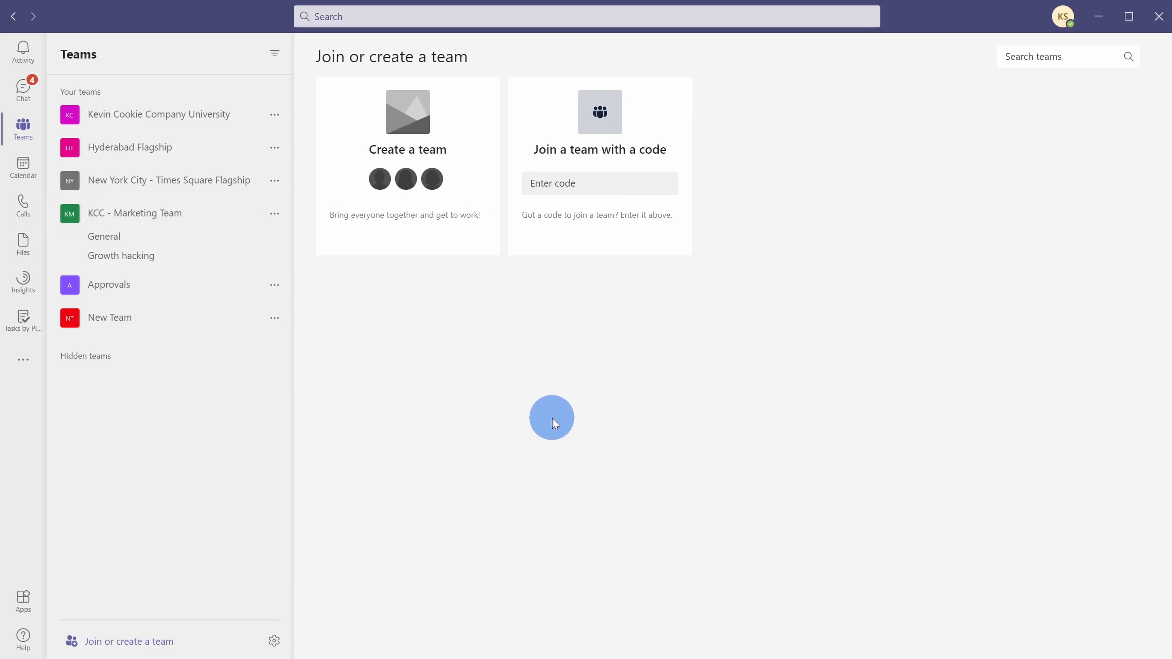